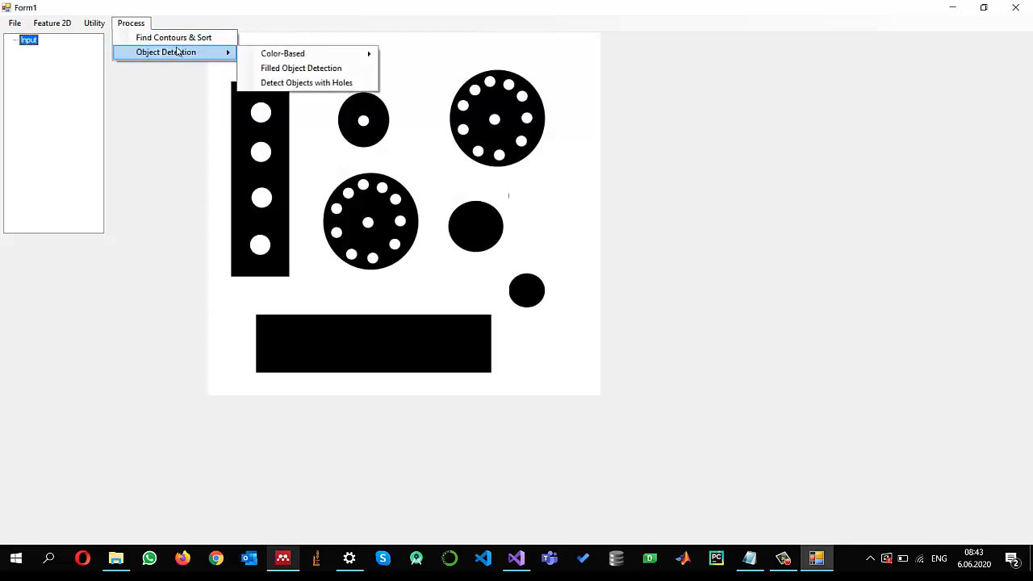
Review the Process > Object Detection submenu in the running Form1 demo
click(307, 82)
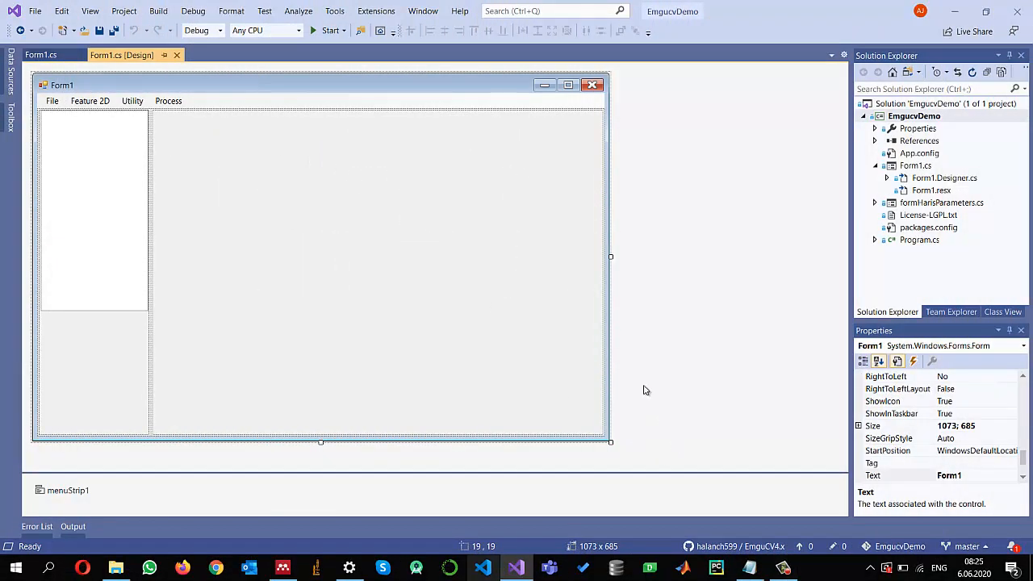
mouse_move(132, 100)
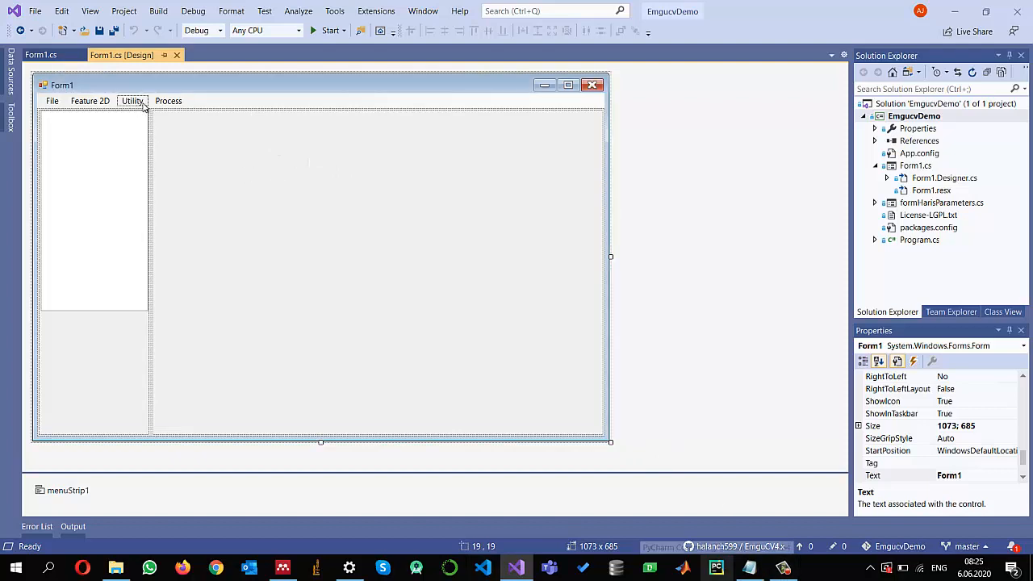
Add a 'Detect Objects with Holes' item under Process > Object Detection and create its click handler
click(167, 100)
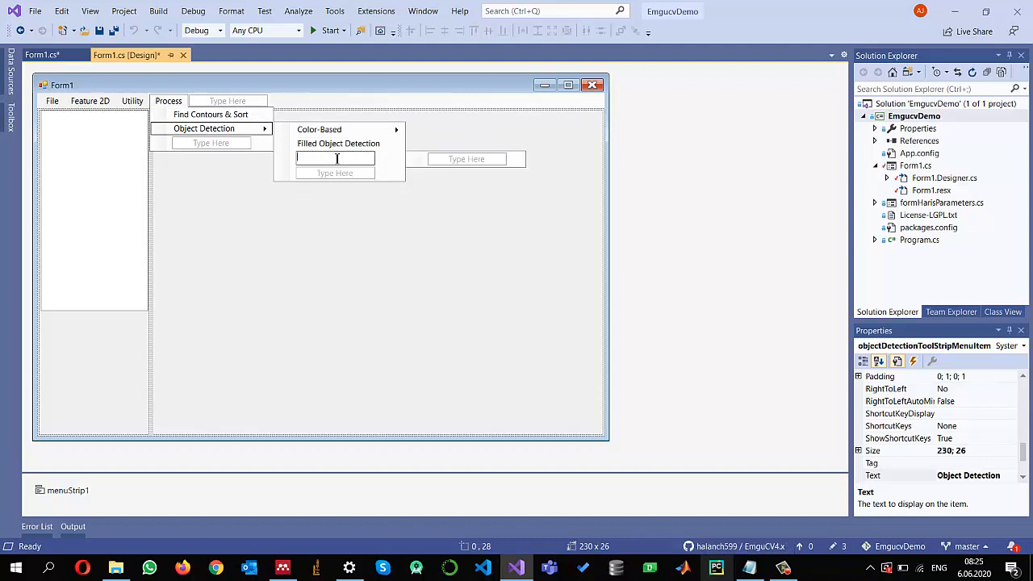
text(Detect)
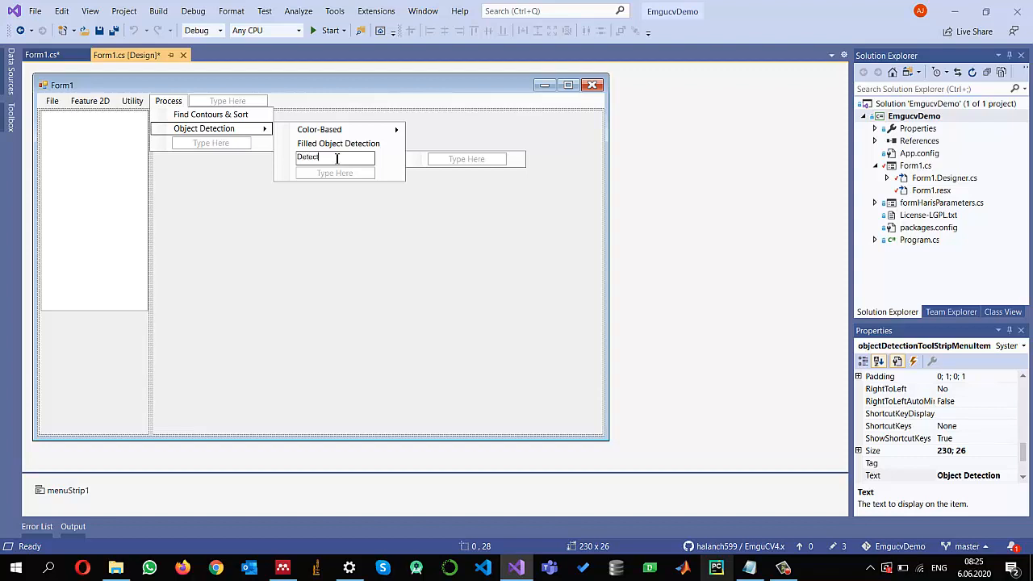
text(Objects with)
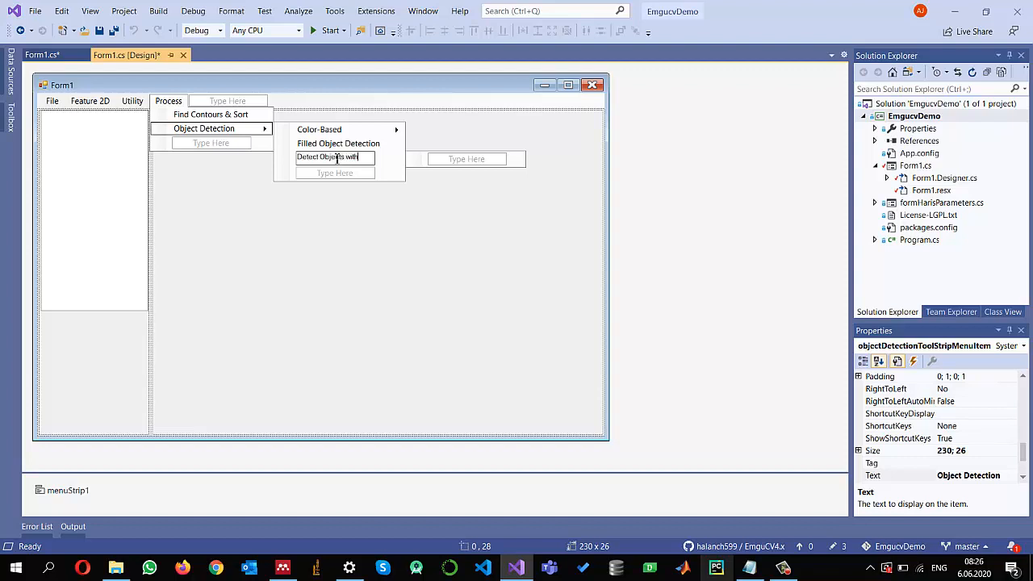
text(Holes)
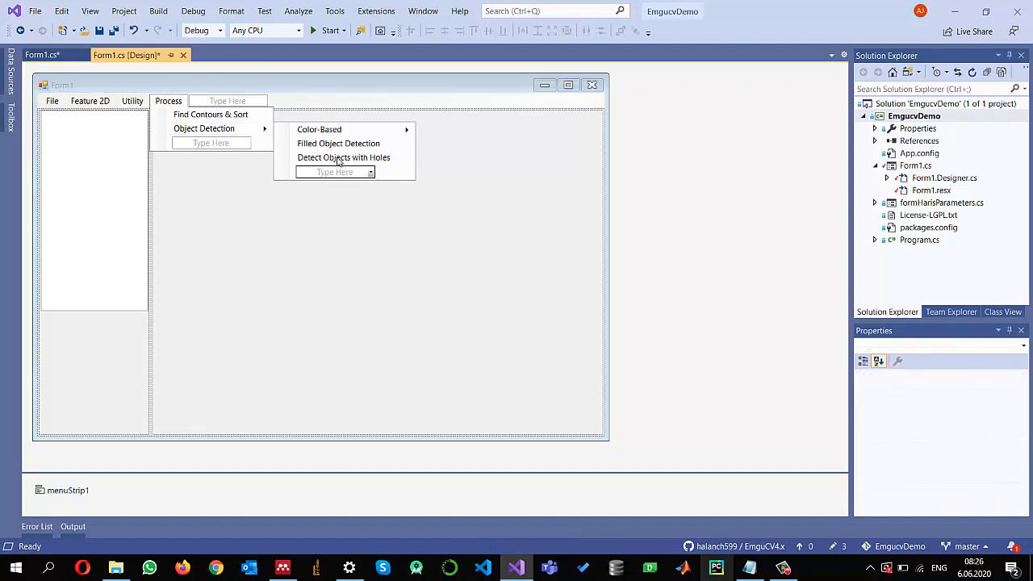
click(343, 157)
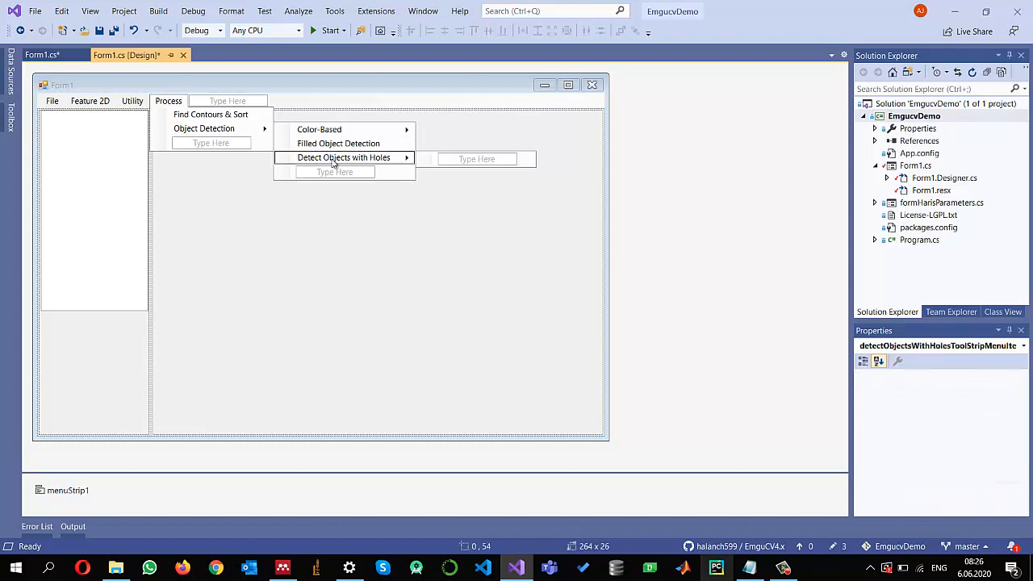
click(343, 157)
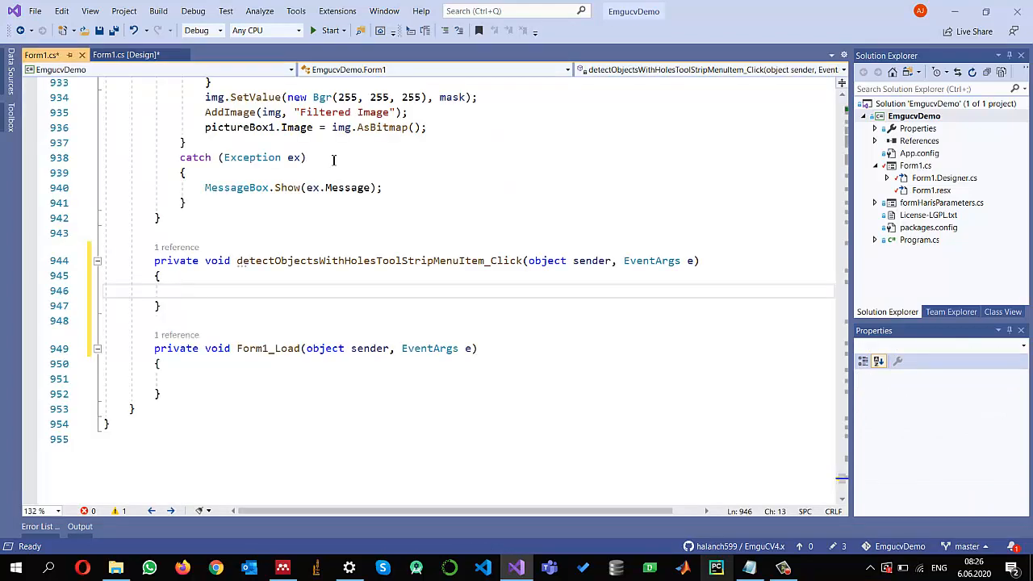
Wrap the handler body in a try/catch that shows ex.Message in a MessageBox
text(t)
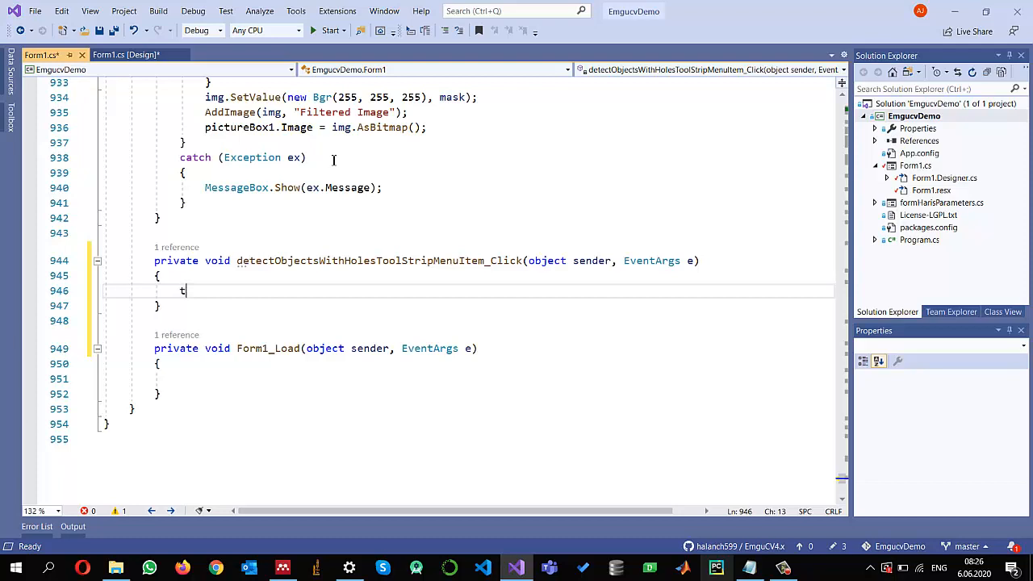
text(try)
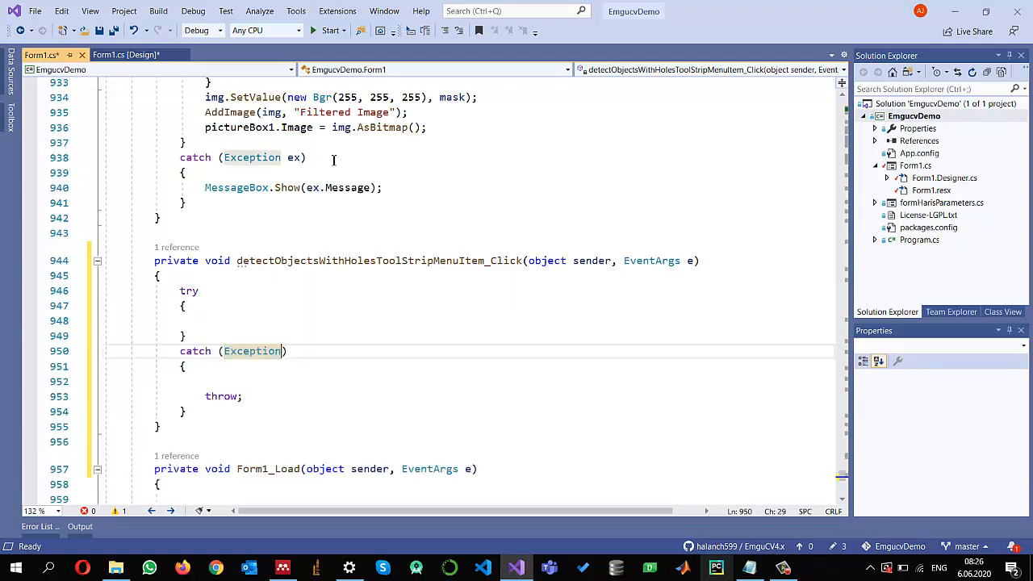
text(ex)
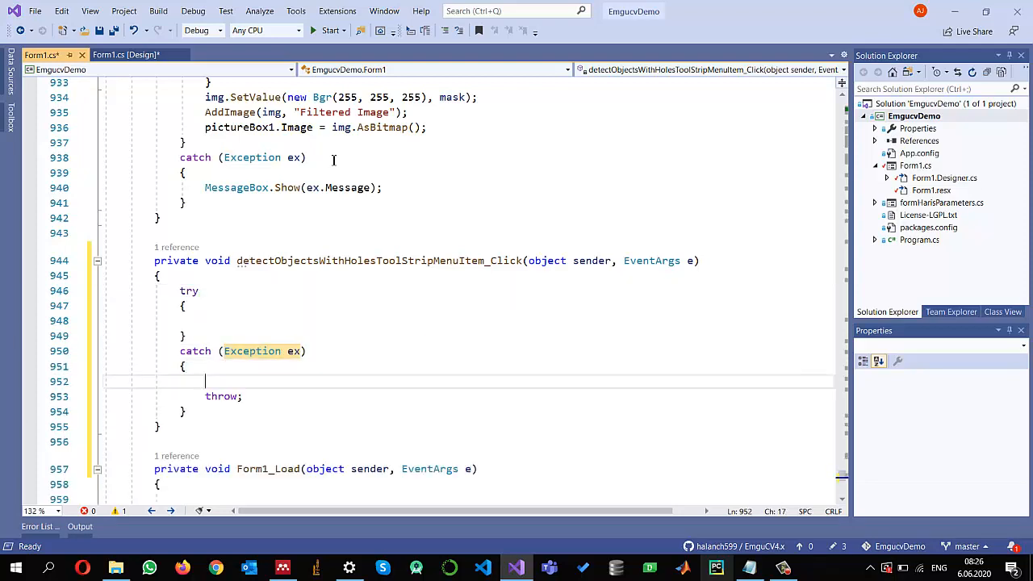
text(m)
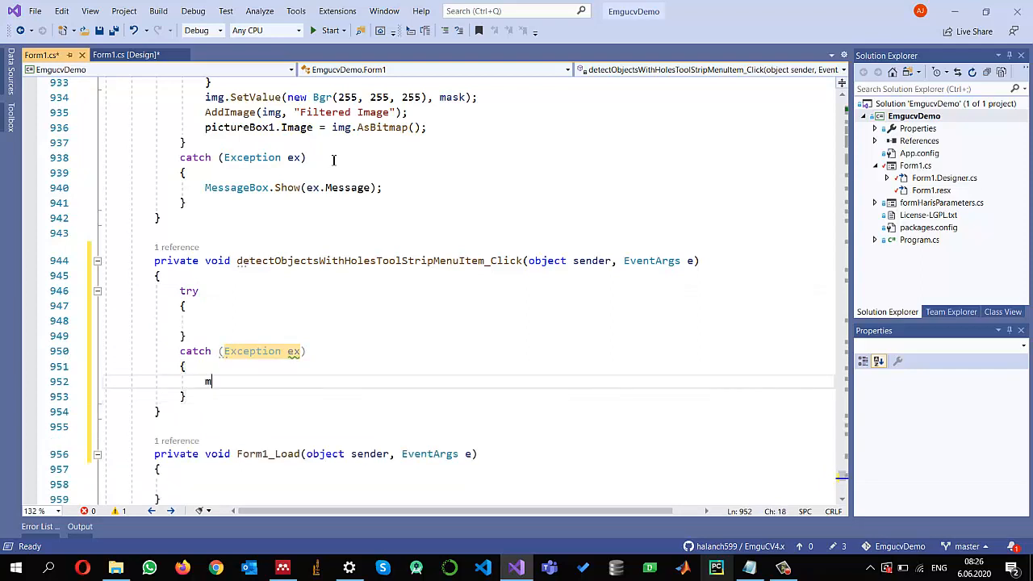
text(essageBox.Show(ex.me)
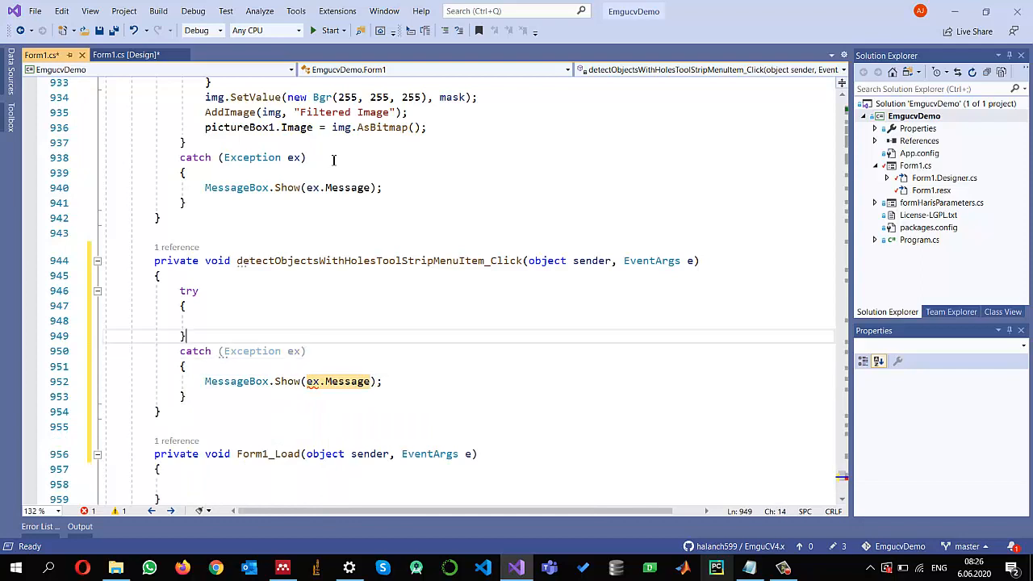
Return early from the handler when pictureBox1.Image is null
text(if)
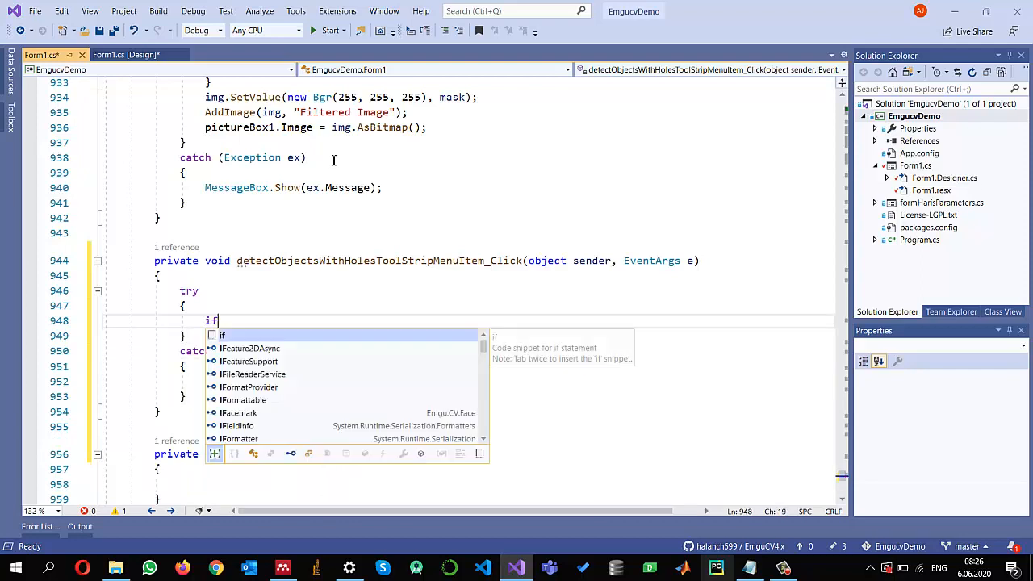
text((pix)
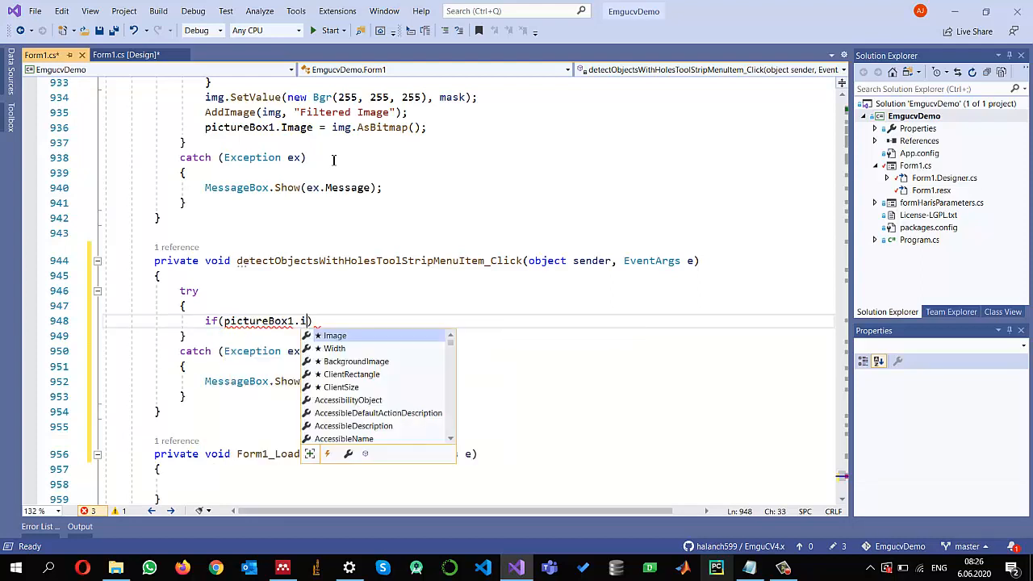
text(mage==nu)
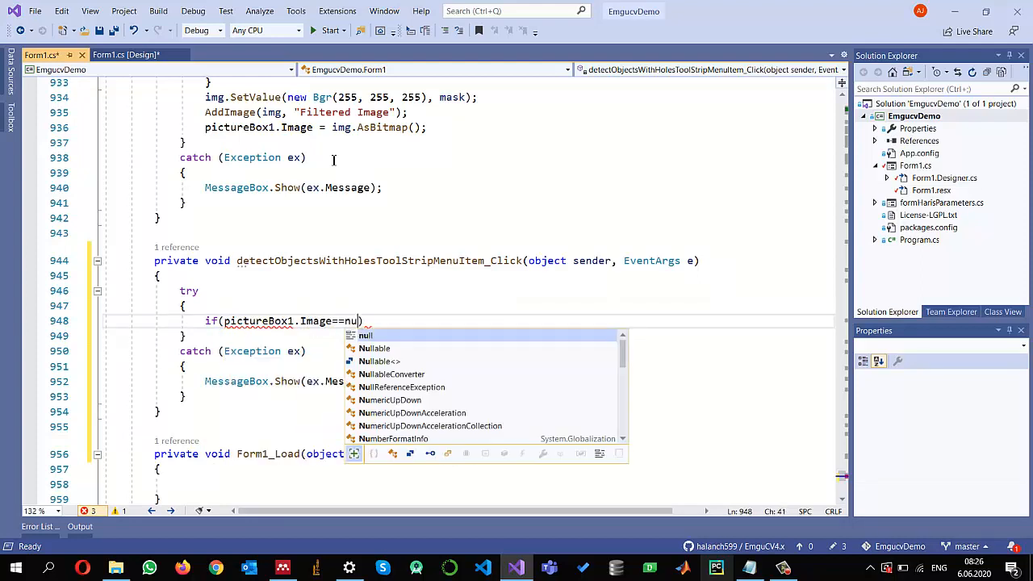
text(4)
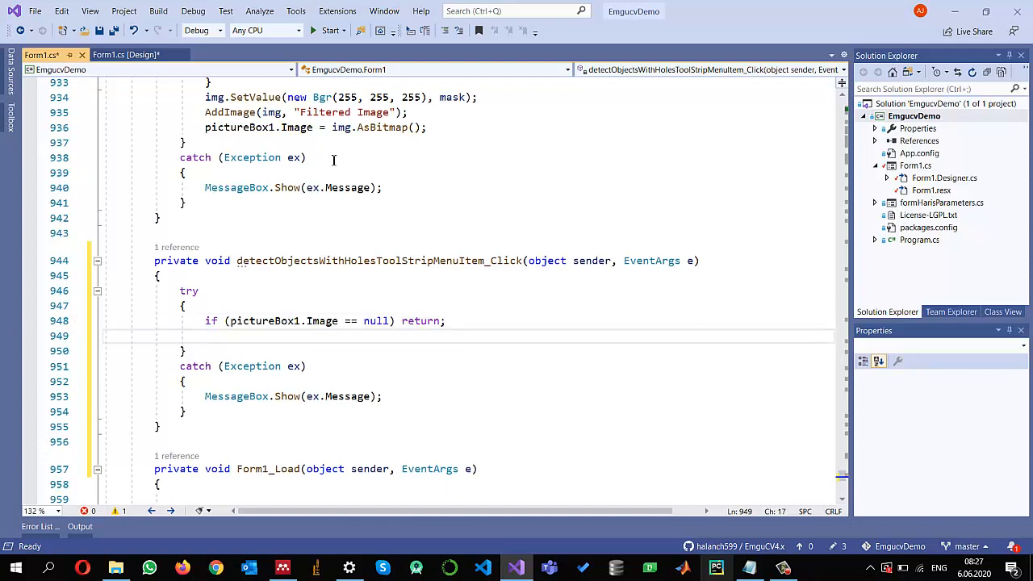
Load pictureBox1.Image as a Gray/byte image with Gaussian smoothing into var img
text(var img =)
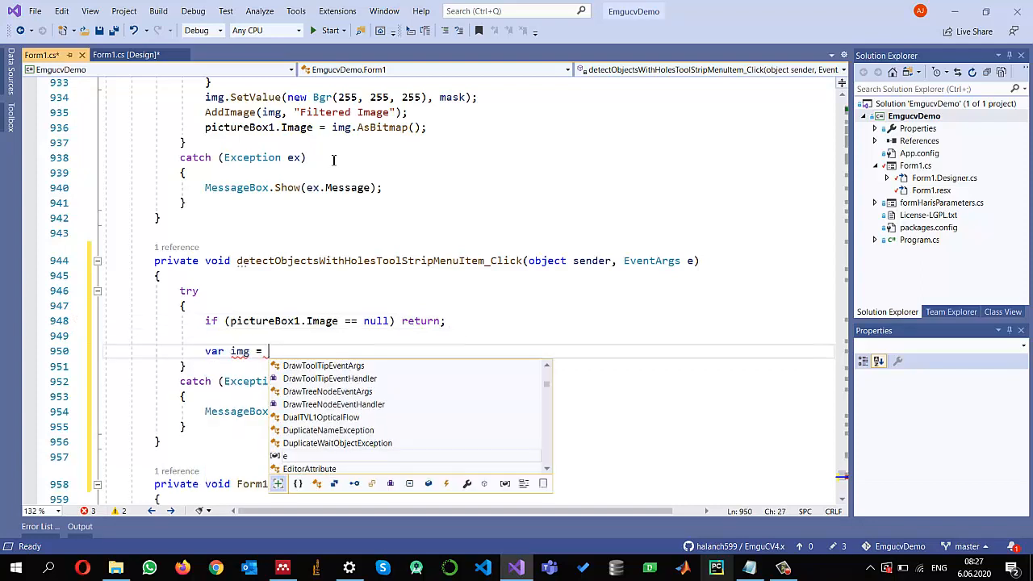
text(new Bit)
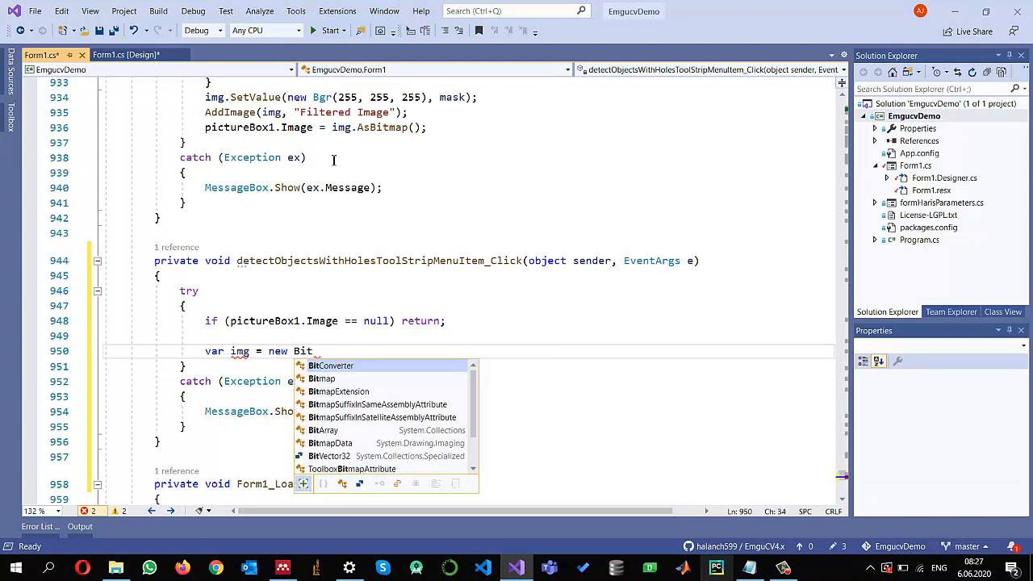
text(map()
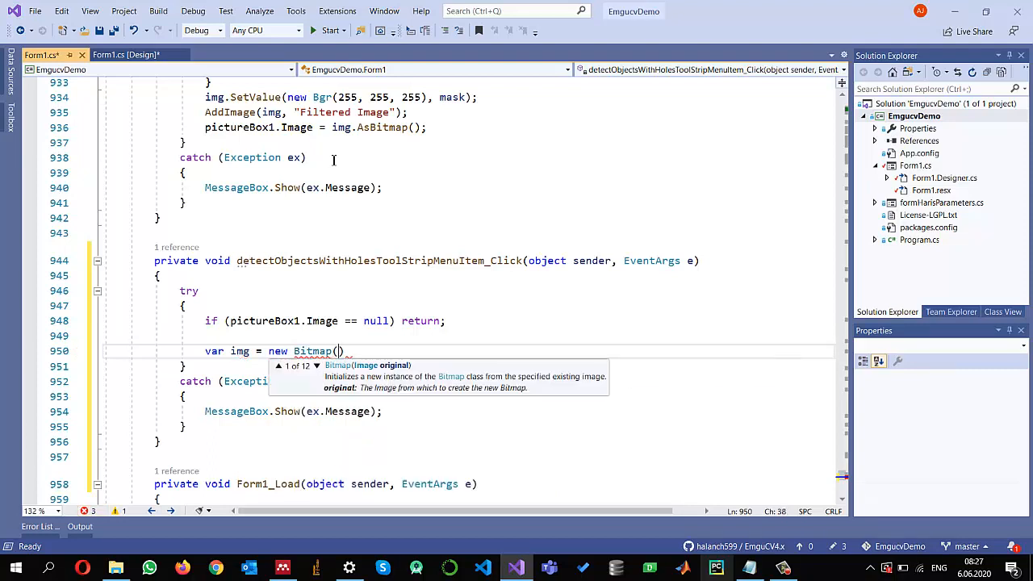
text(pictureBox1.im)
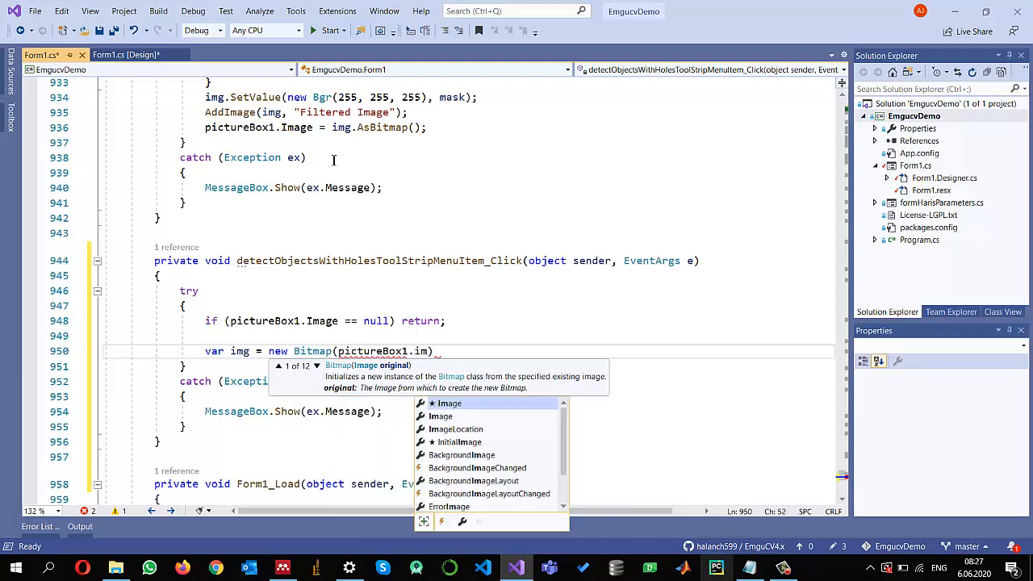
text(Image))
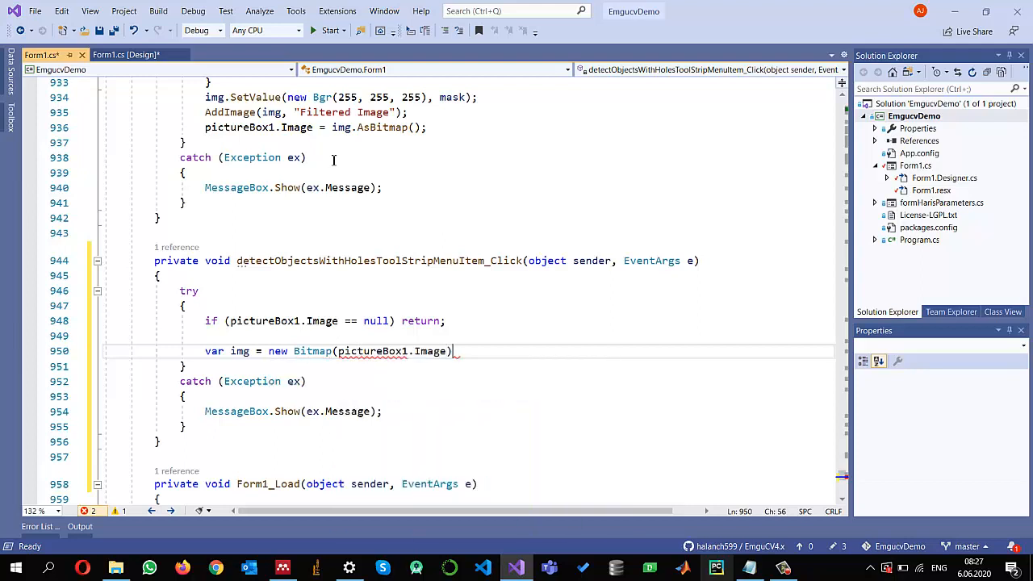
text(.ToImage)
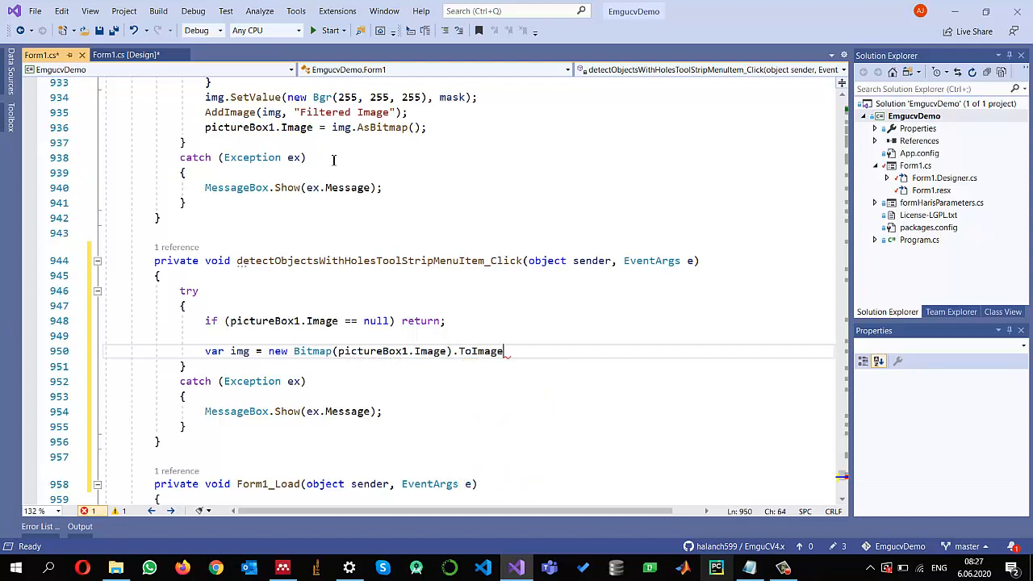
text(<Gray)
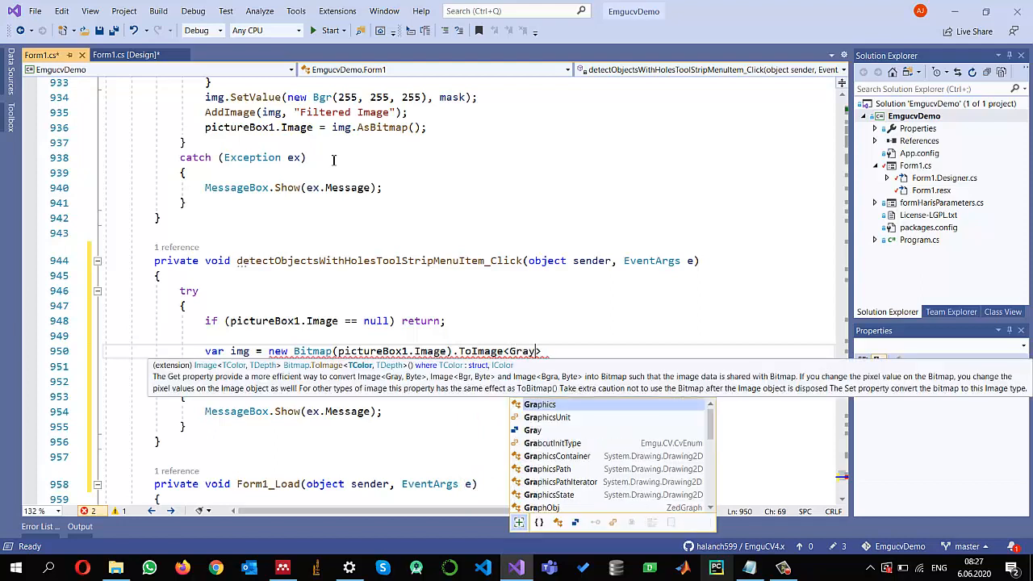
text(,>)
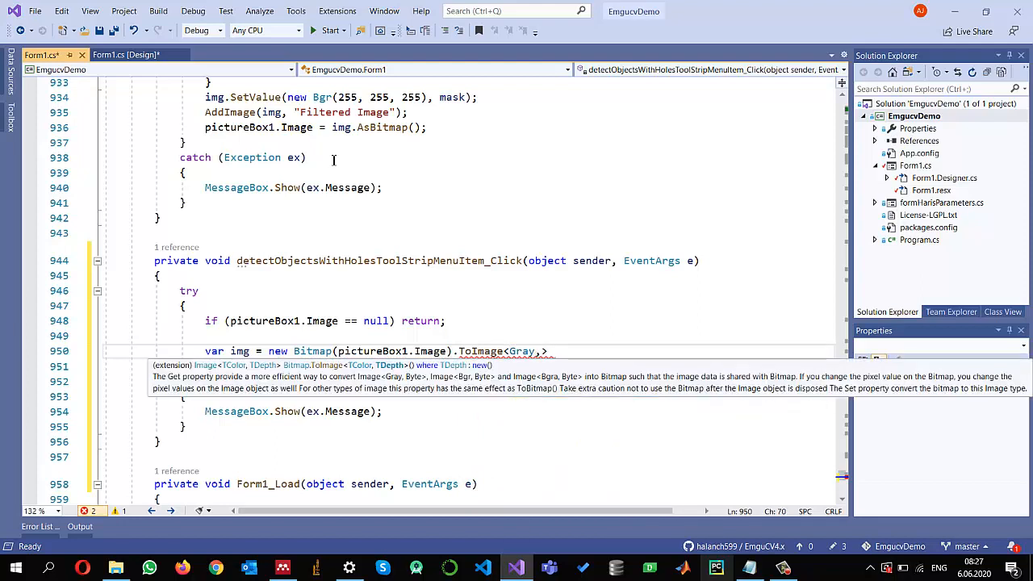
text(byte)
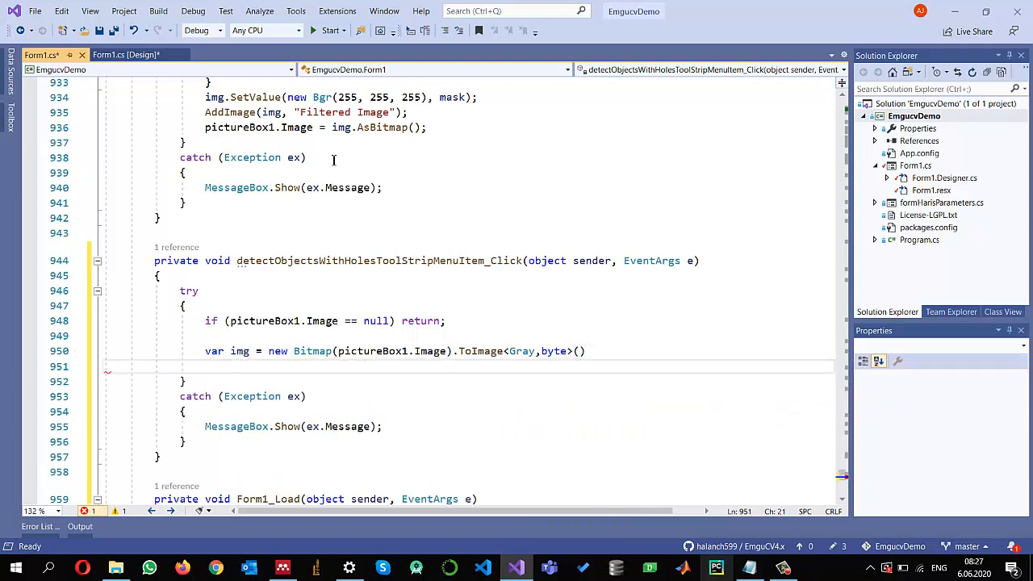
text(.)
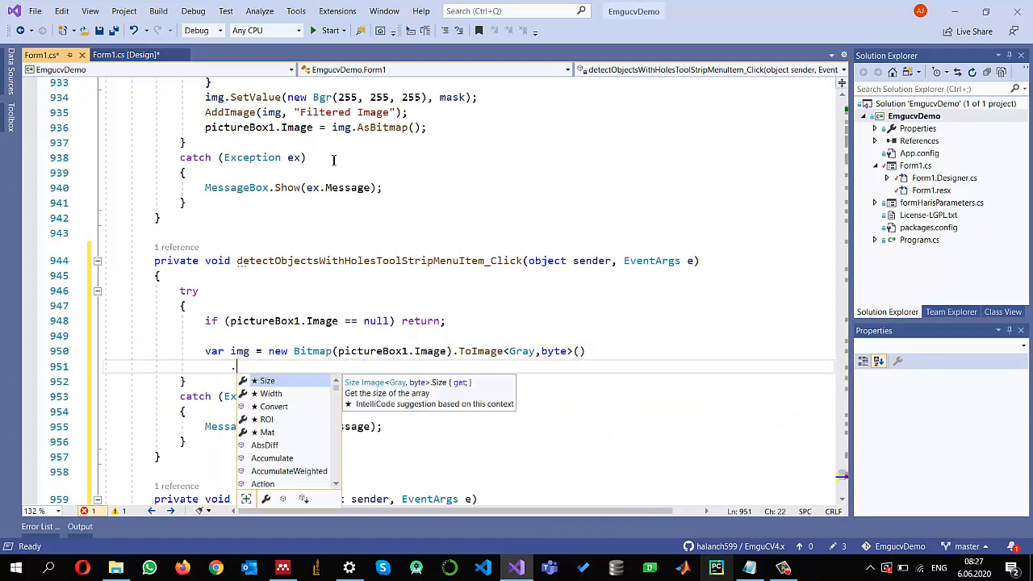
text(smoo)
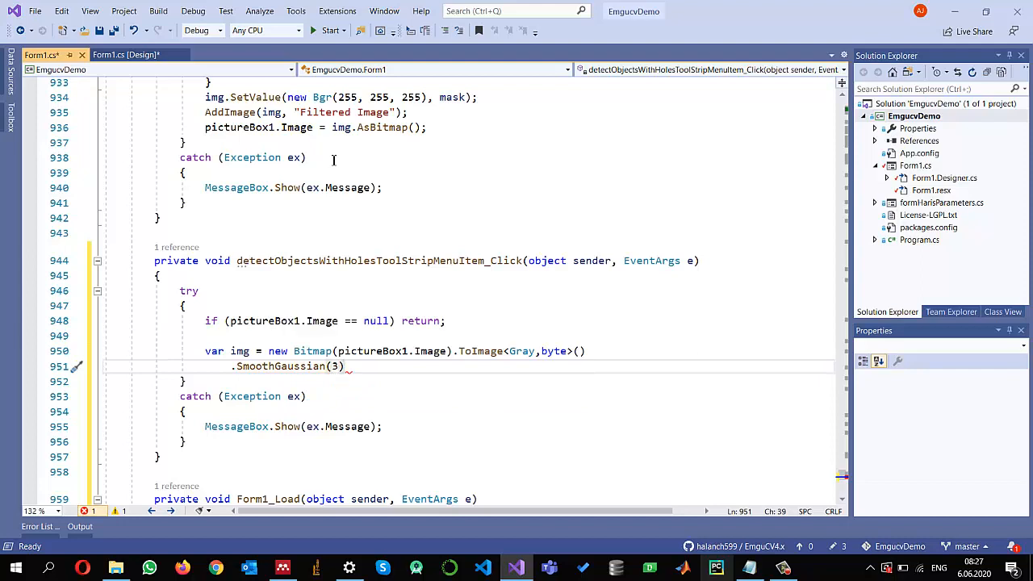
key(enter)
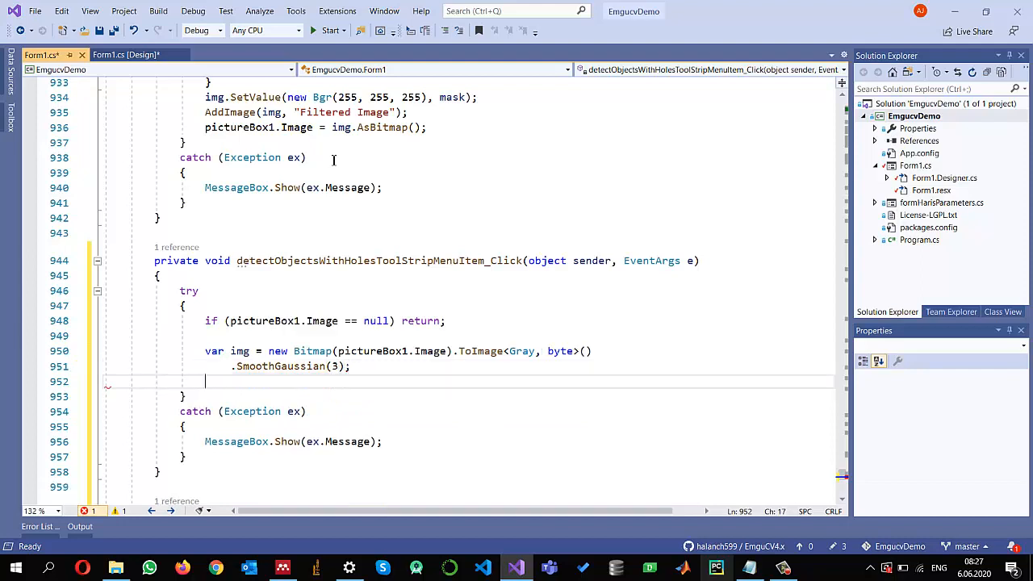
Create var gray as img.ThresholdBinaryInv(new Gray(200), new Gray(255))
text(vary)
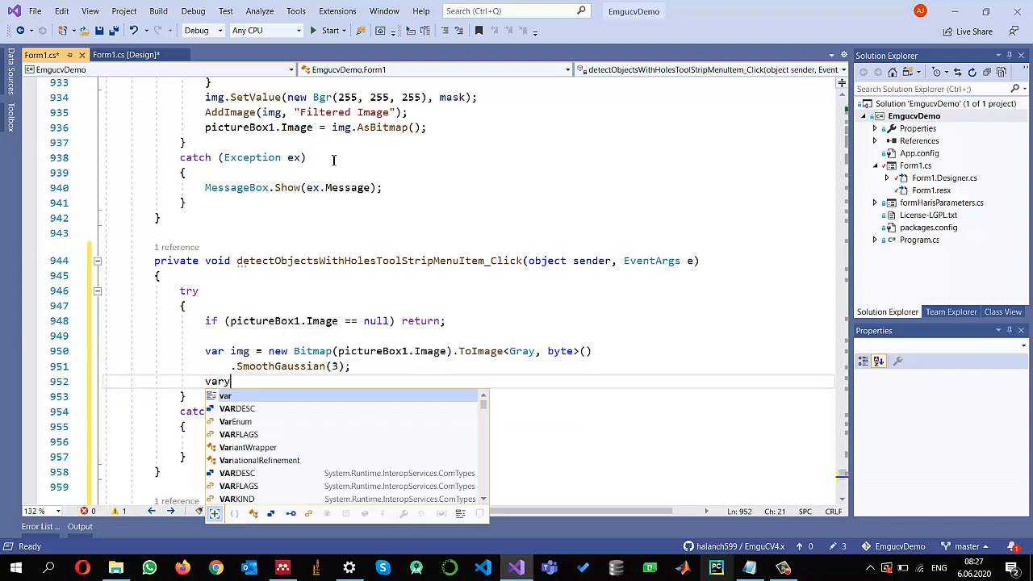
text(gray)
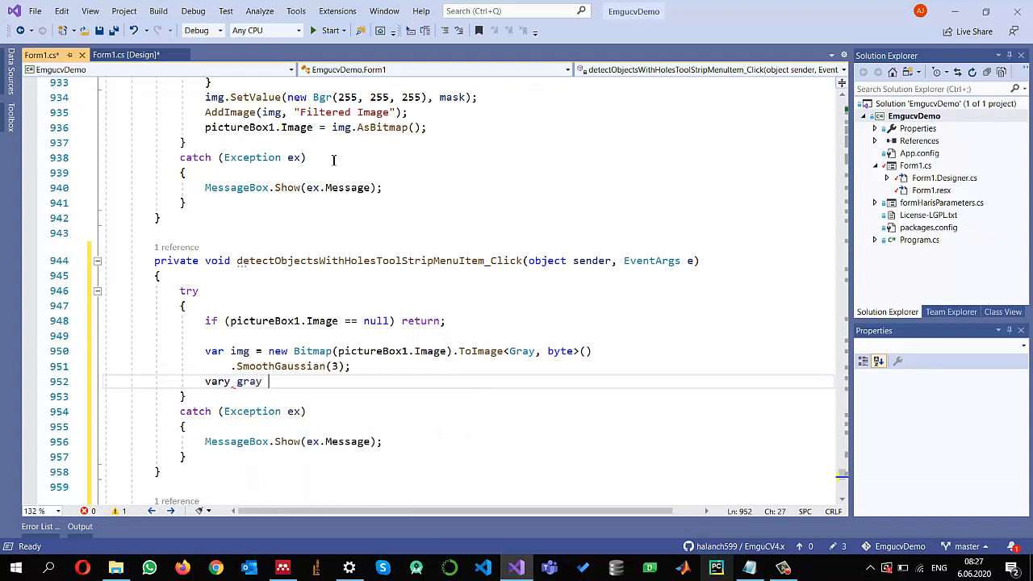
text(= img.t)
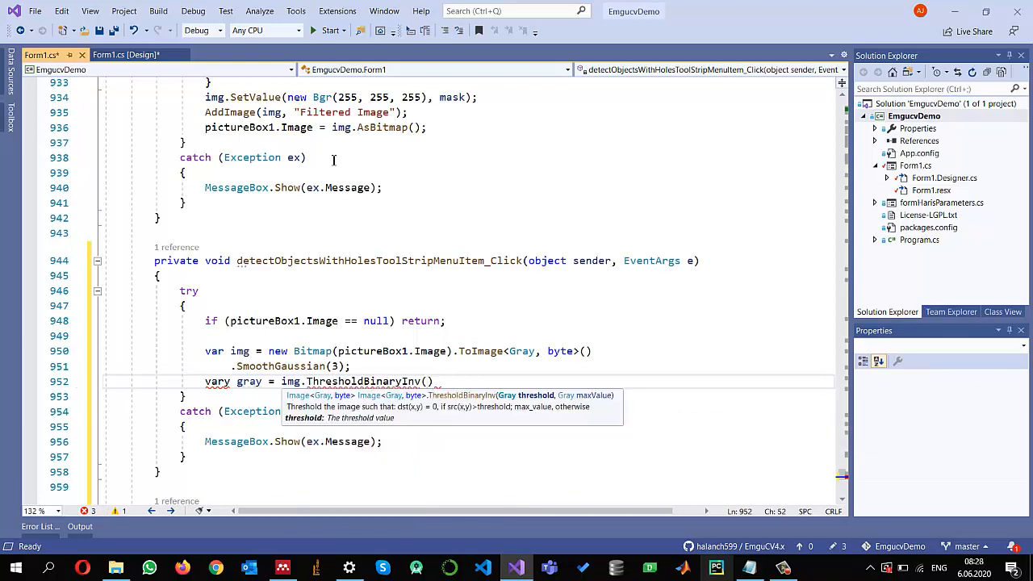
text(new Gray)
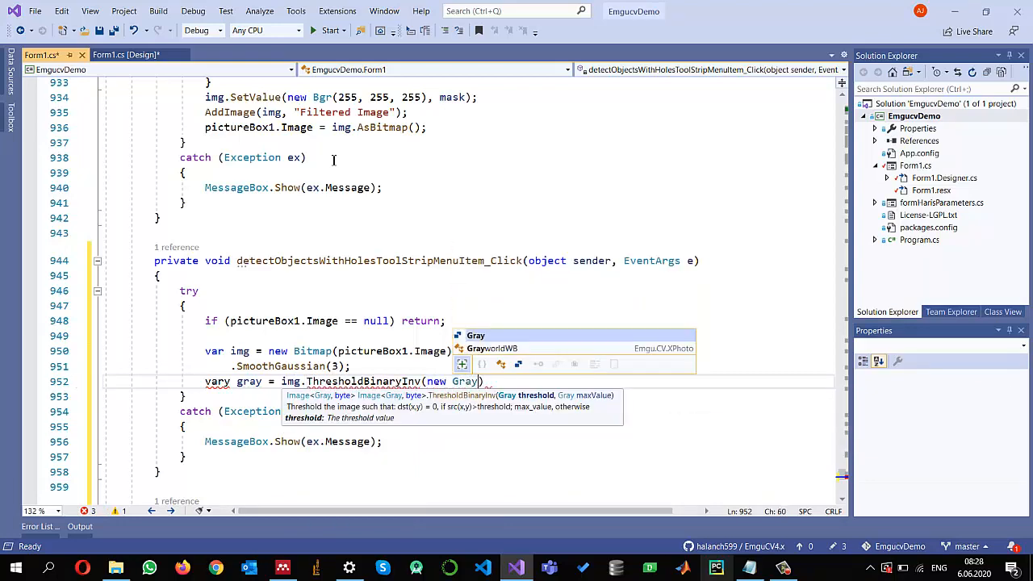
text(200)
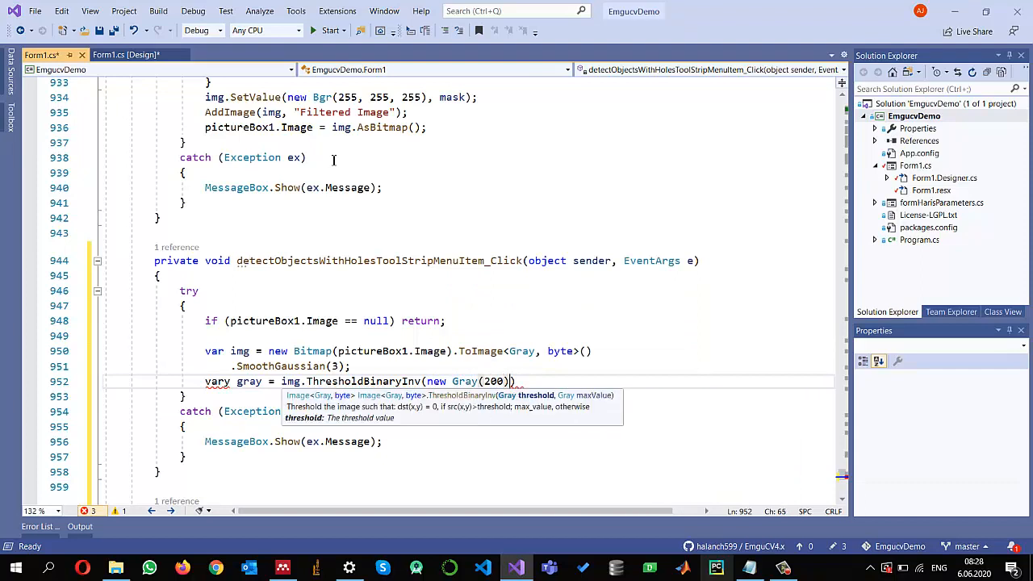
text(,)
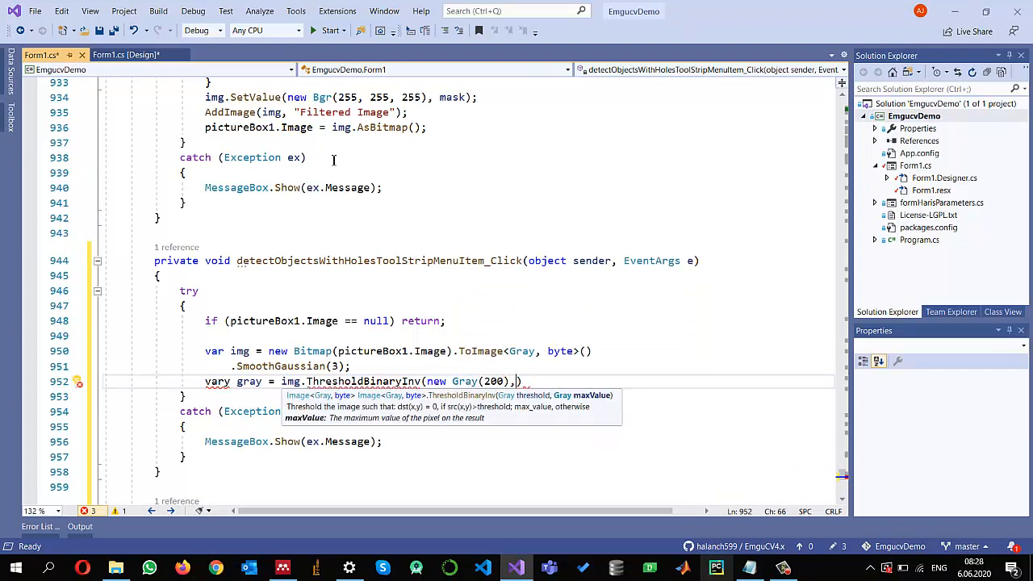
text(new G)
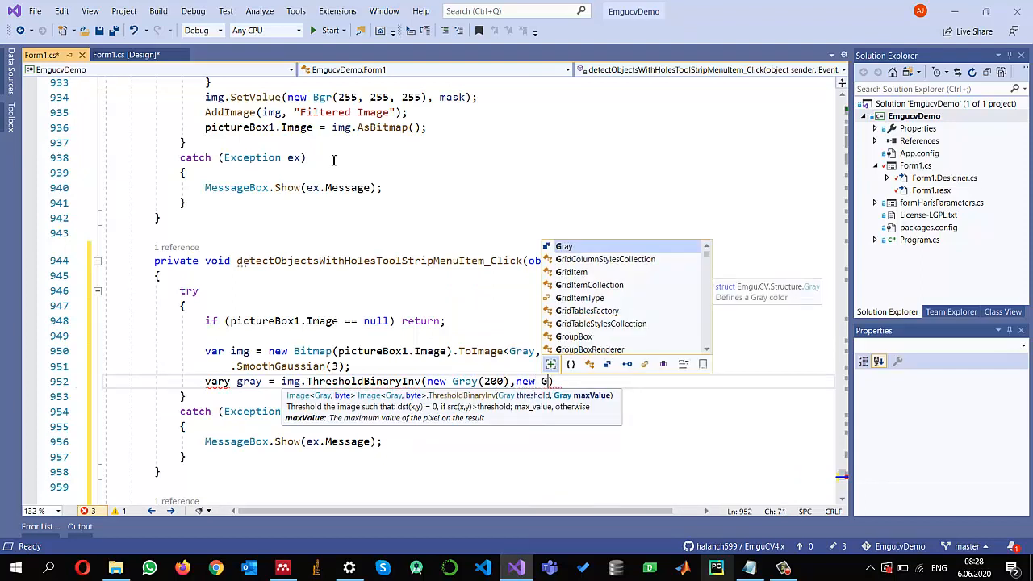
text(2)))
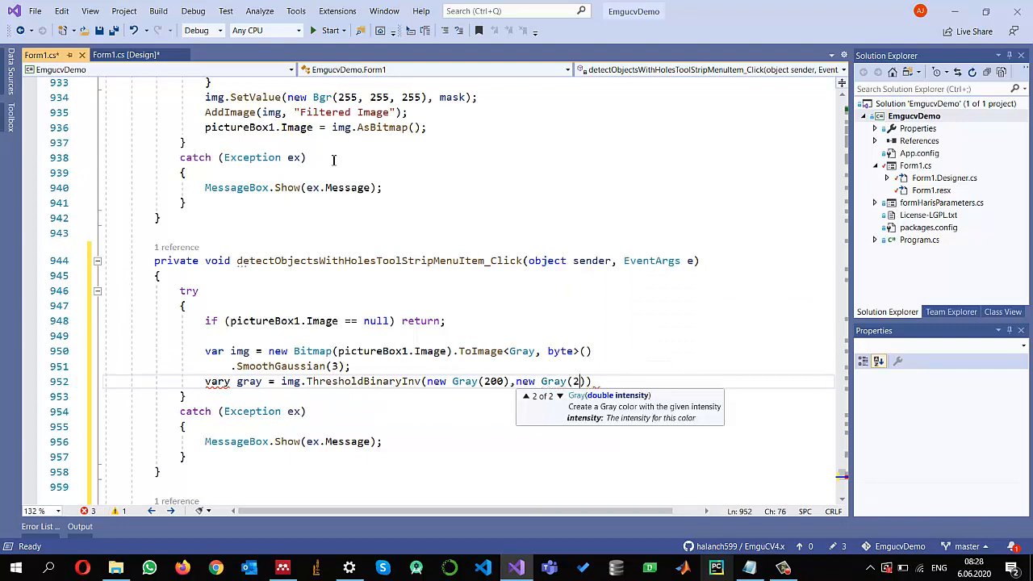
text(55)
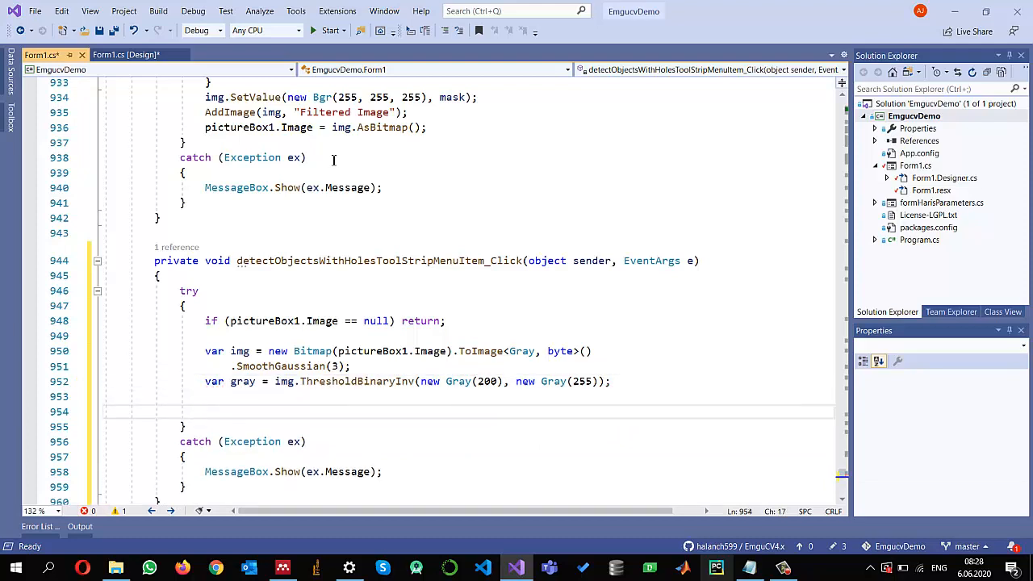
Declare VectorOfVectorOfPoint contours and a new Mat hierarchy object
text(vecto)
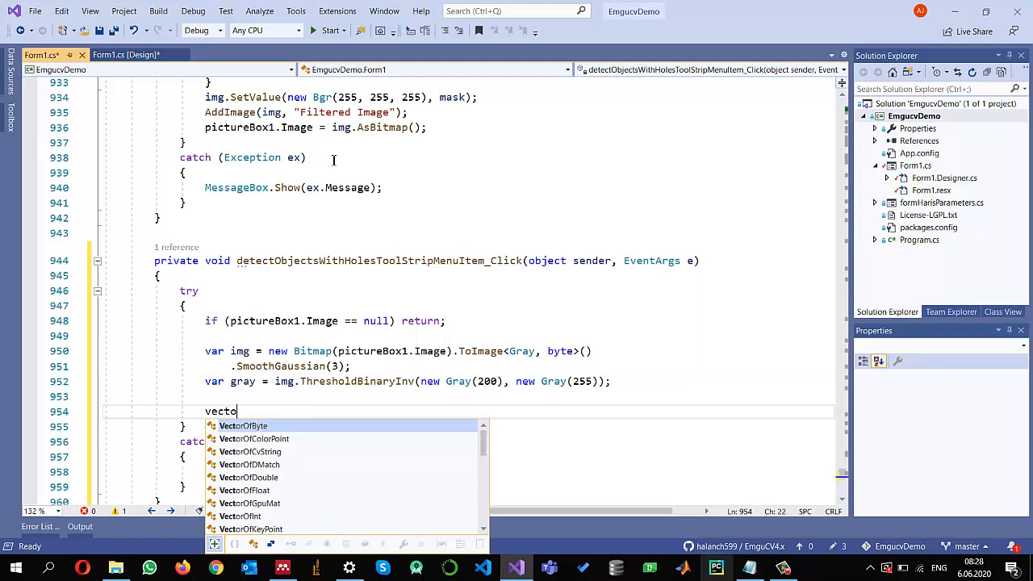
text(rofve)
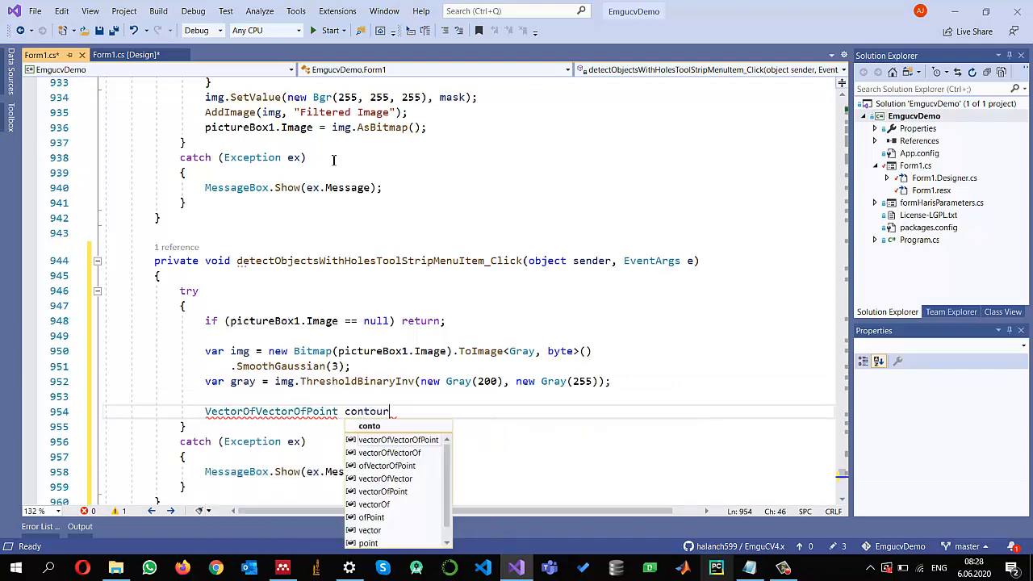
text(s = new VectorOfVectorOfPoint();)
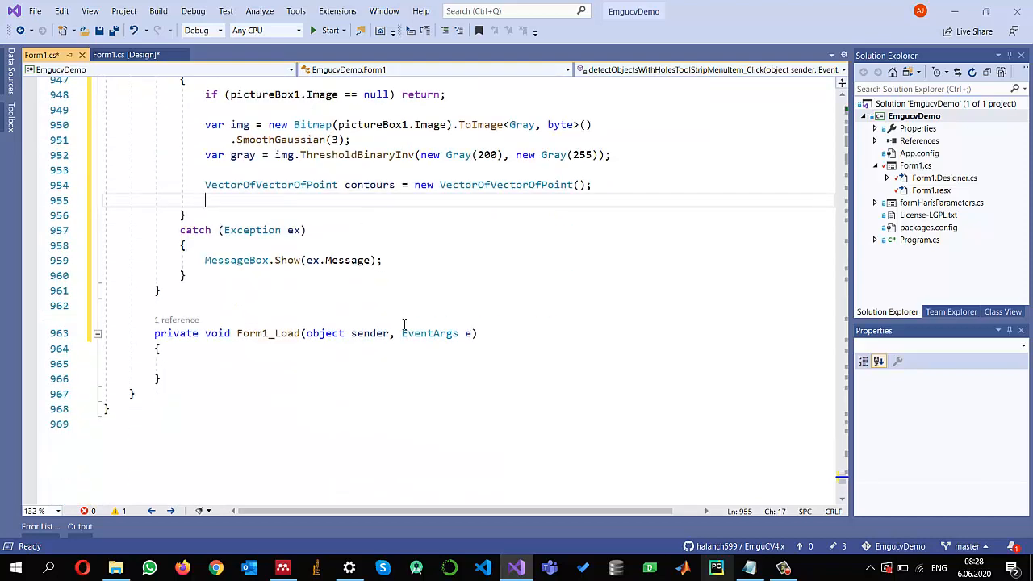
text(Mat)
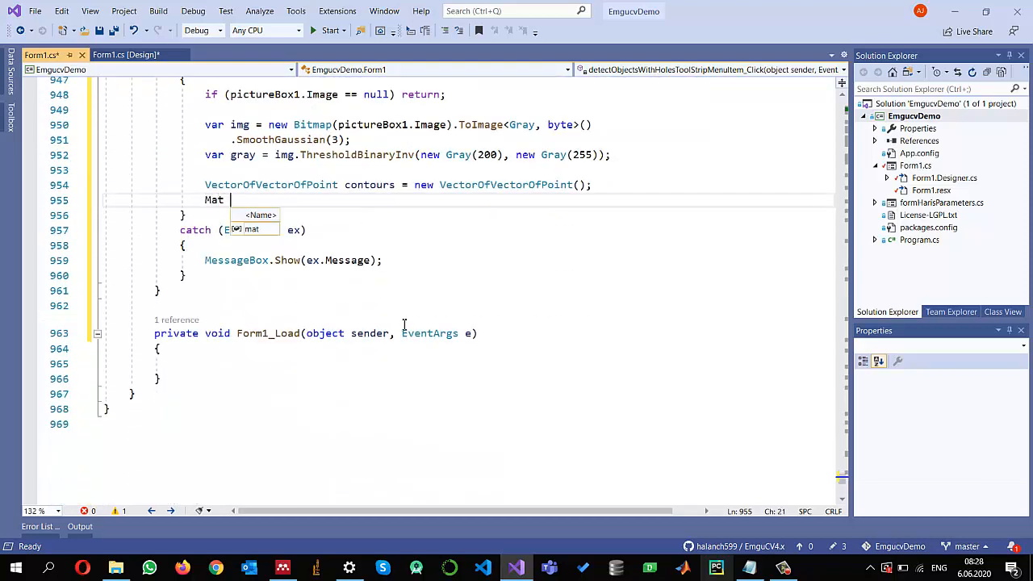
text(h)
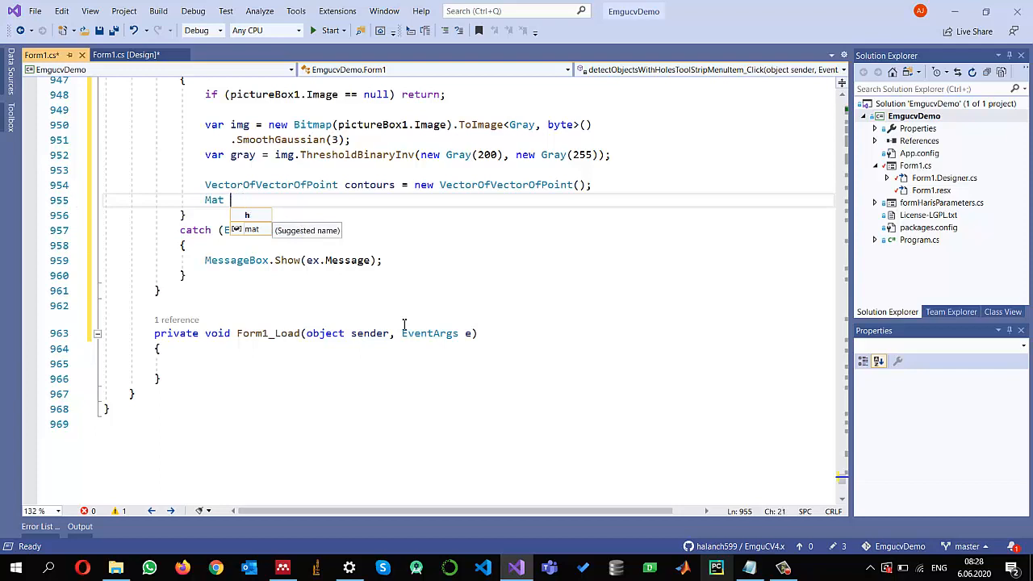
text(mat = new)
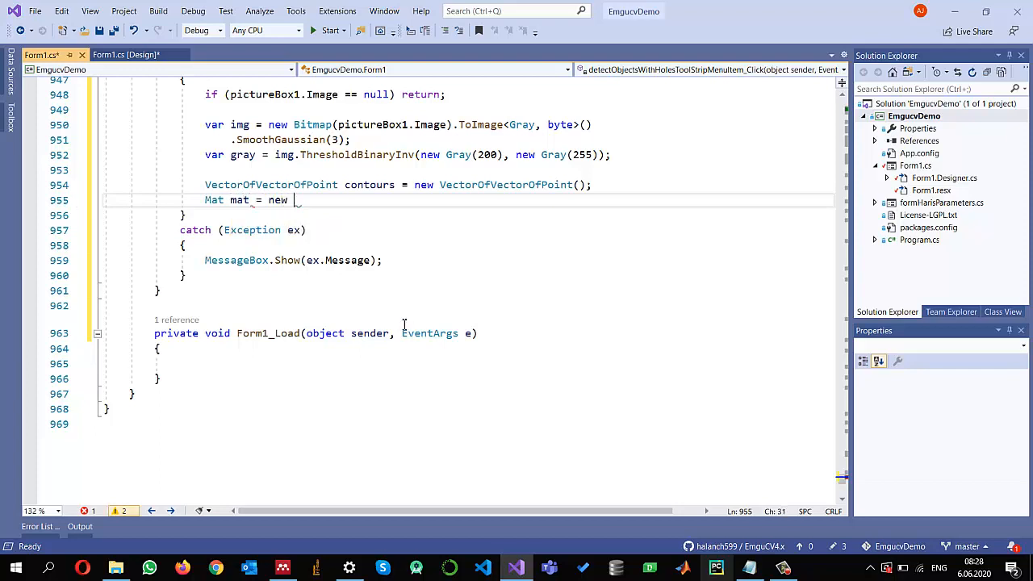
text(Mat();)
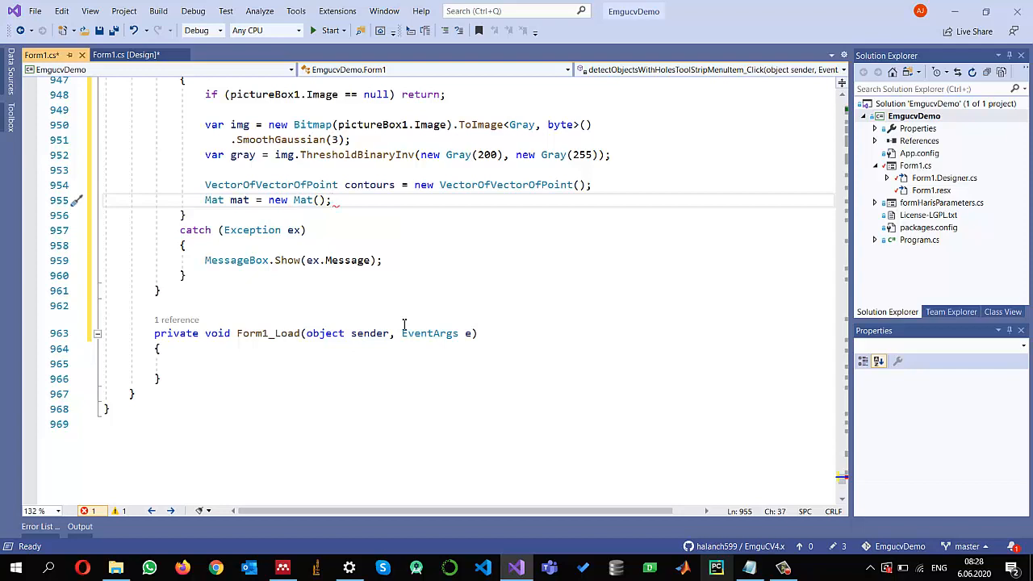
Call CvInvoke.FindContours(gray, contours, mat, RetrType.External, ChainApproxMethod...)
text(CvInvoke.)
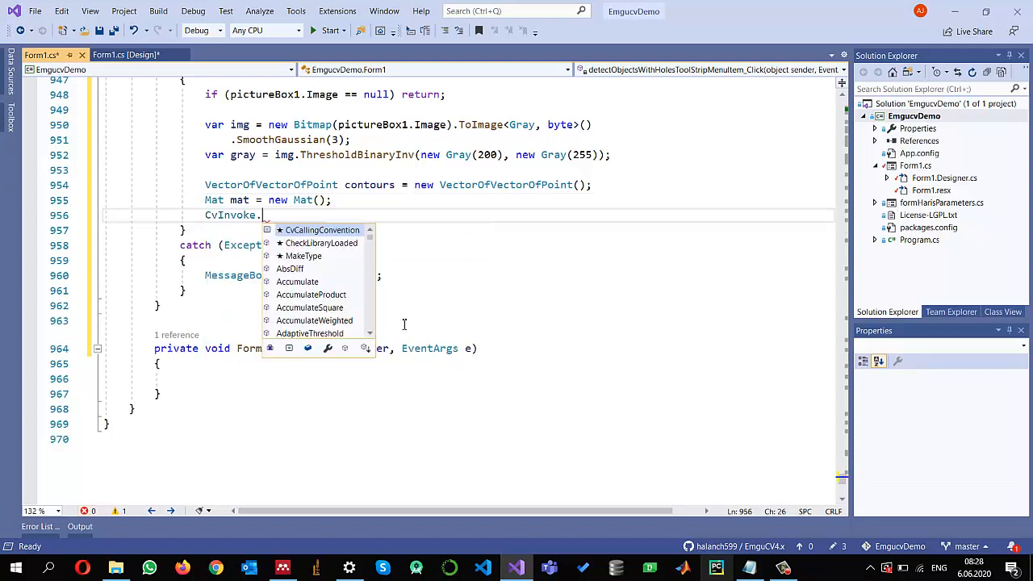
text(find)
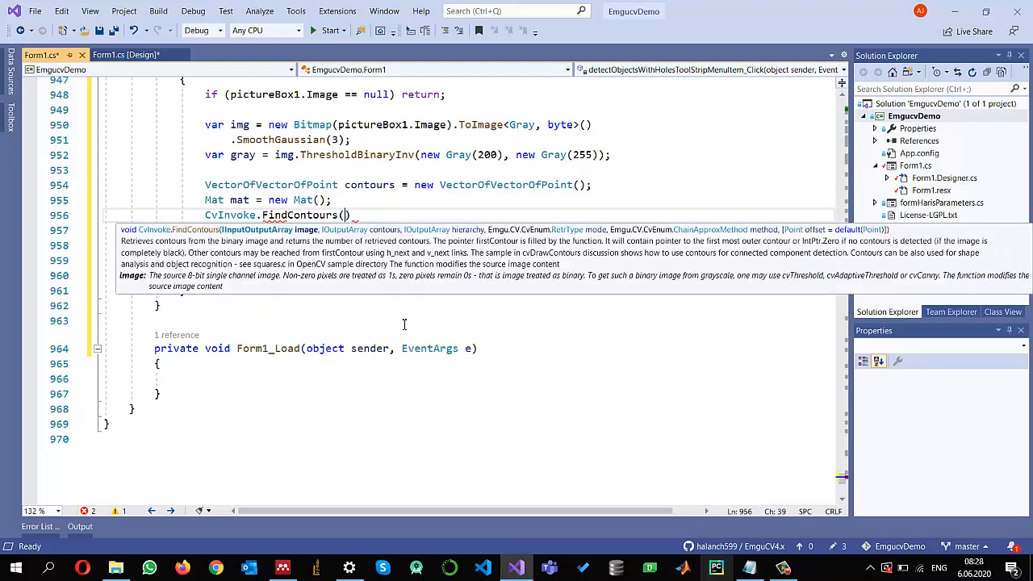
text(gray,)
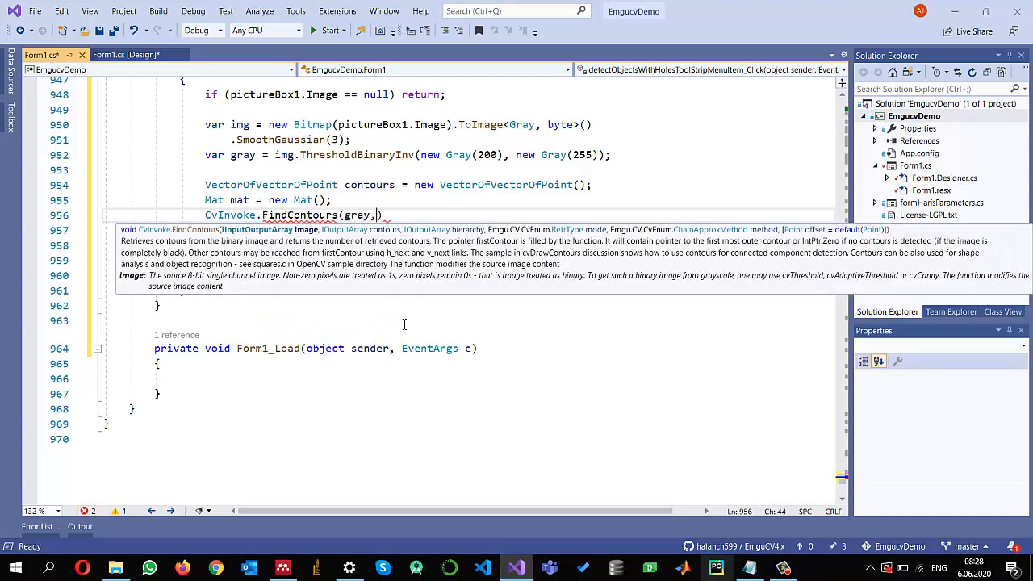
text(contou)
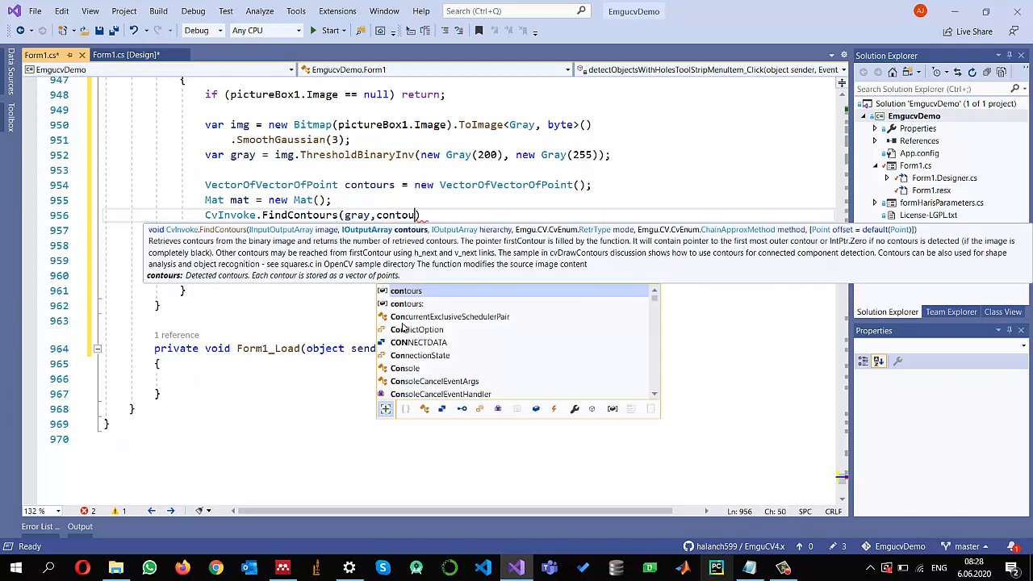
text(, mat,)
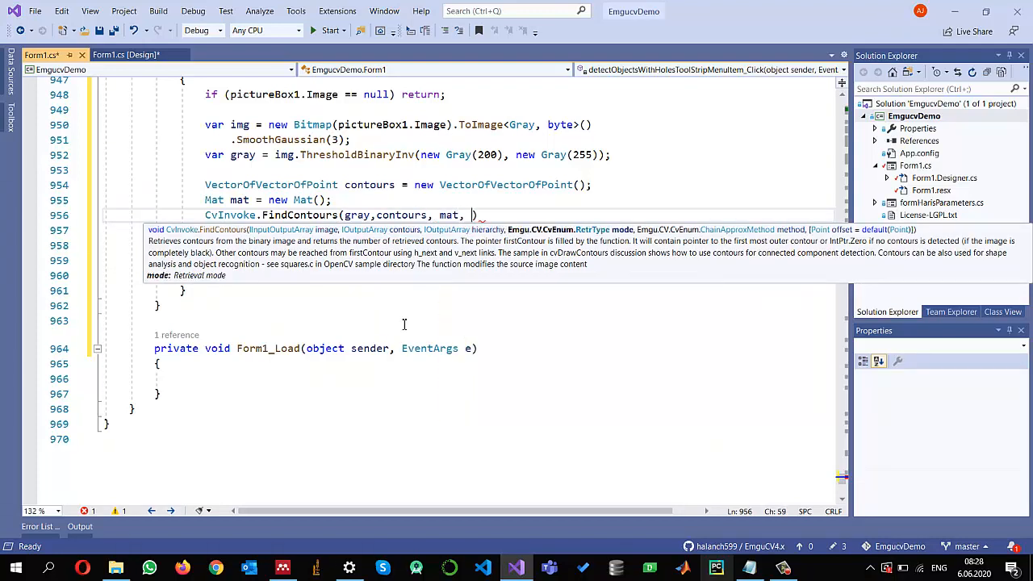
text(Emgu.CV.CvEnum.RetrType.External,)
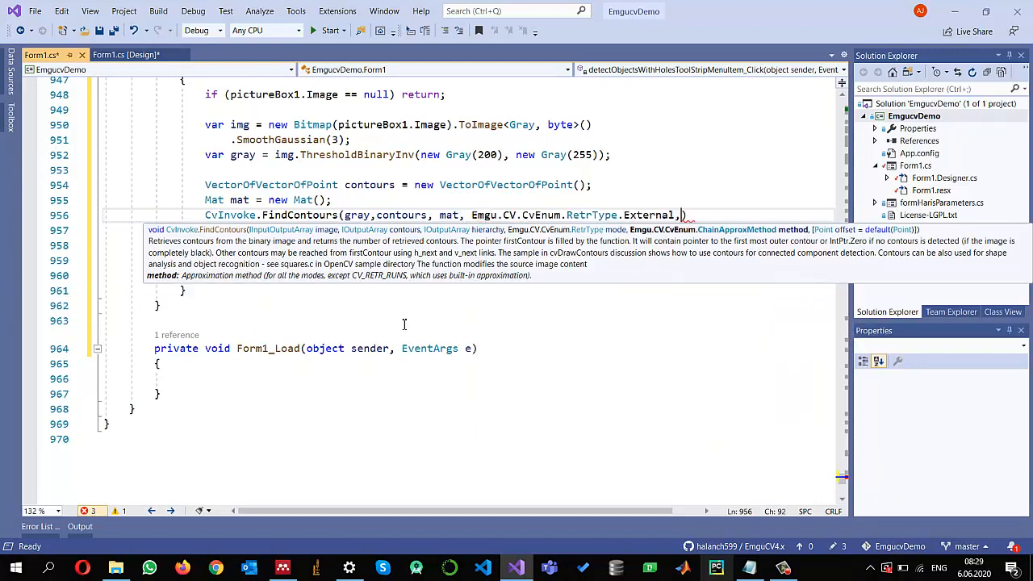
text(c)
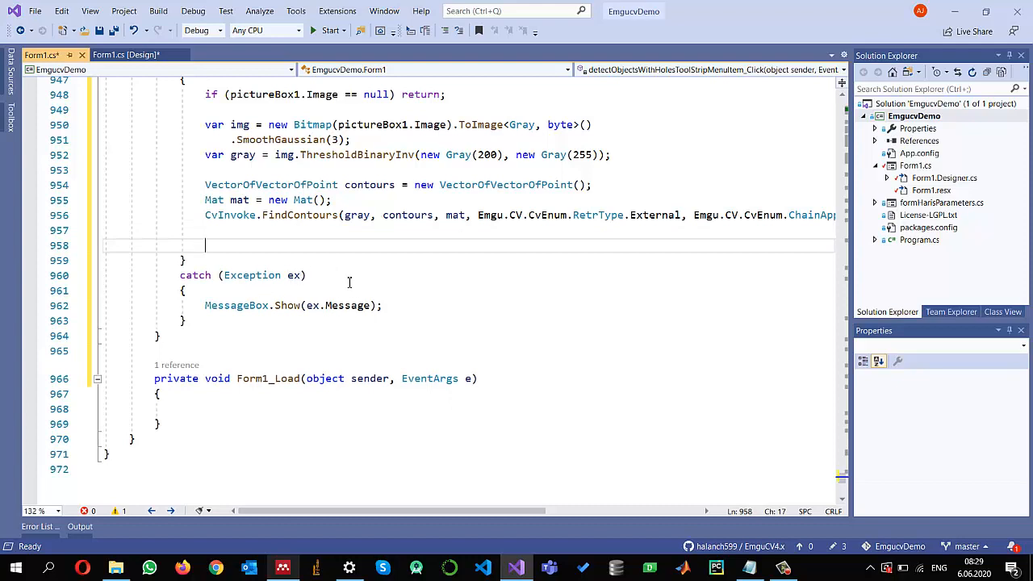
Declare var mask = gray.CopyBlank() below the FindContours call
scroll(down, 3)
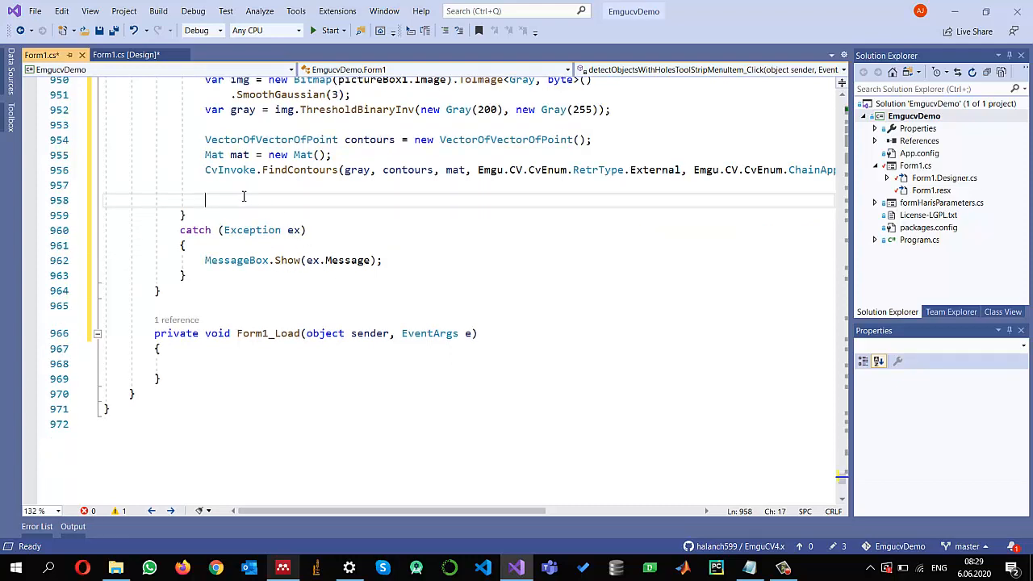
text(var mask =)
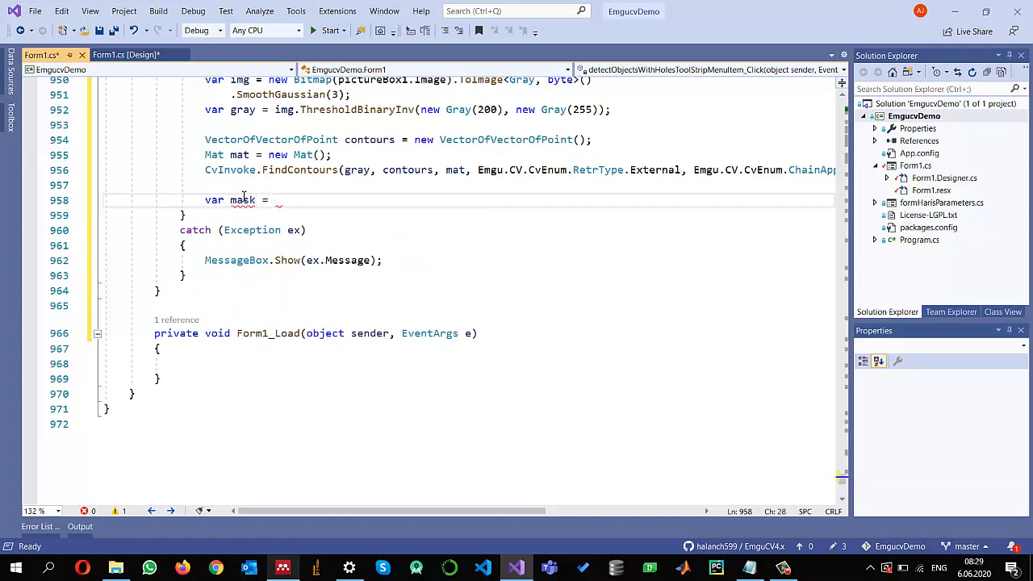
text(gray)
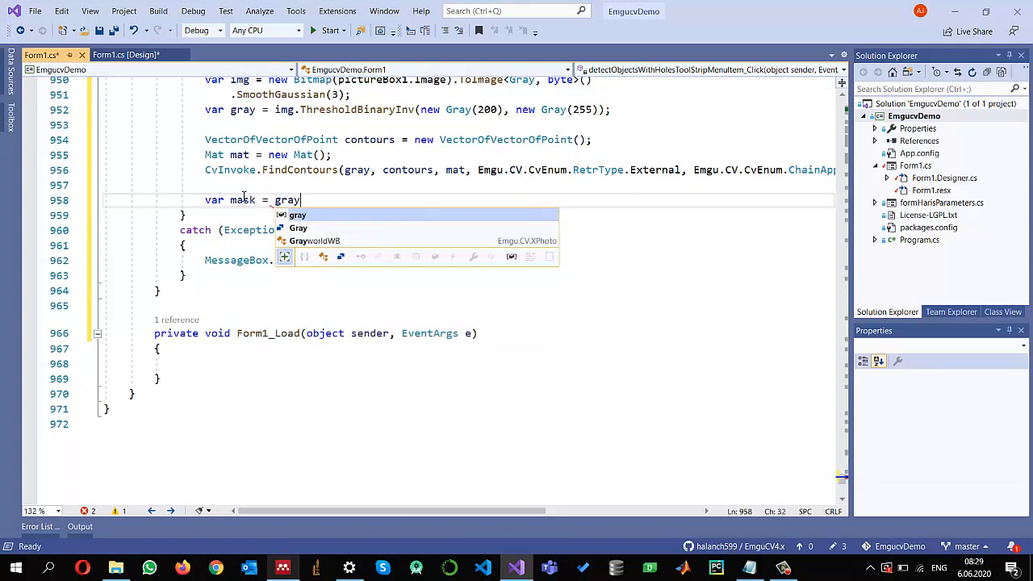
text(.)
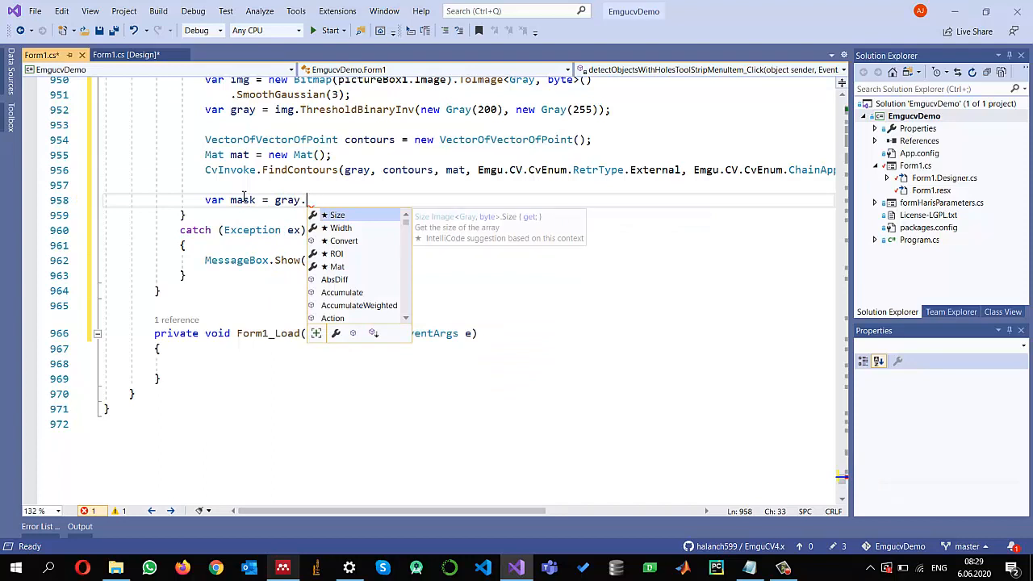
text(CopyBlank)
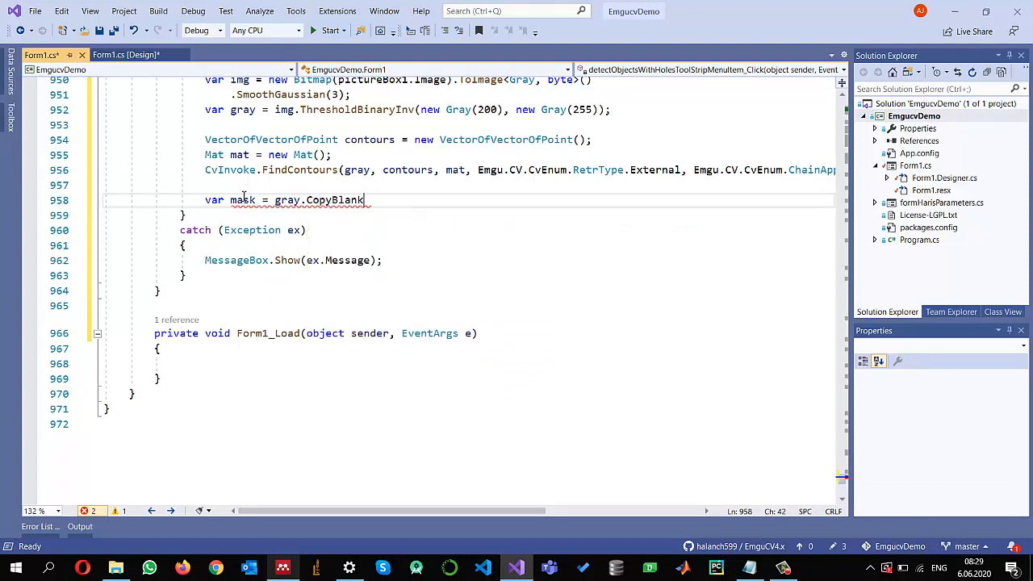
text(();)
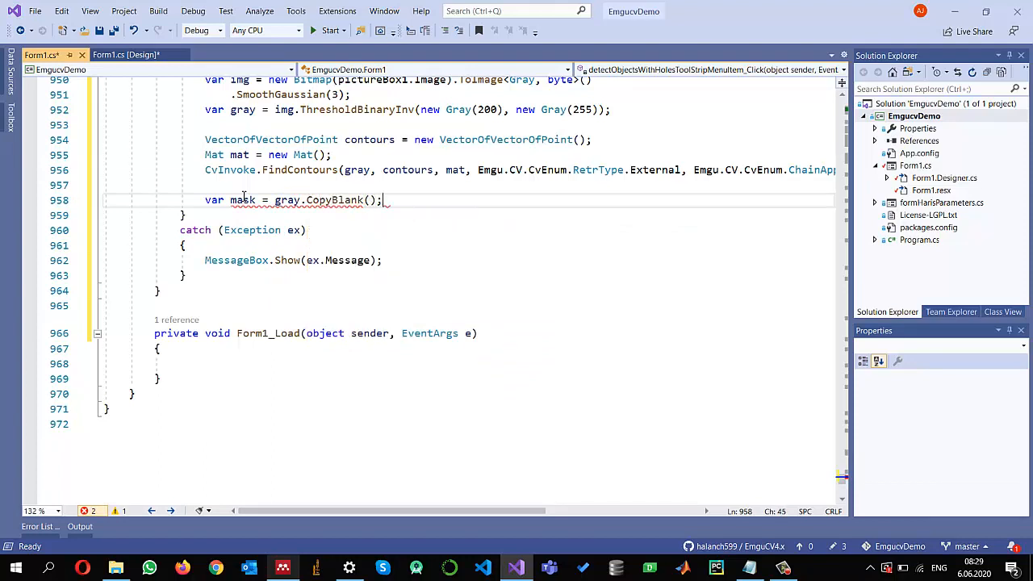
key(enter)
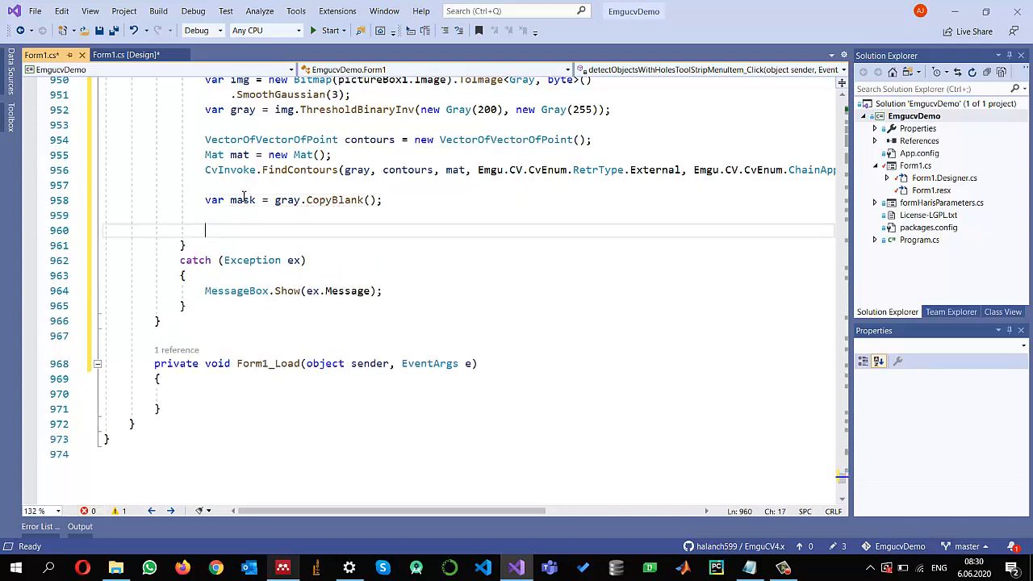
Write a for loop iterating i over contours.Size
text(for (int i = 0; i < c; i++)
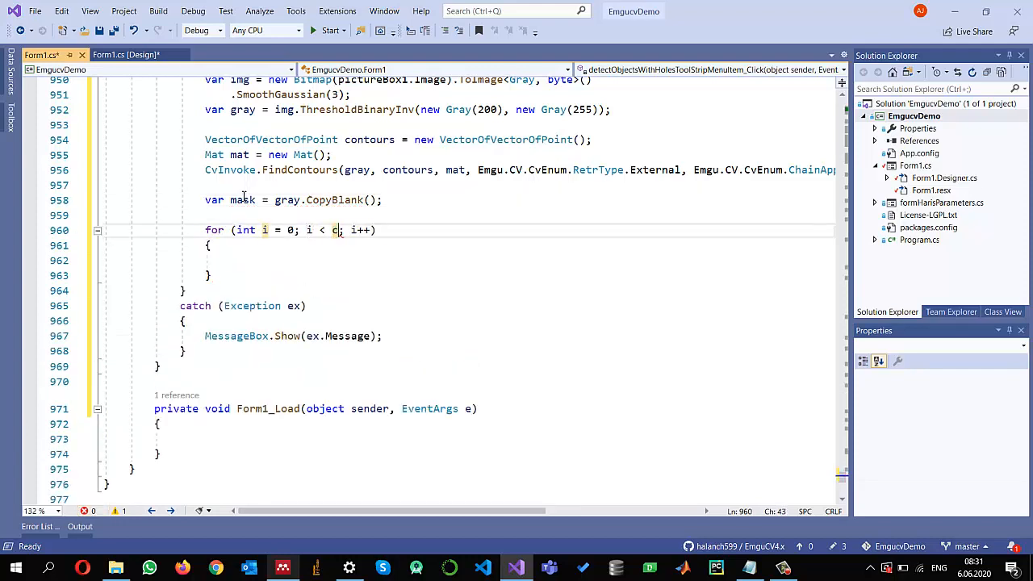
text(ontours)
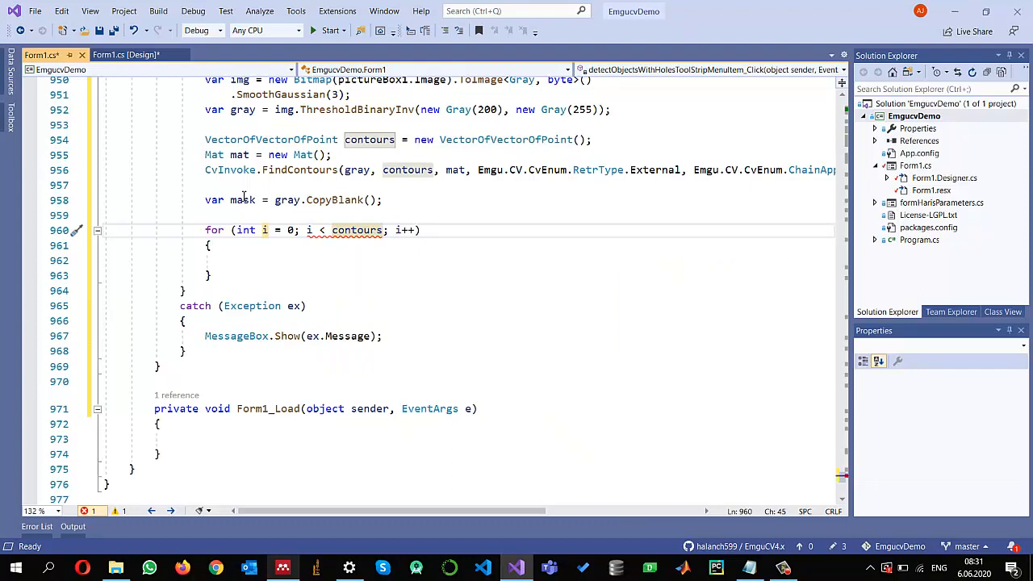
text(.Size)
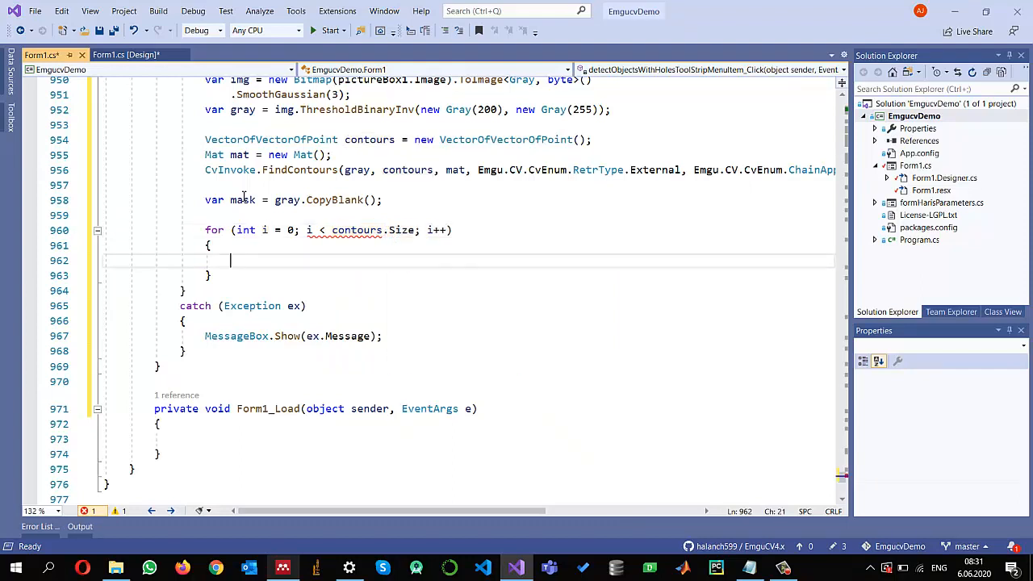
Compute var area = CvInvoke.ContourArea(contours[i]) with an if (area>50) block
text(var area = c)
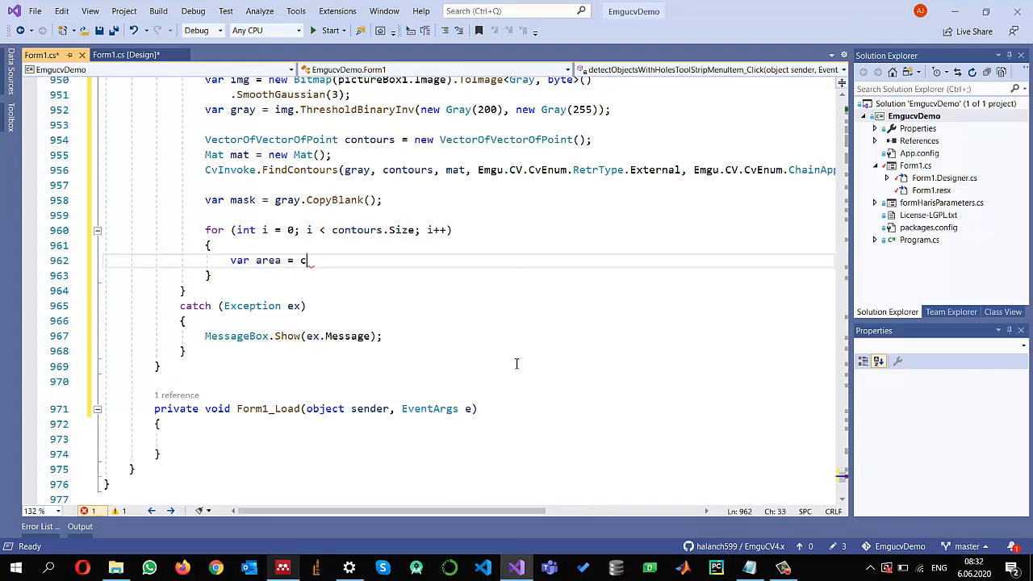
text(CvInvoke.)
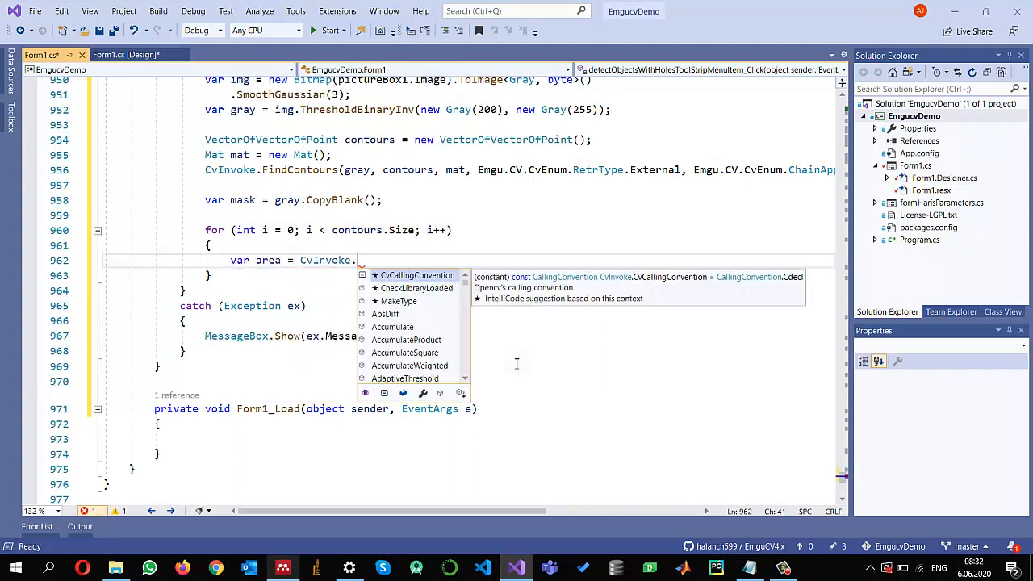
text(contourArea()
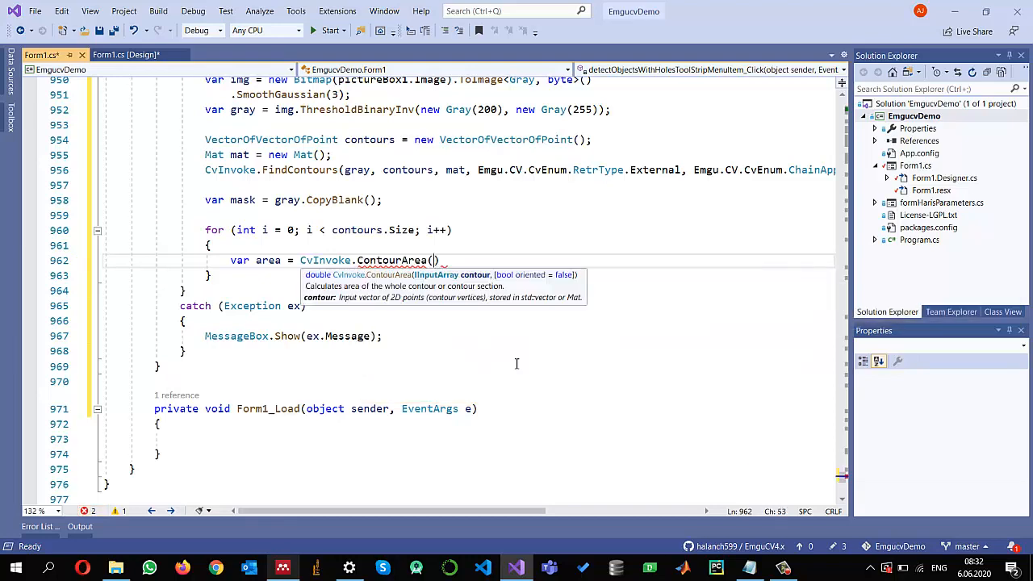
text(conrous)
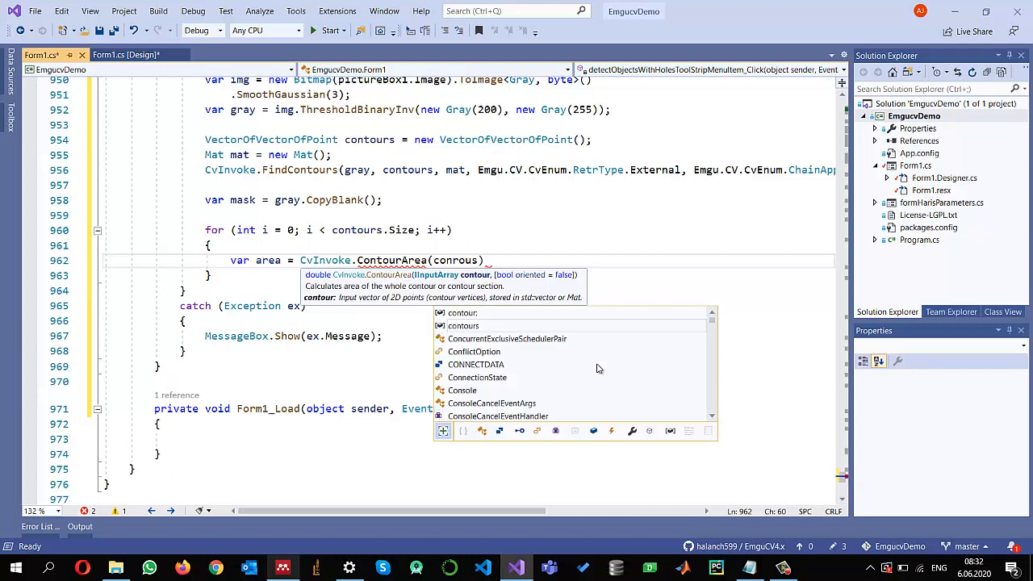
text(contours[])
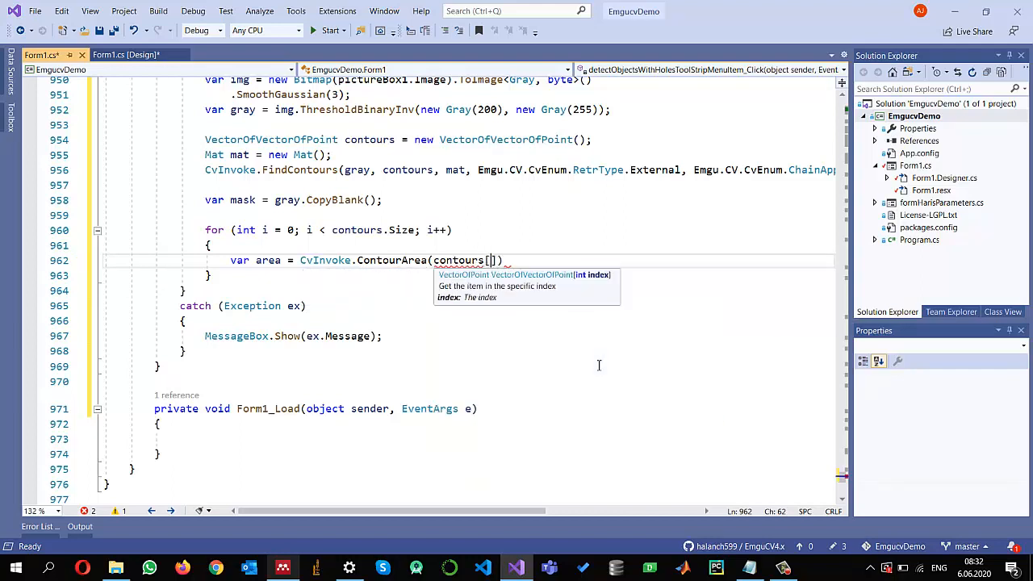
text(i)
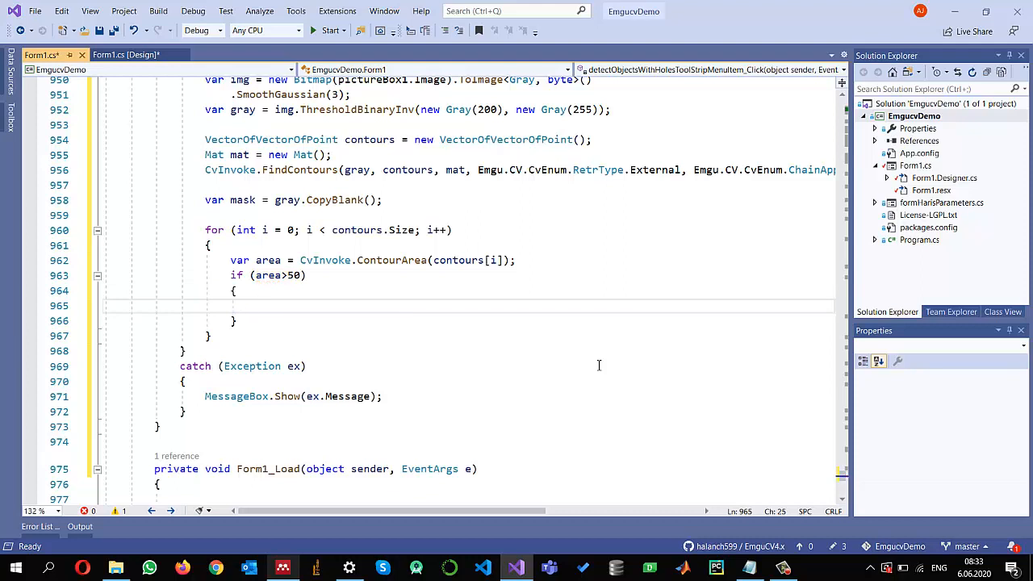
Compute var bbox = CvInvoke.BoundingRectangle(contours[i]) inside the area check, fixing the contour typo
text(var bbo)
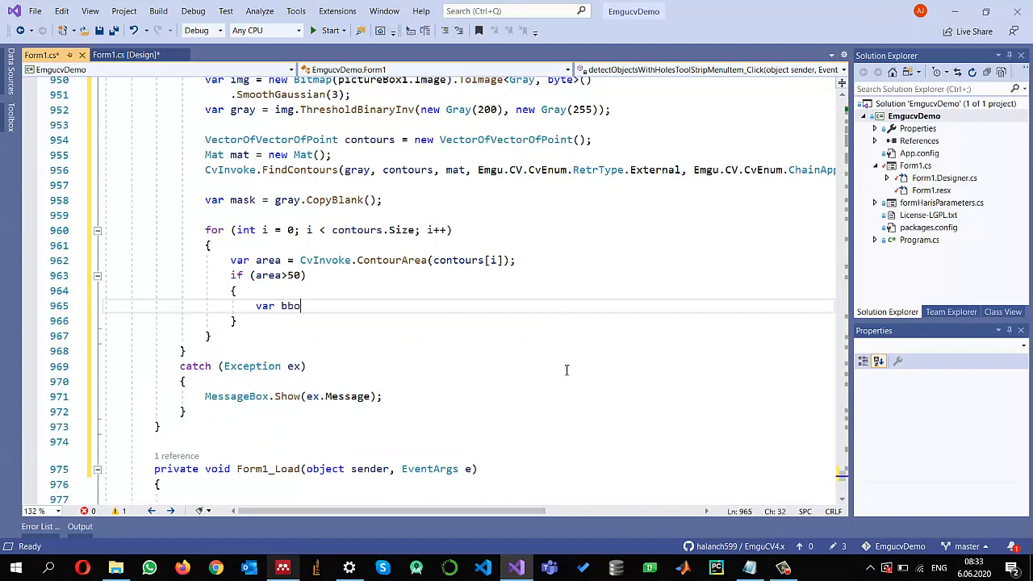
text(= cvin)
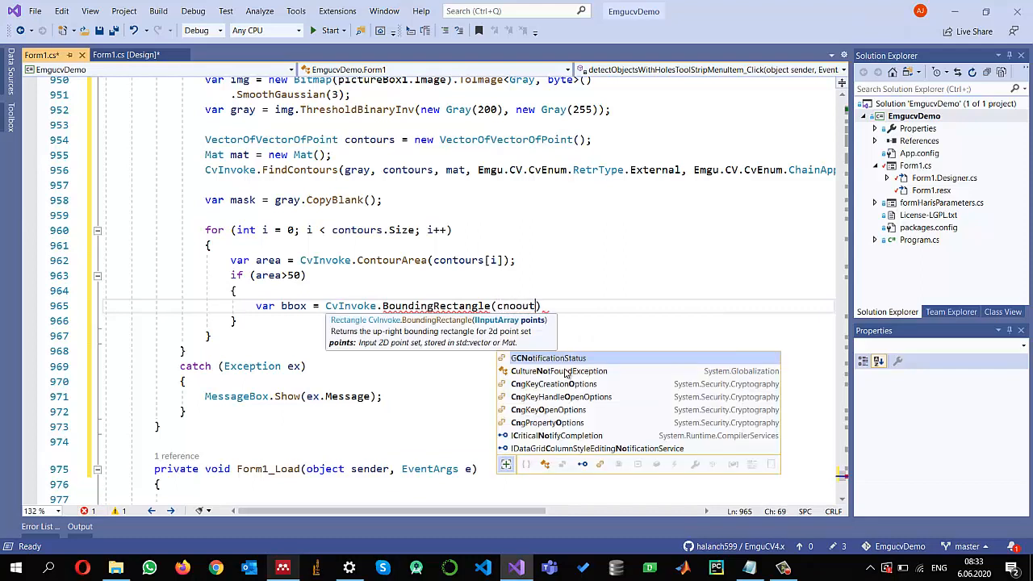
text(vontour)
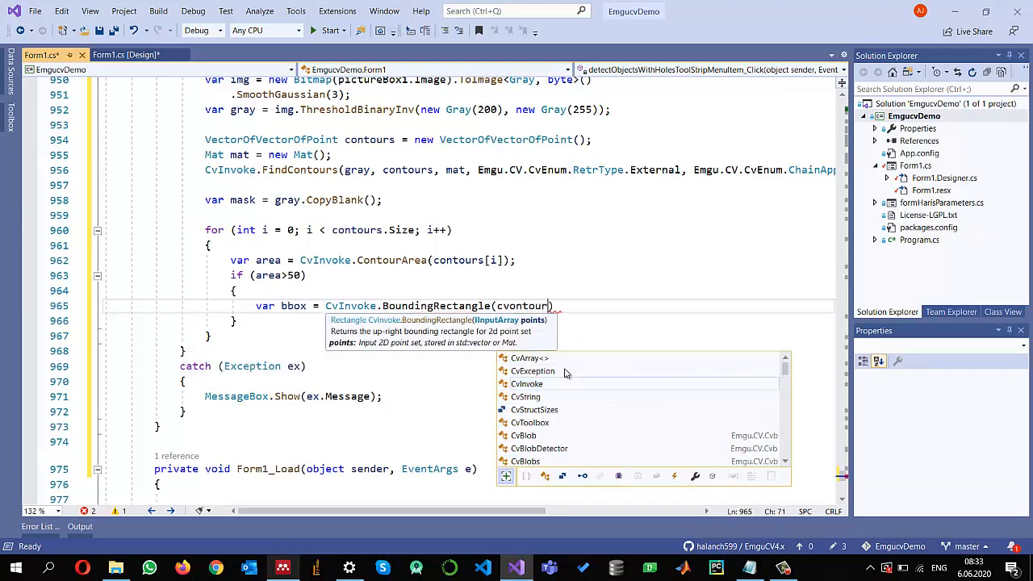
double_click(522, 304)
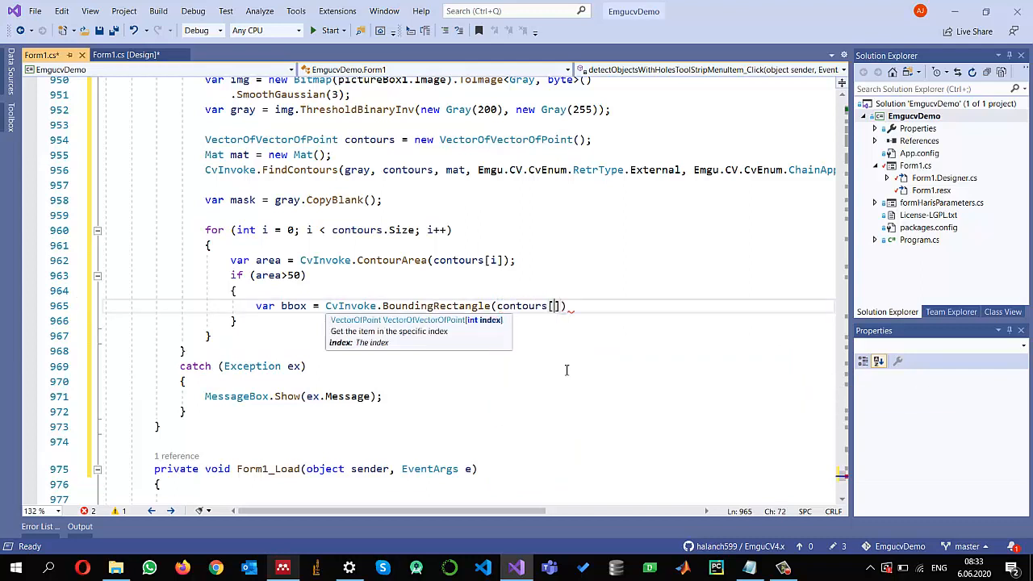
text(i)
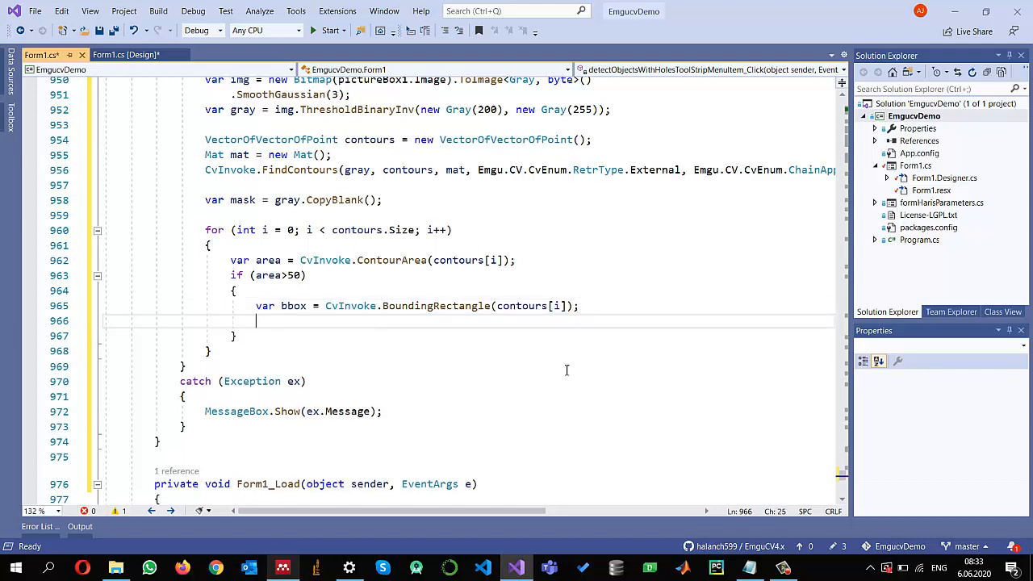
Draw contour i filled onto mask with CvInvoke.DrawContours(mask, contours, i, new MCvScalar(255), -1)
text(cvin)
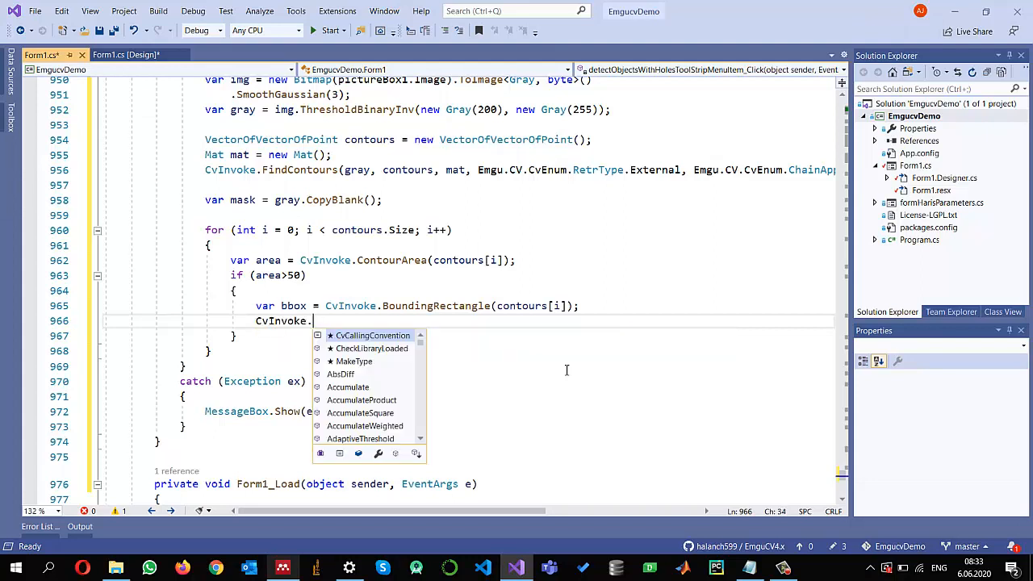
text(dr)
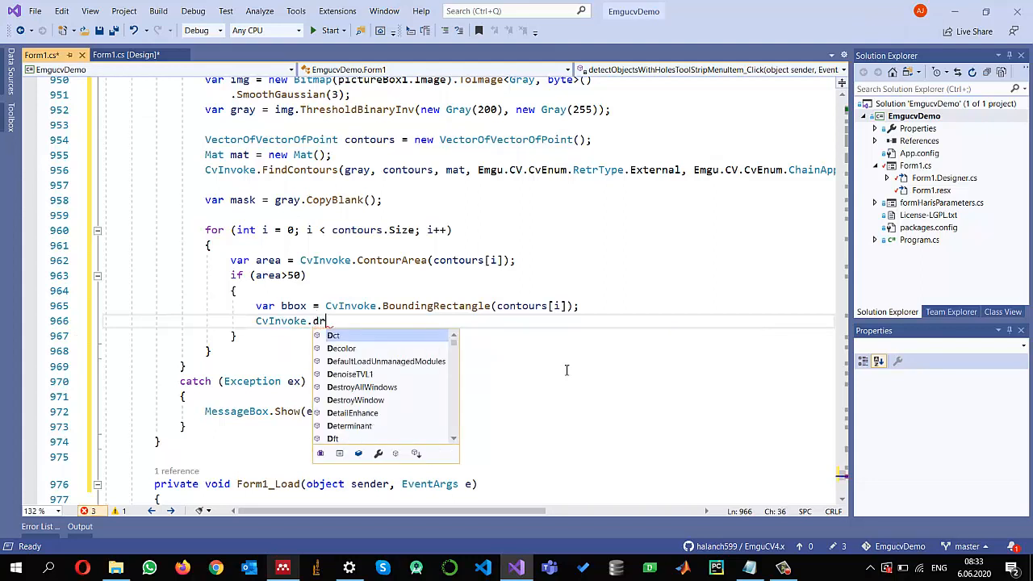
text(DrawContours()
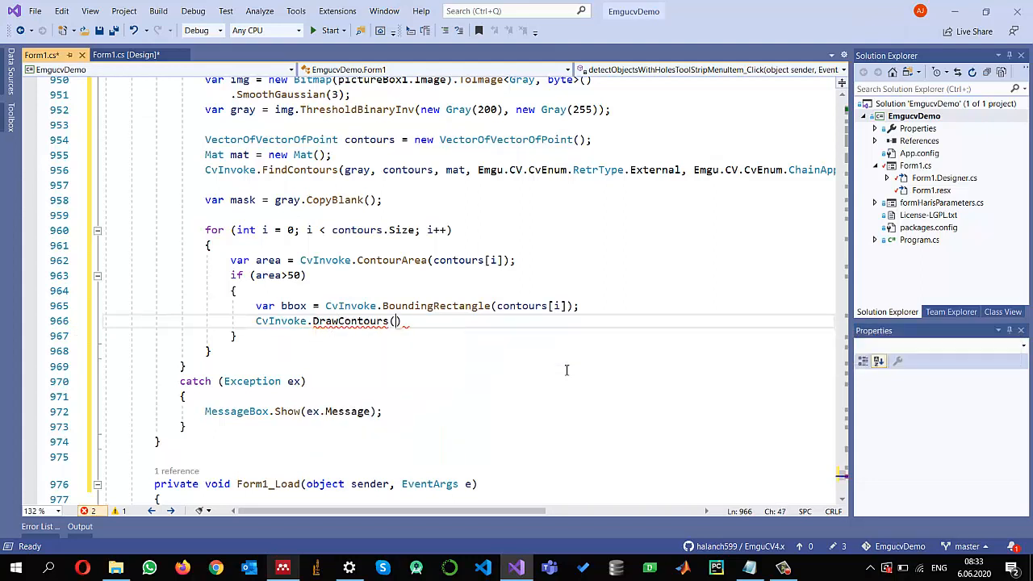
text(mask,contours,)
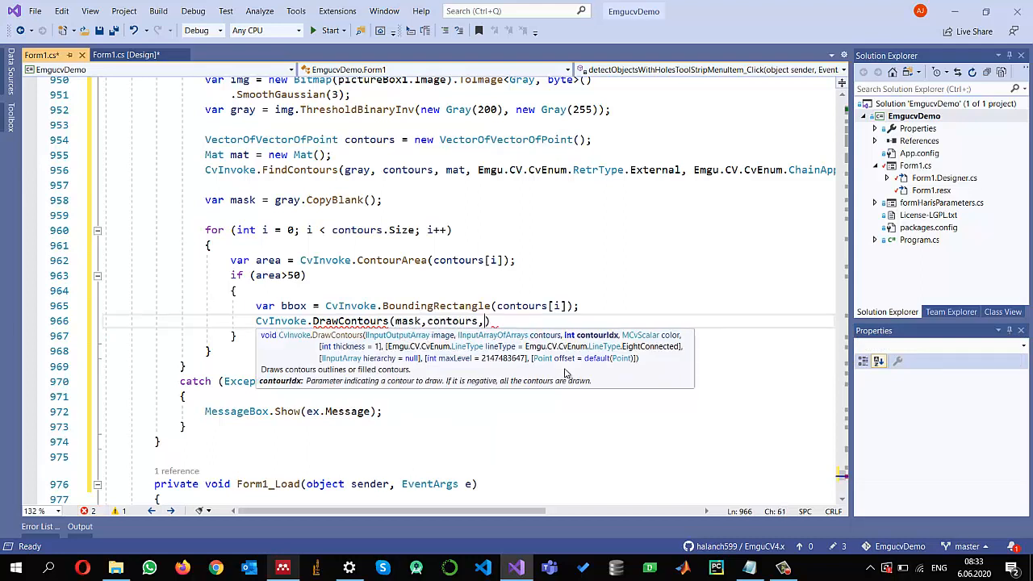
text(i,)
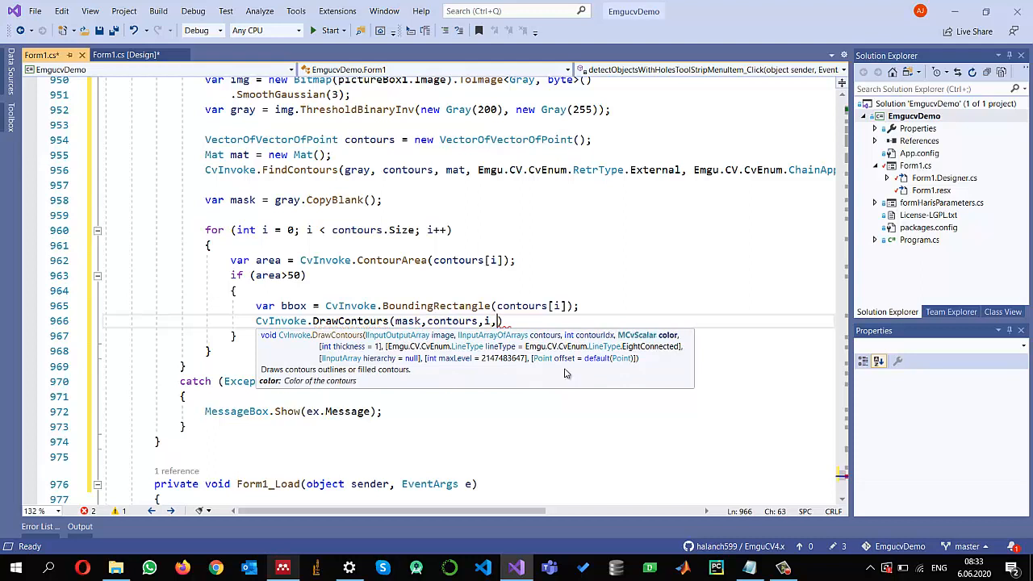
text(new MCvScalar()
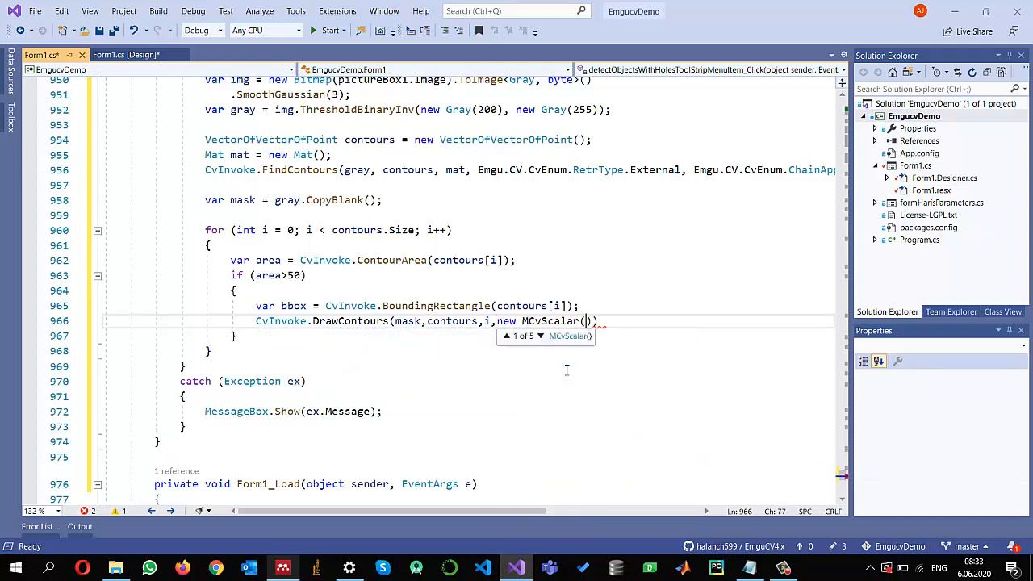
text(255)
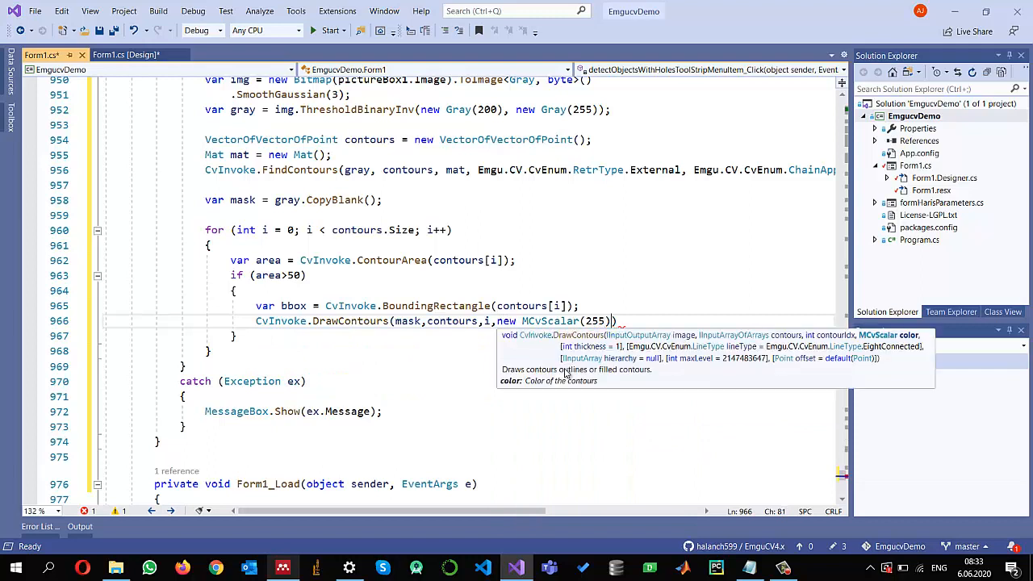
text(,-)
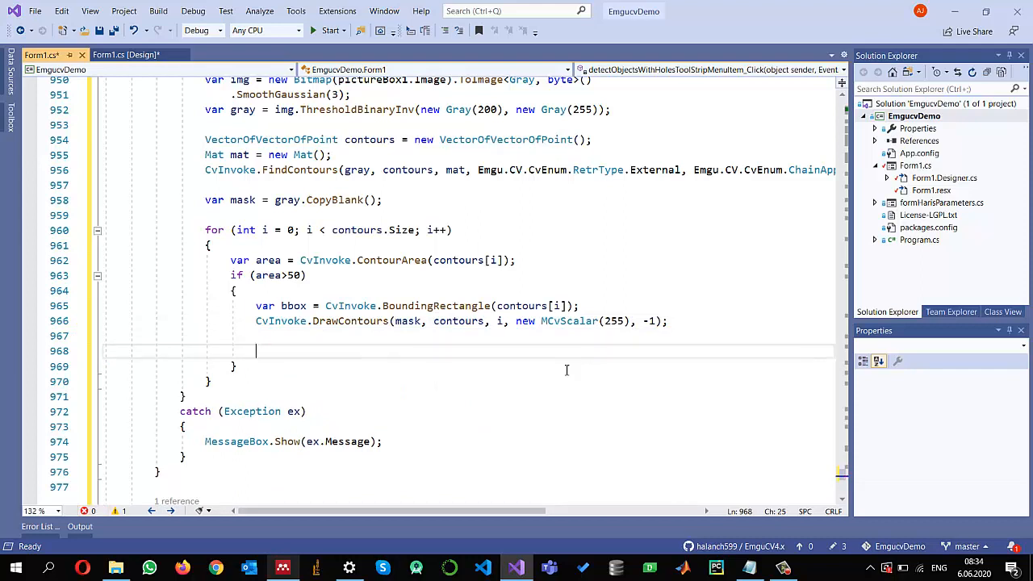
Add gray.ROI = bbox; and mask.ROI = bbox; inside the area>50 block, ending on a new line
text(gray)
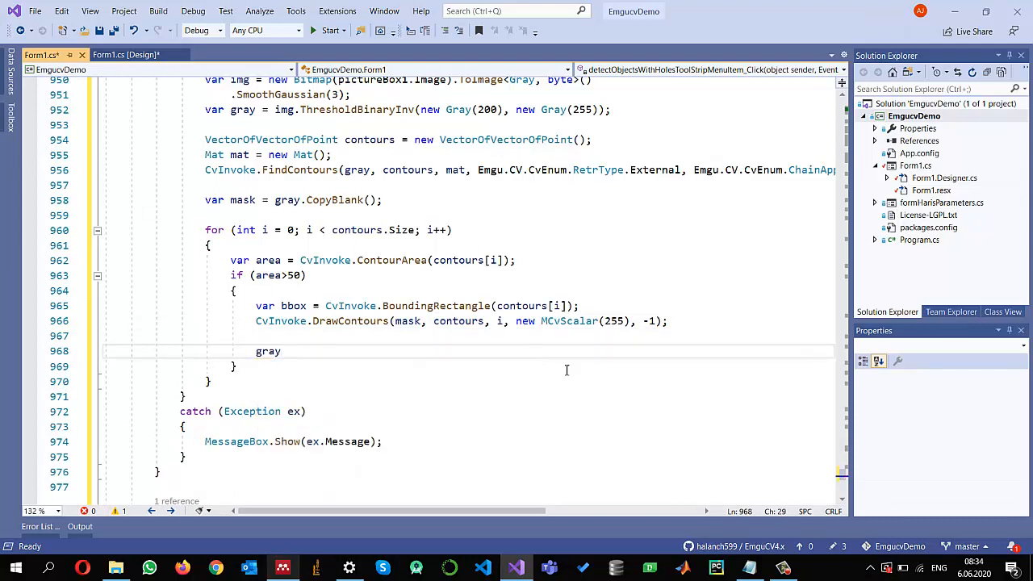
text(.ROI =)
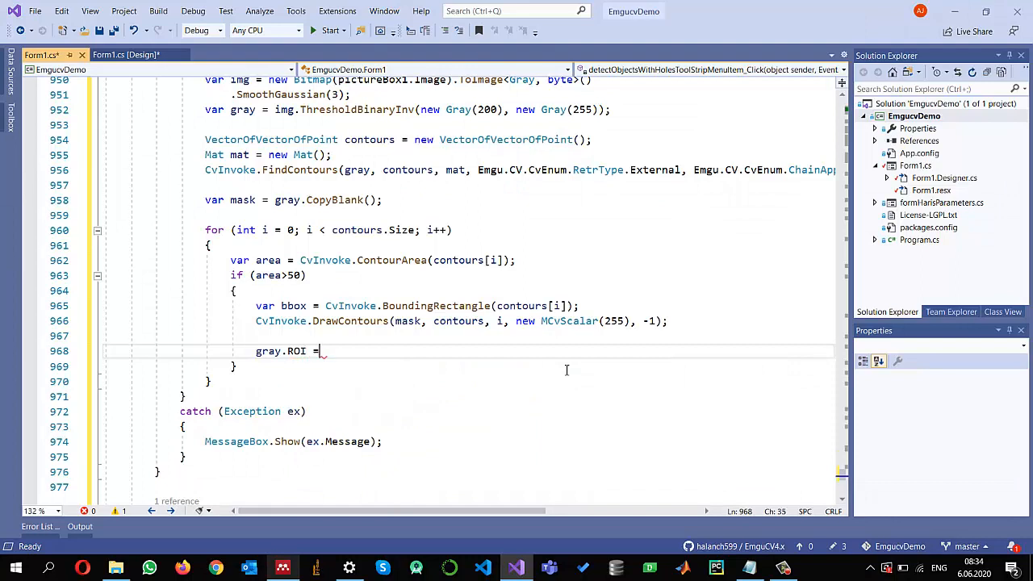
text(b)
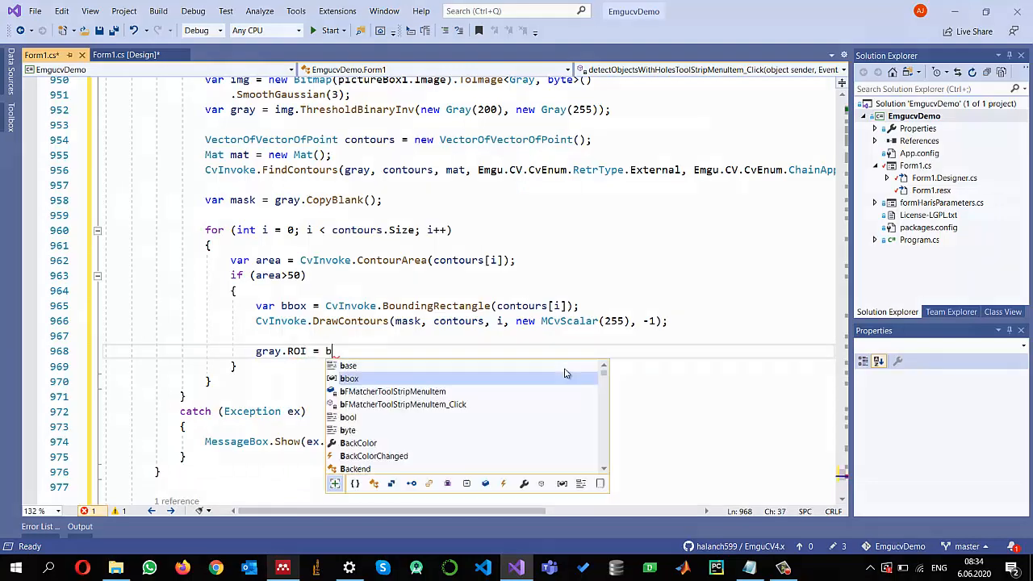
text(box;)
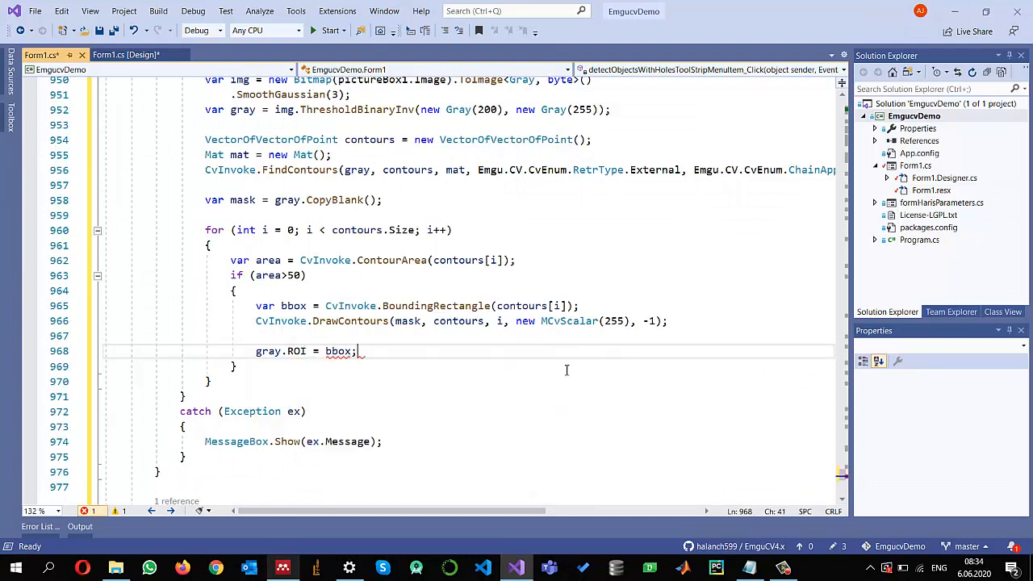
text(m)
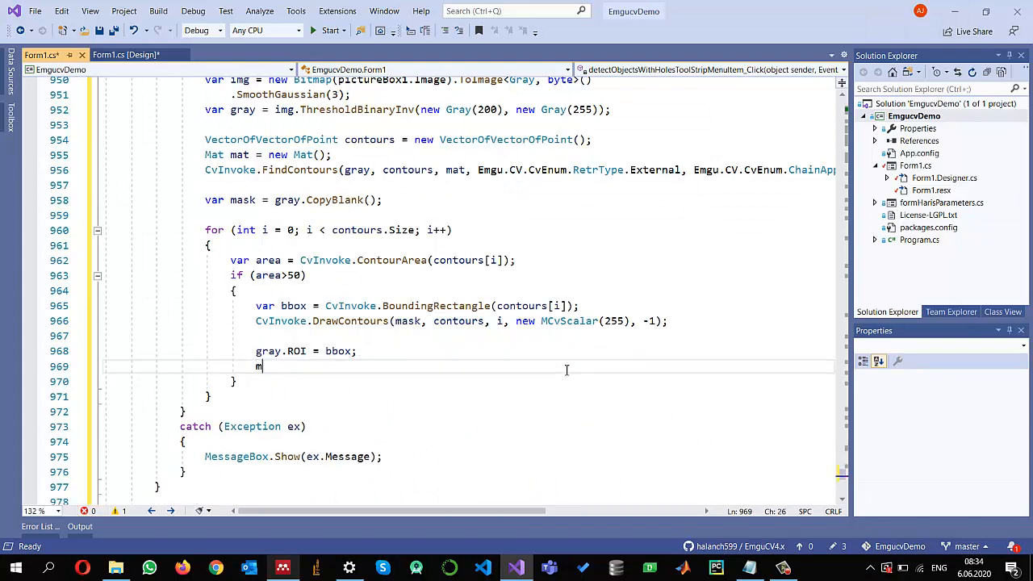
text(ask.ROI = bbox;)
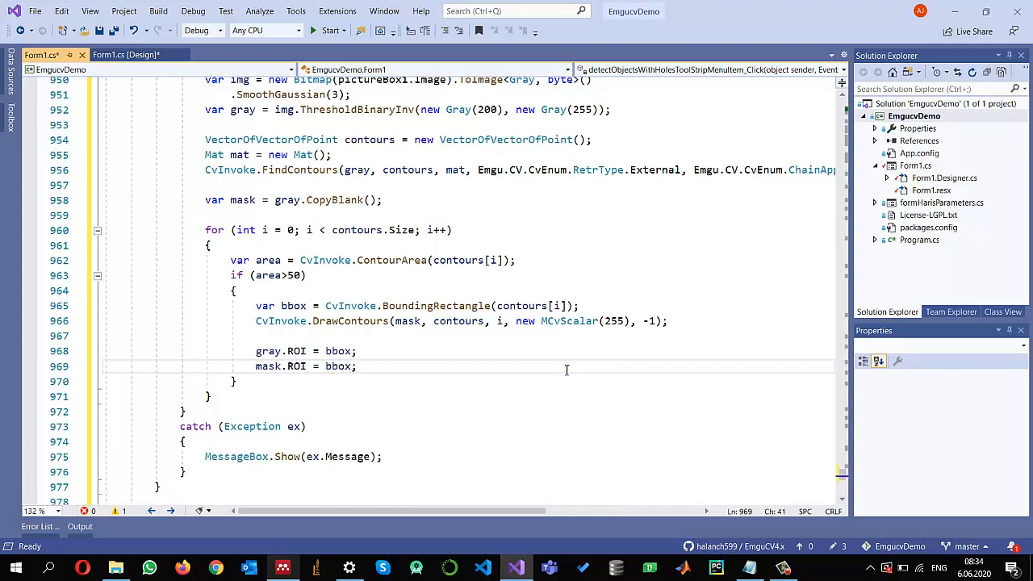
key(enter)
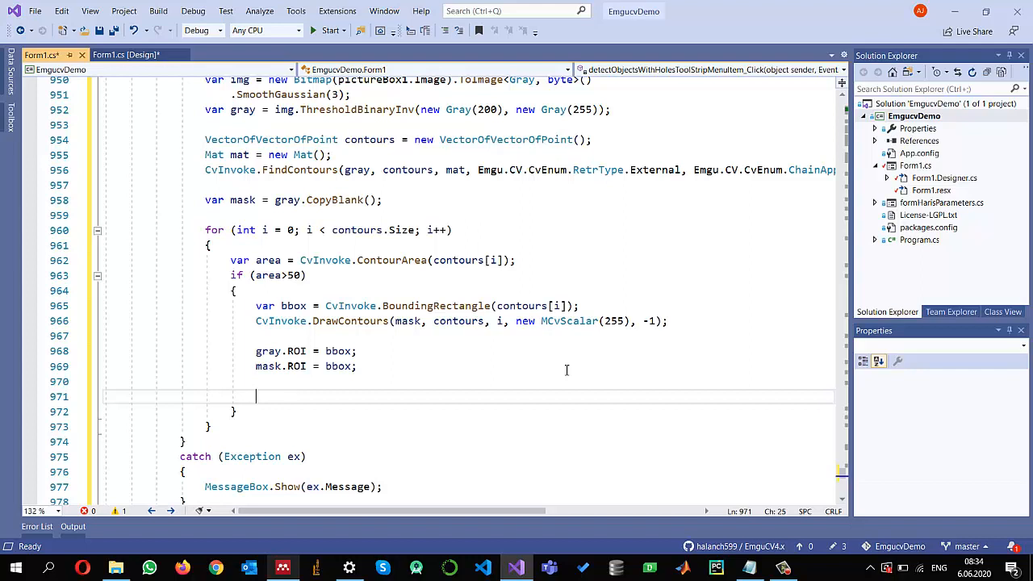
Declare var grayNonZero = gray.CountNonzero(); completing the method via IntelliSense
text(var gray)
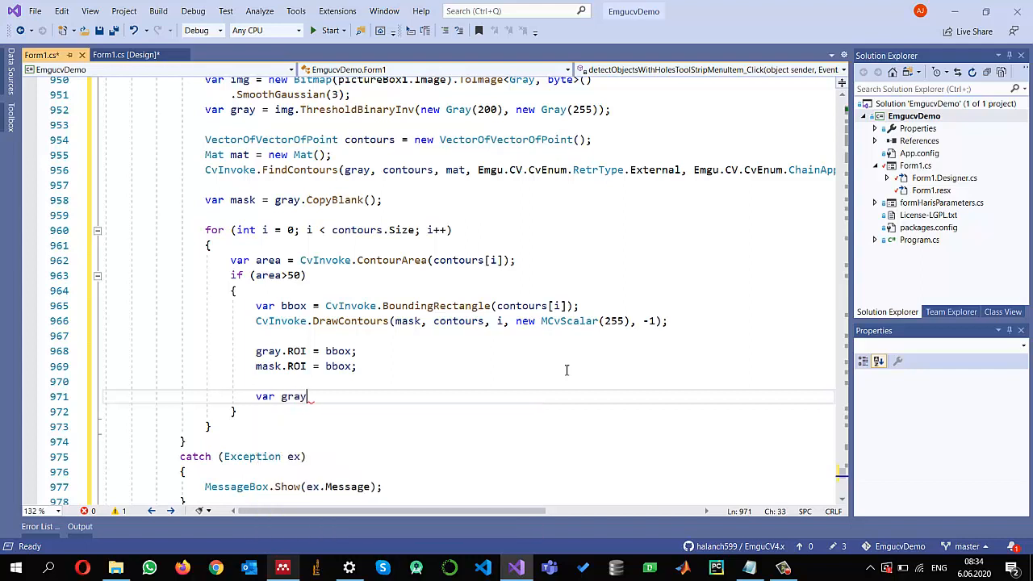
text(NonZero)
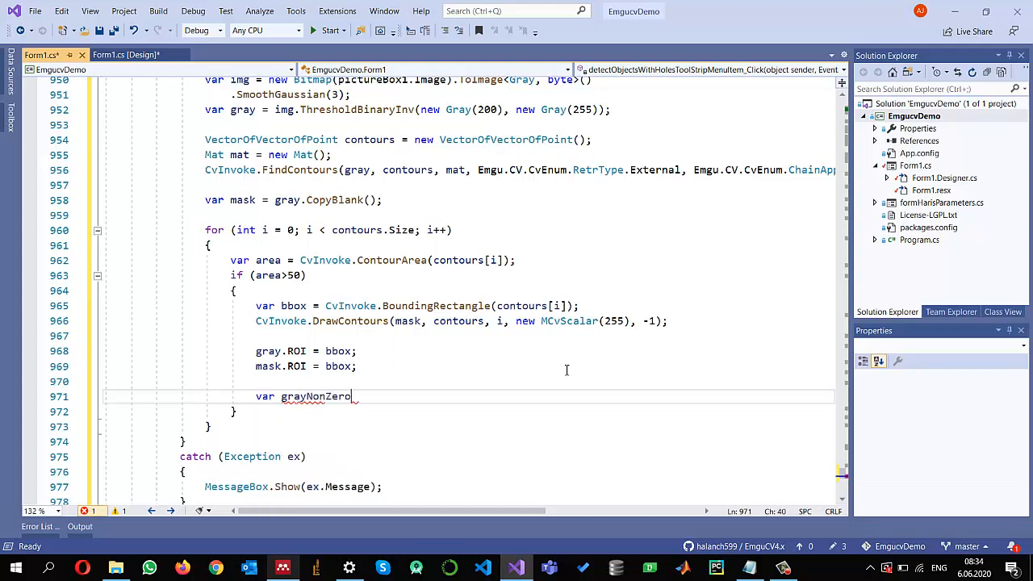
text(=)
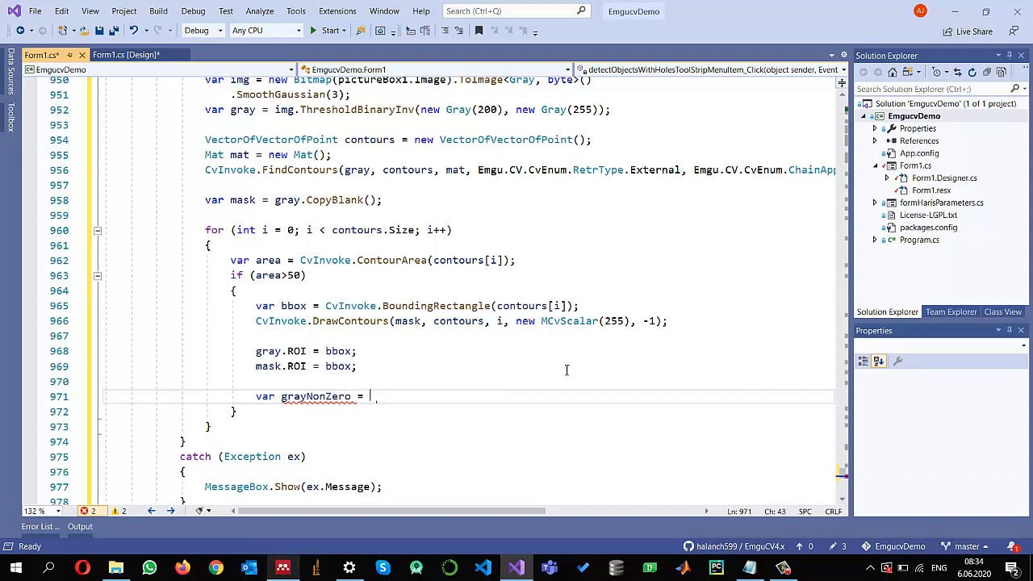
text(gray)
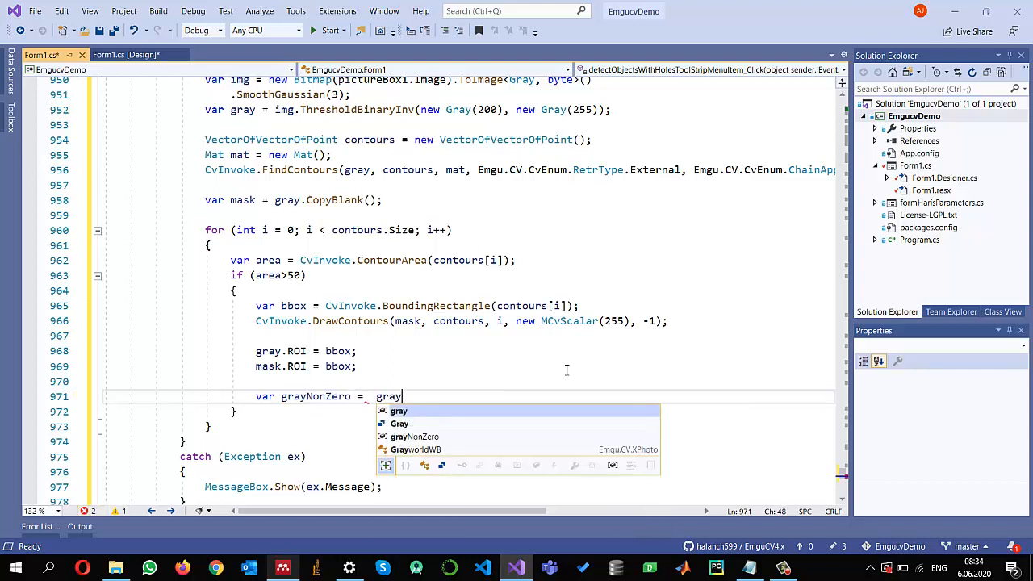
text(.)
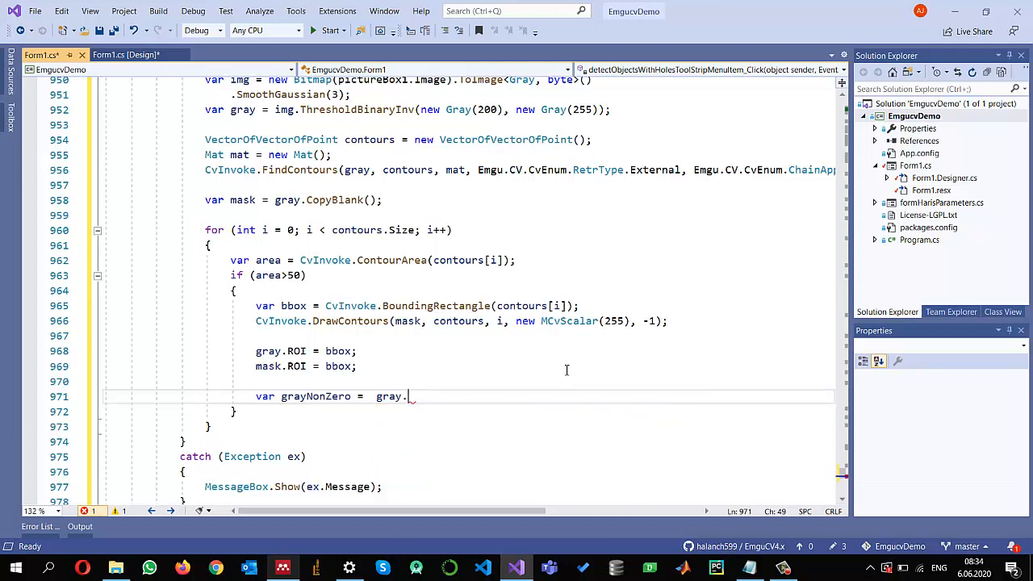
text(conto)
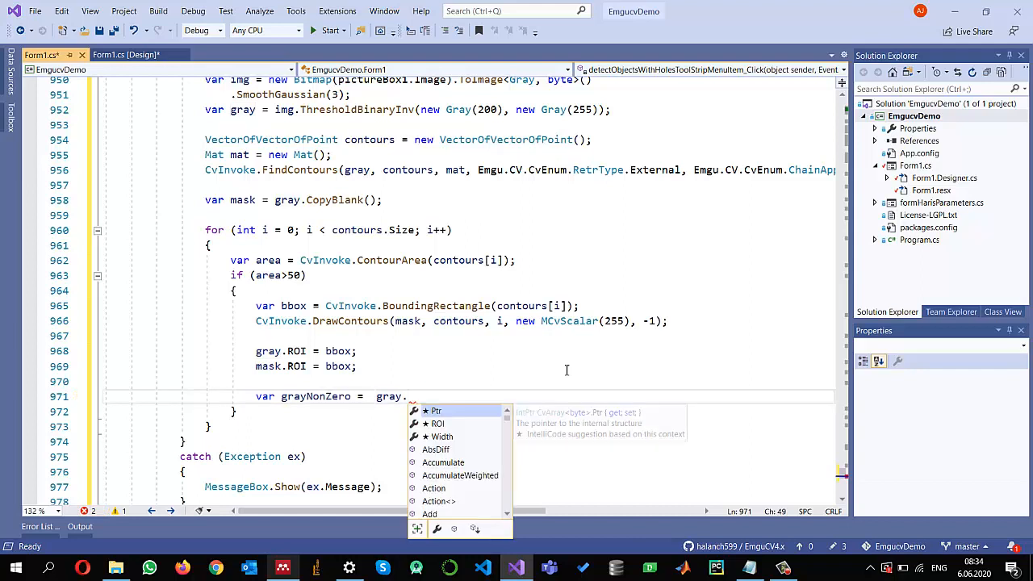
text(count)
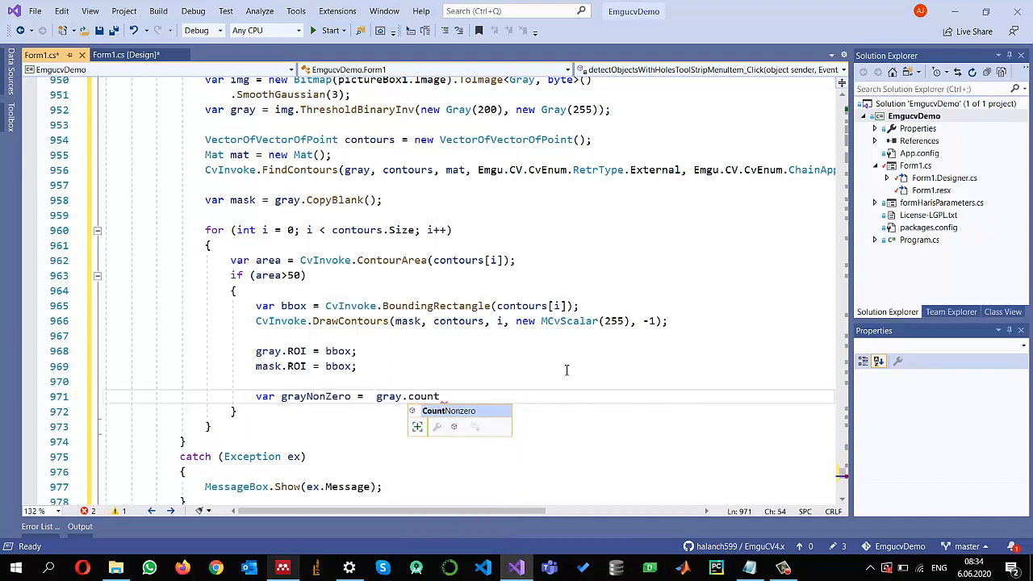
key(Enter)
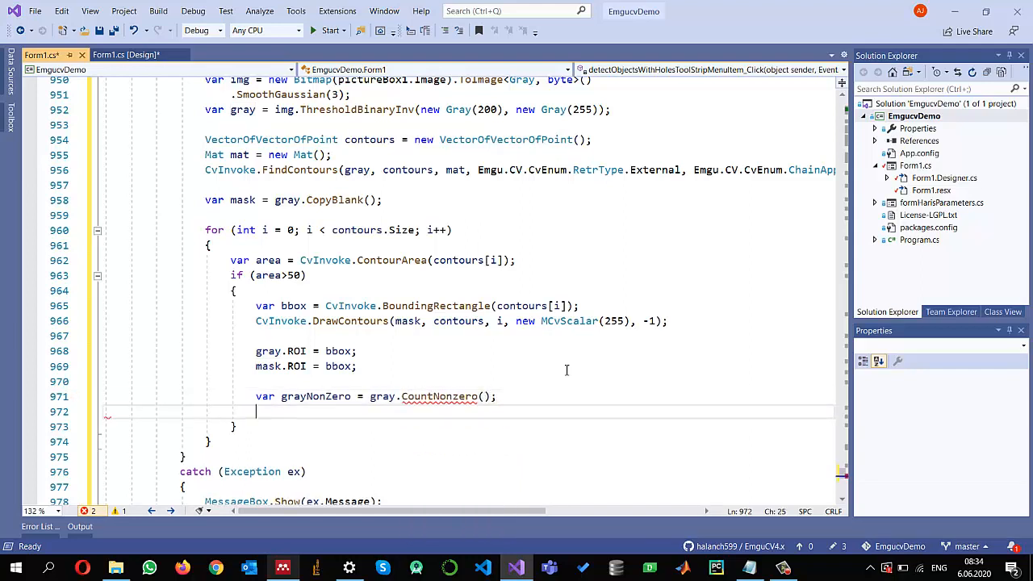
Declare var maskNonZero = mask.CountNonzero(); on the following line
text(var)
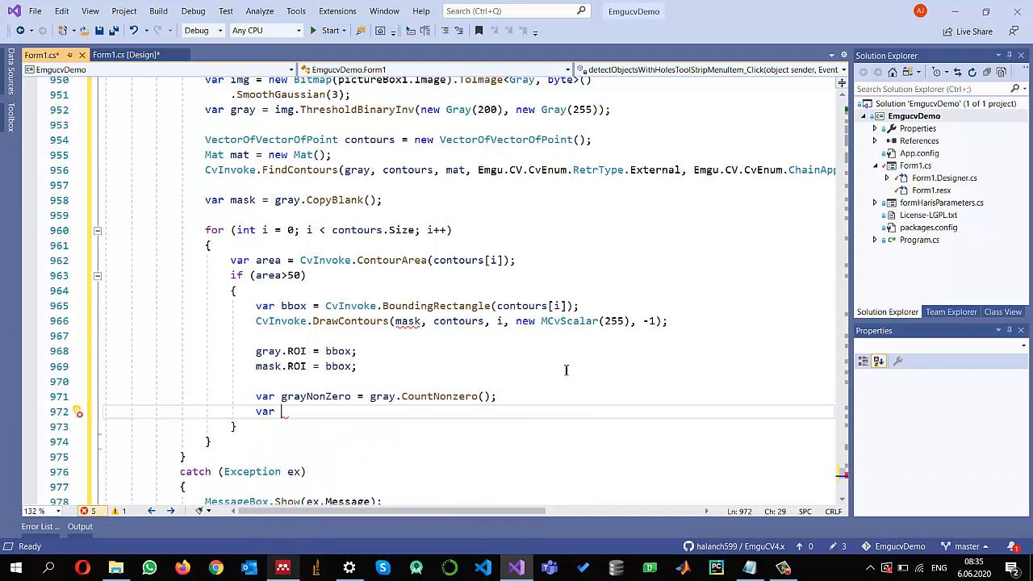
text(maskNonZero = mask.CountNonzero();)
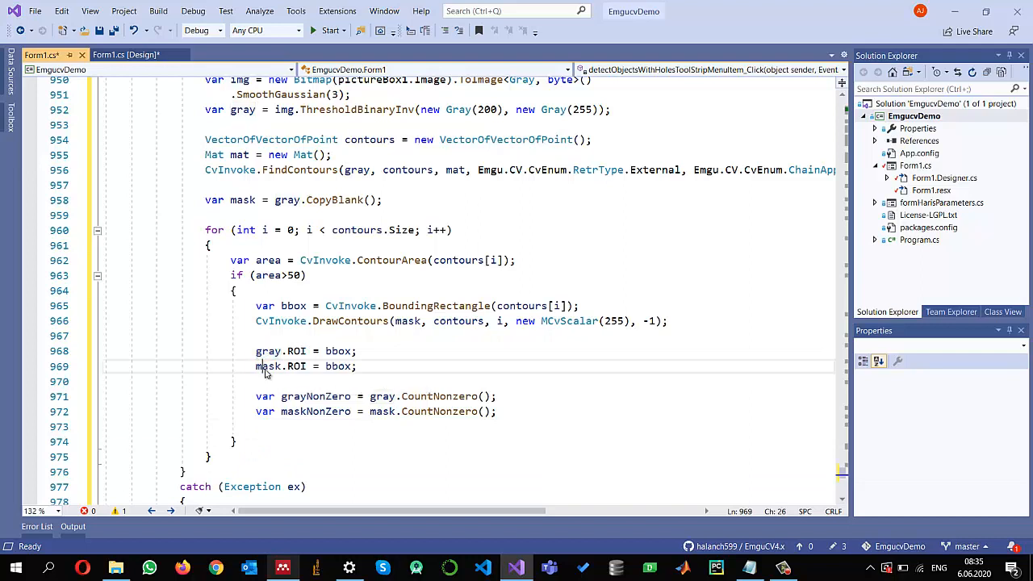
click(308, 427)
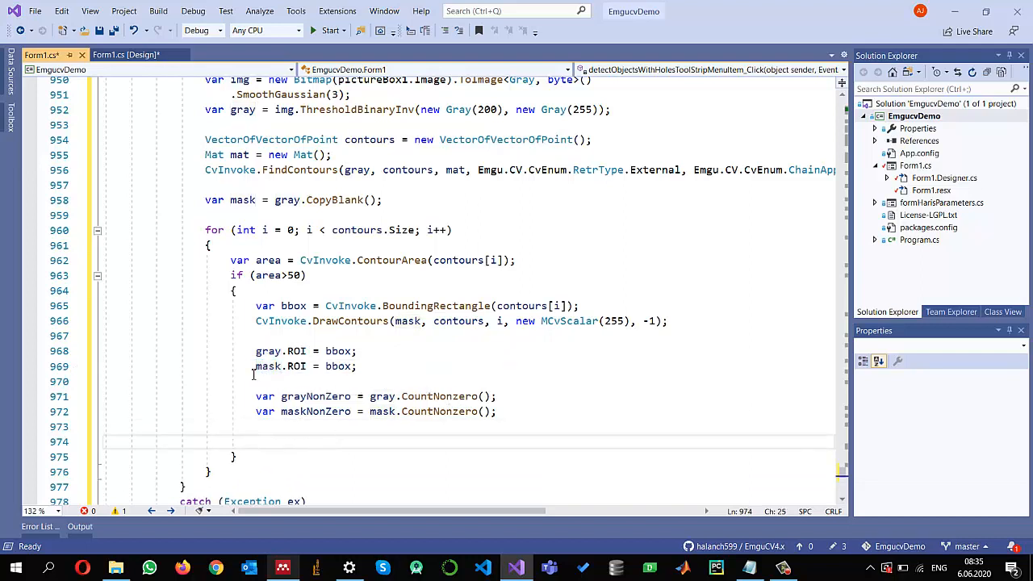
double_click(269, 365)
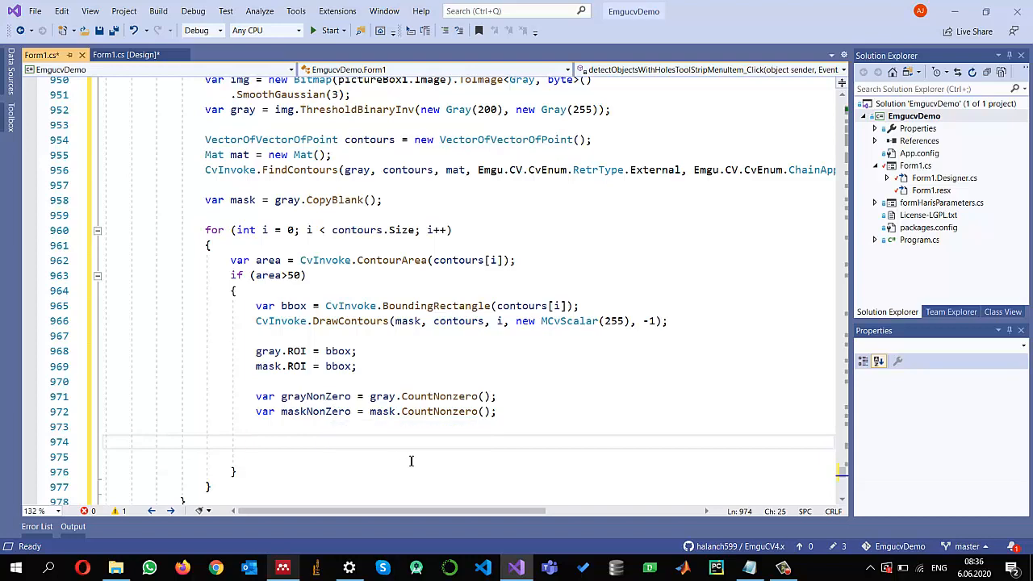
Compute int diff = Math.Abs(grayNonZero[0] - maskNonZero[0]);
text(int diff = M)
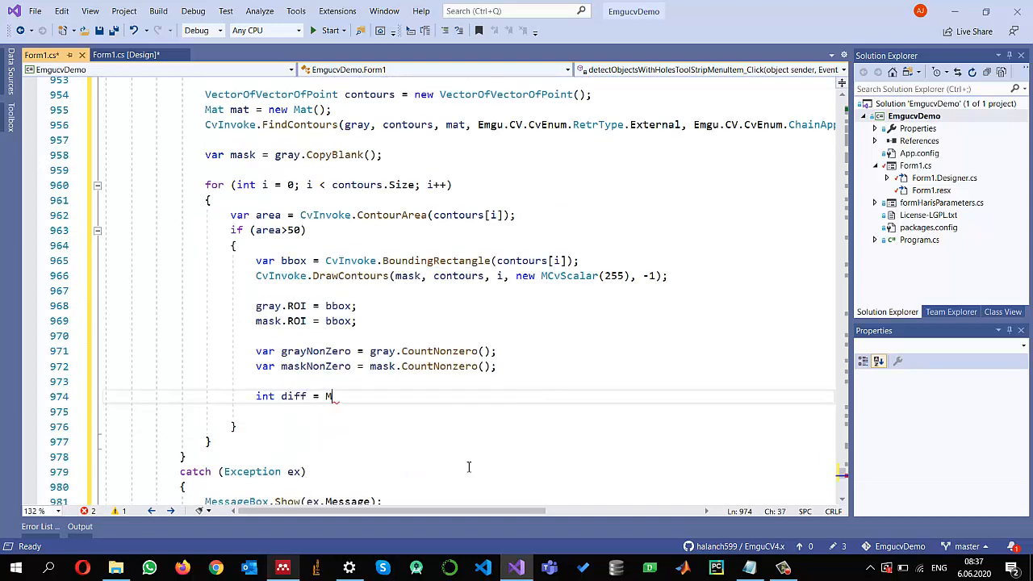
text(ath.a)
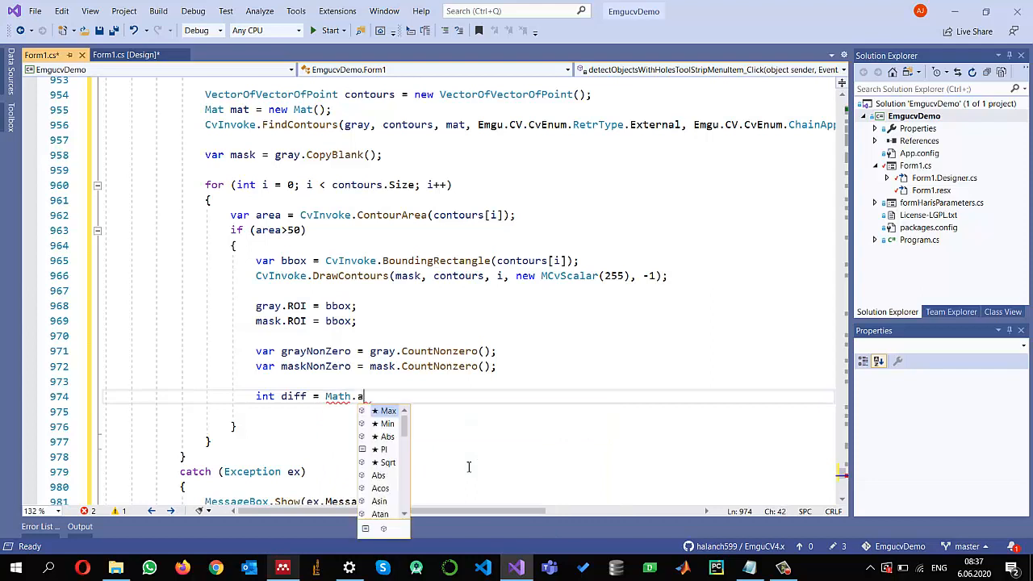
text(Abs())
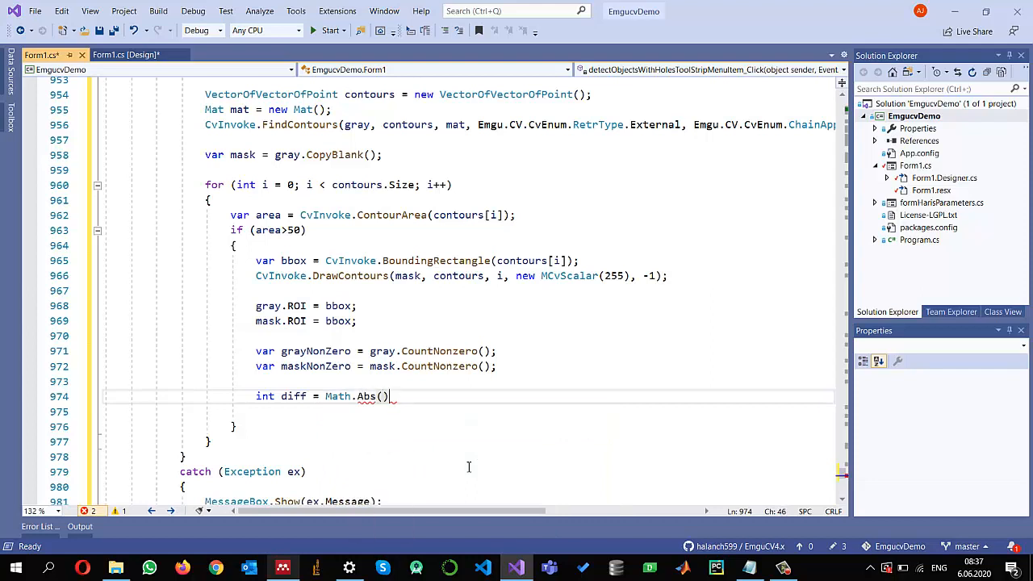
text(grayNonZero[)
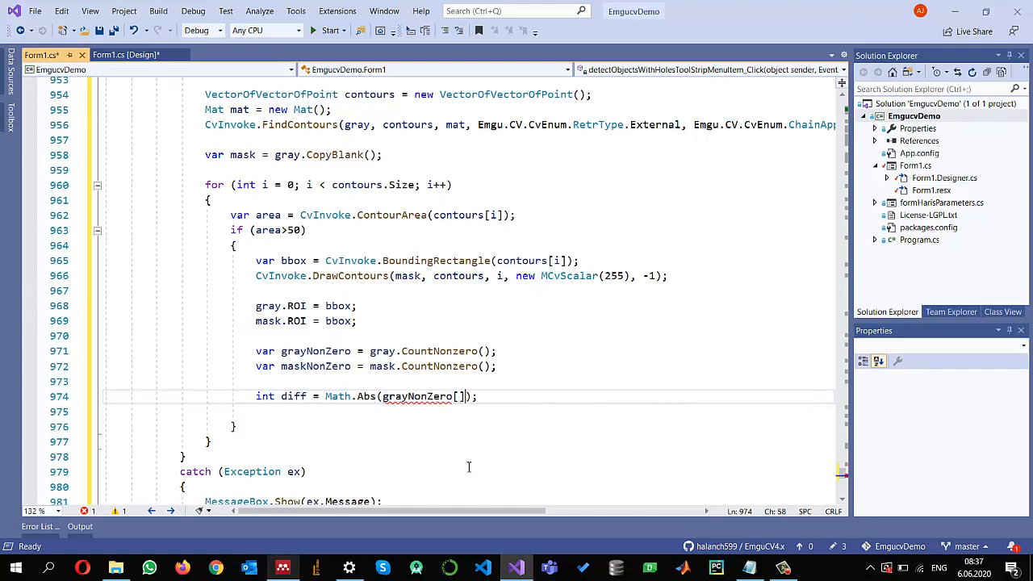
text(0 -)
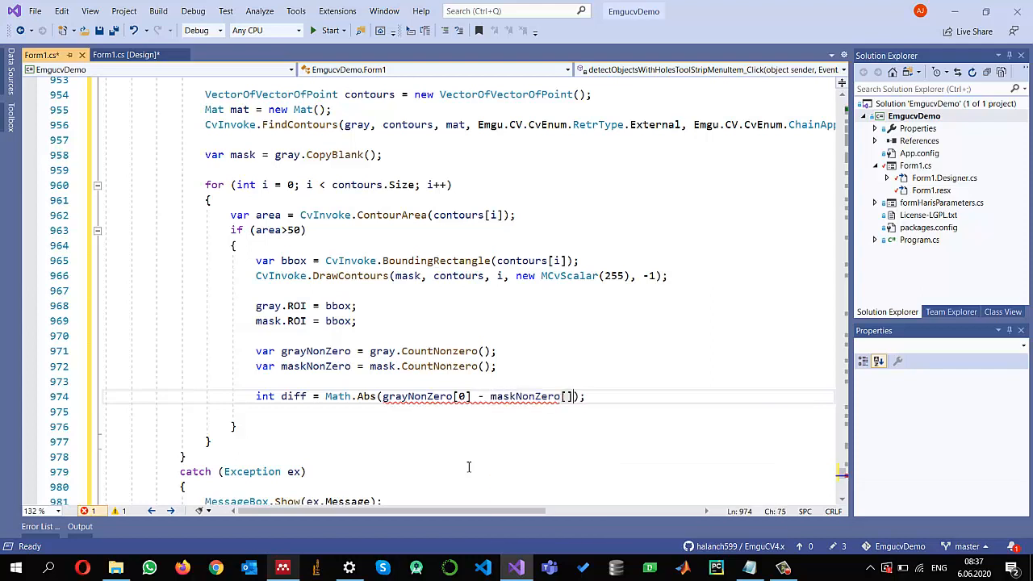
key(enter)
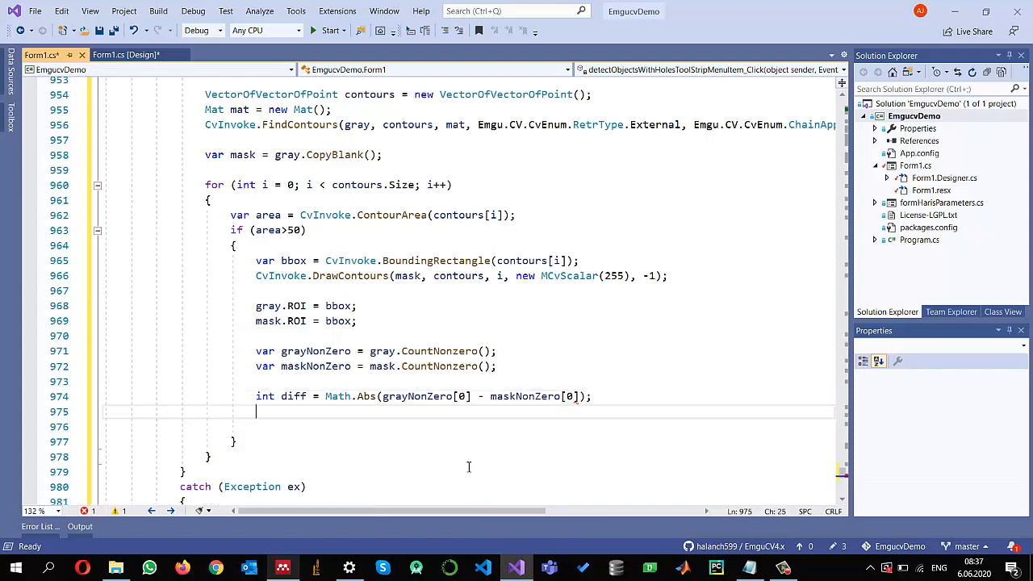
Start an if (diff<=threshold) block below the diff line
text(if (d)
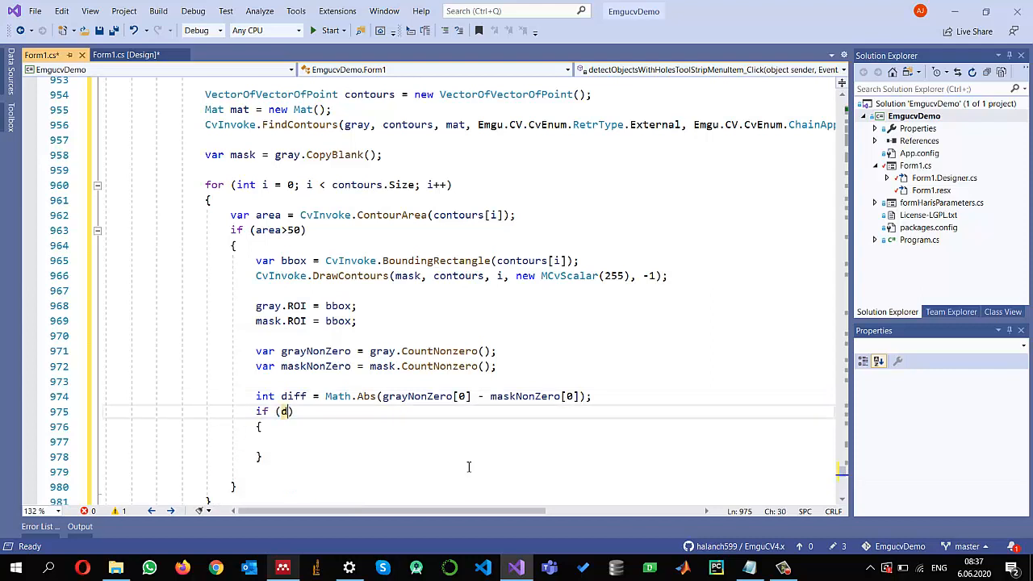
text(iff)
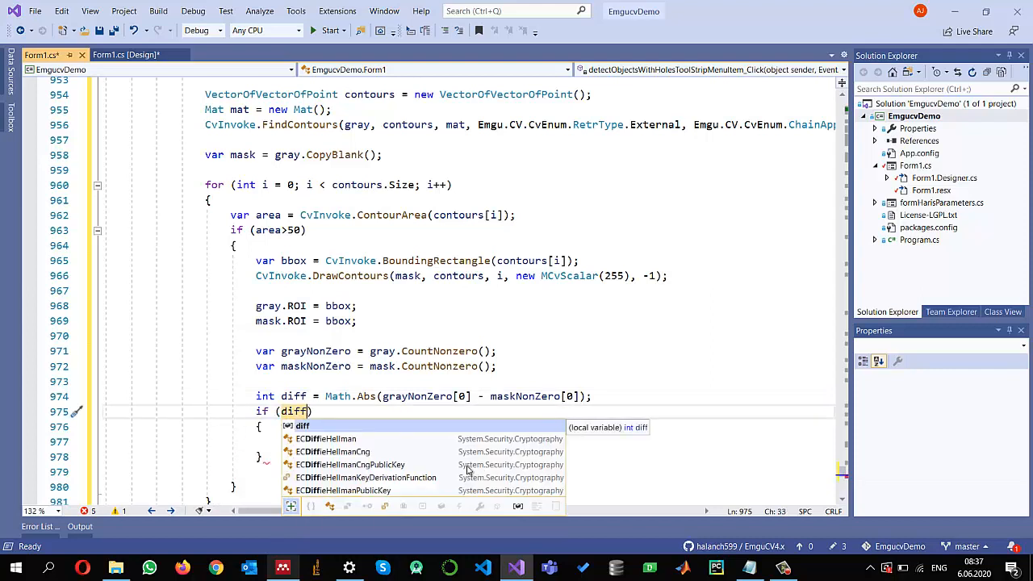
text(<=)
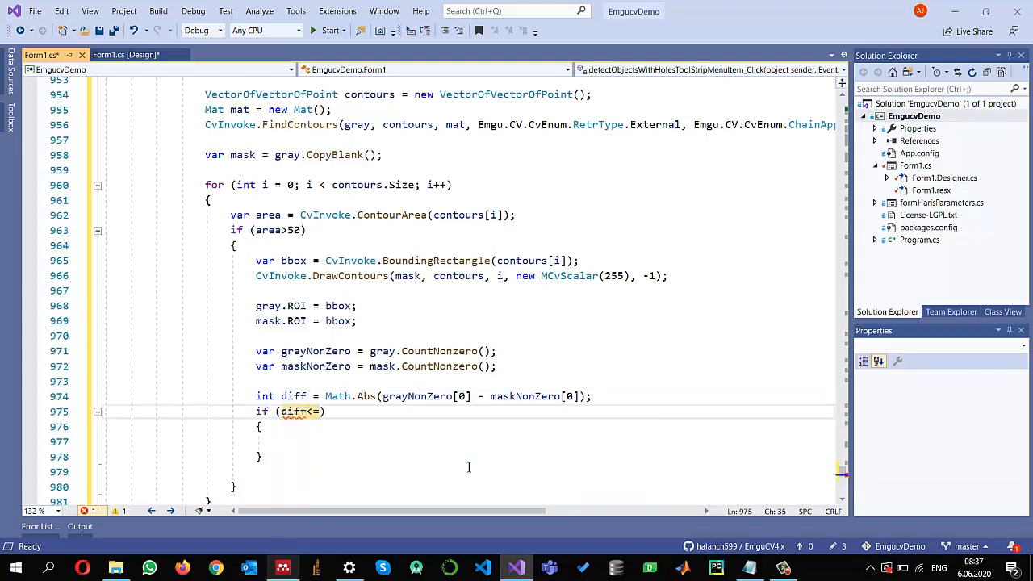
text(threshold)
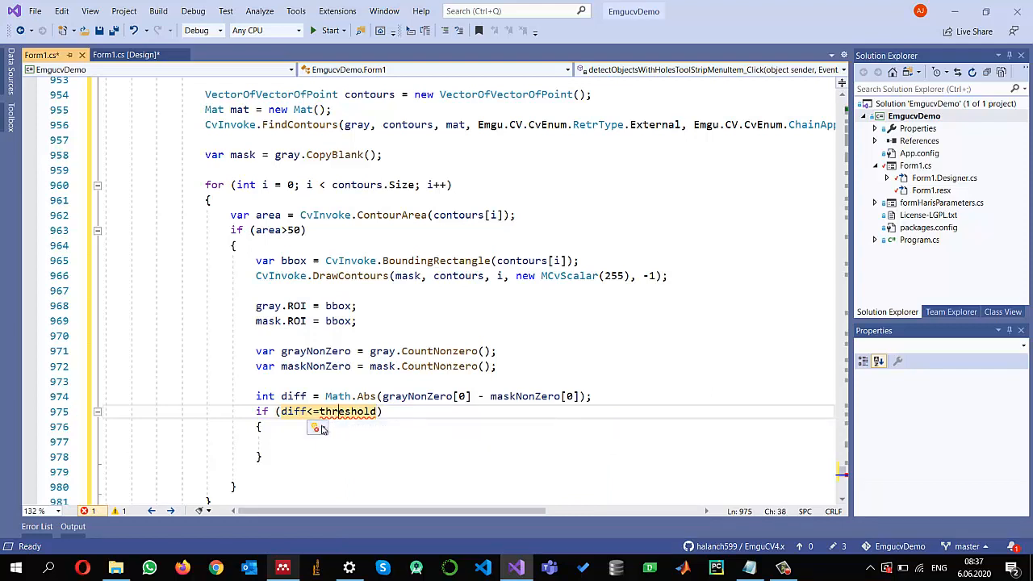
Resolve the undefined threshold by declaring int threshold = 0; at the top of the try block
click(316, 427)
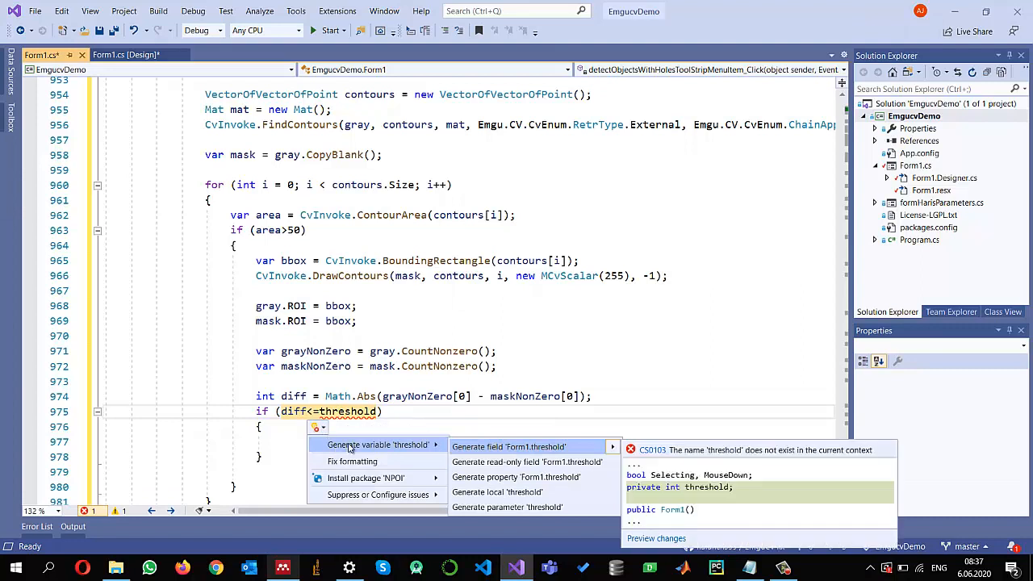
mouse_move(508, 477)
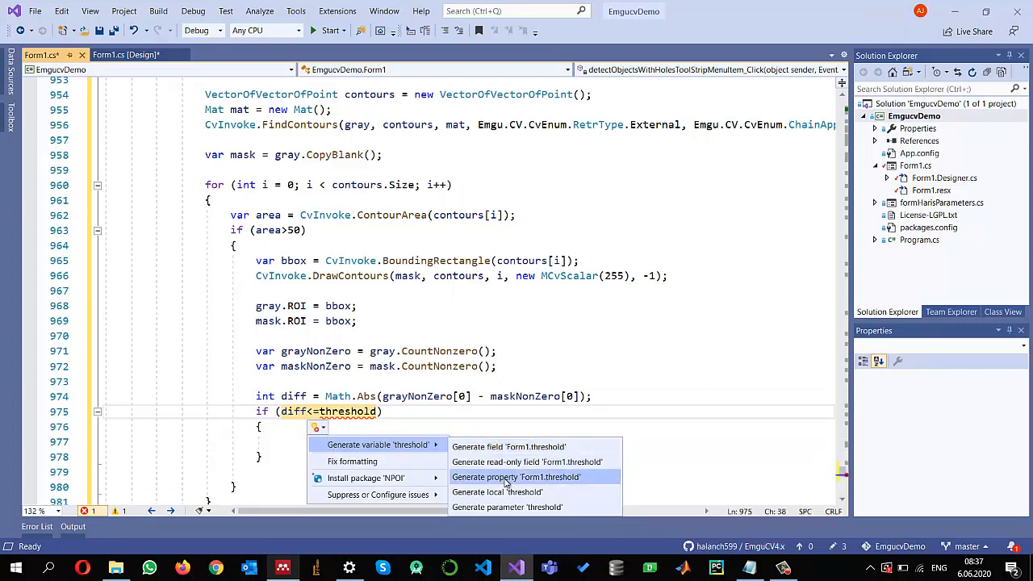
mouse_move(526, 461)
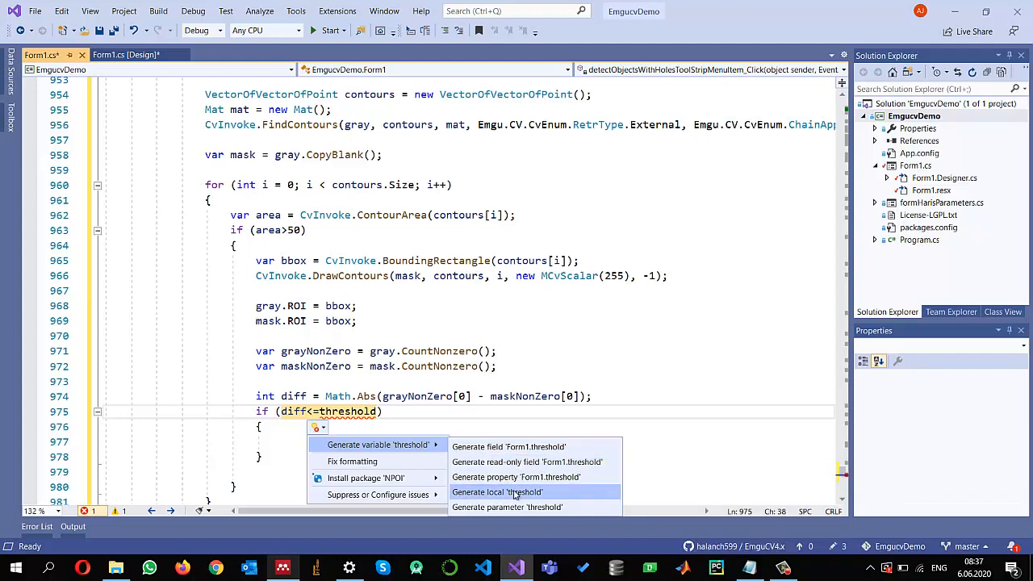
click(497, 492)
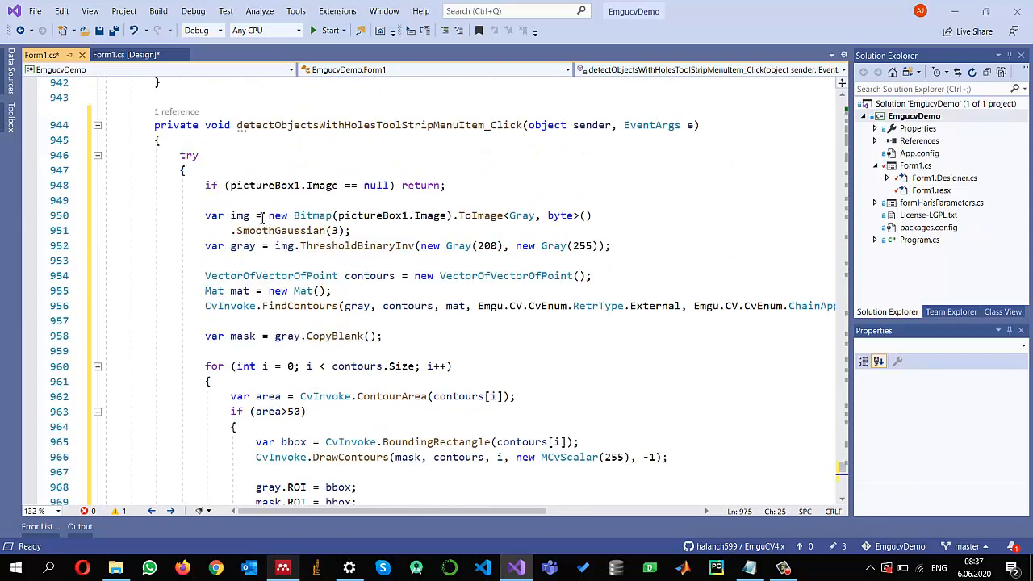
text(int threshold = 0;)
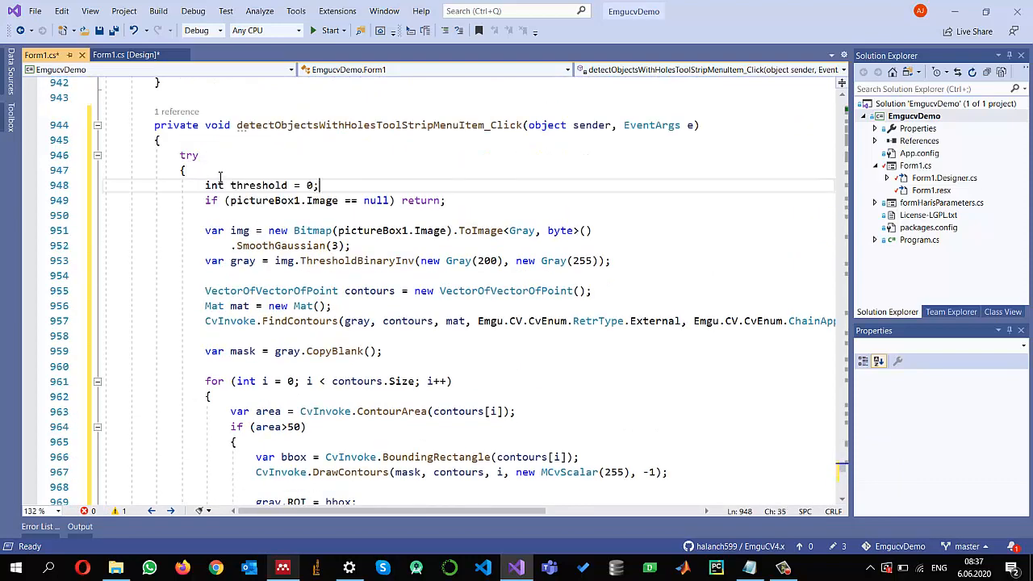
text(1)
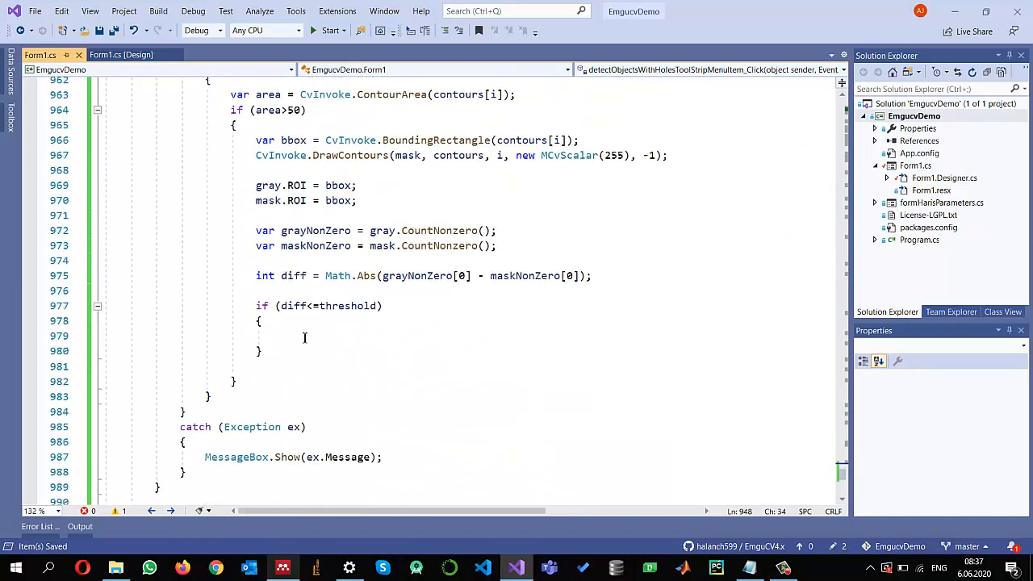
Inside the if block paint img white via img.SetValue(new Gray(255), mask); and open a line above diff
text(img)
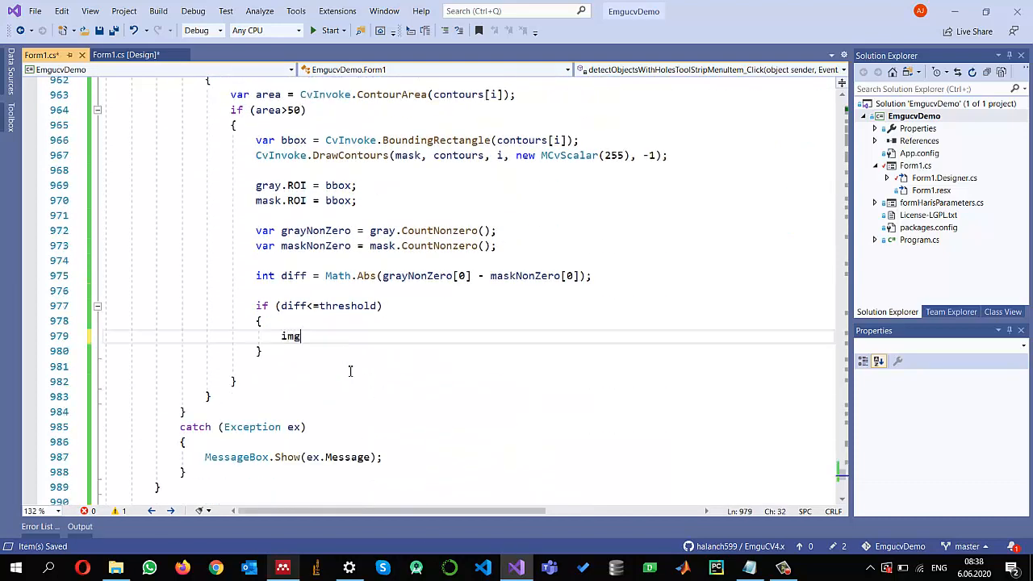
text(.SetValue(new)
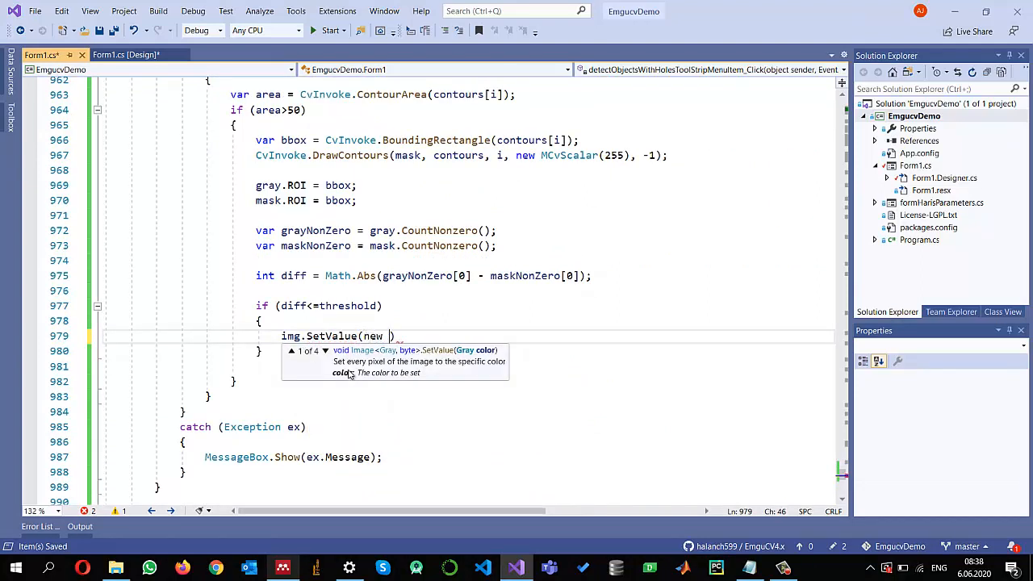
text(Gray())
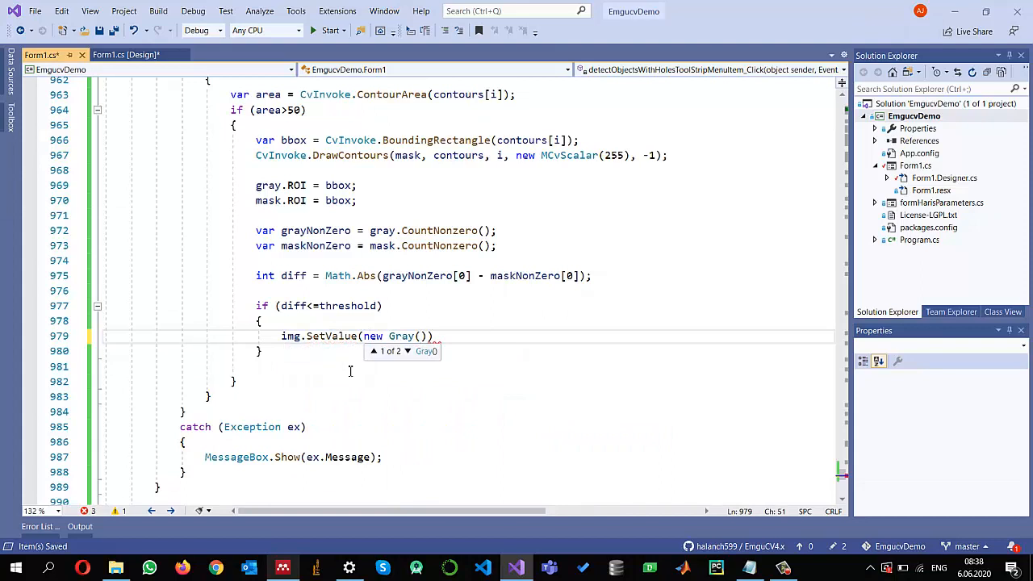
text(2550)
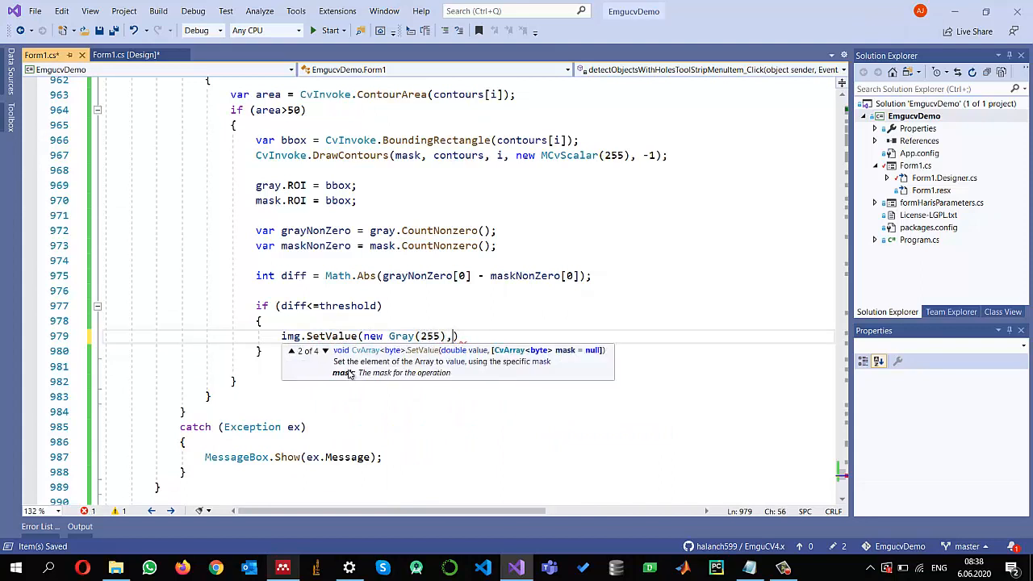
text(mask)
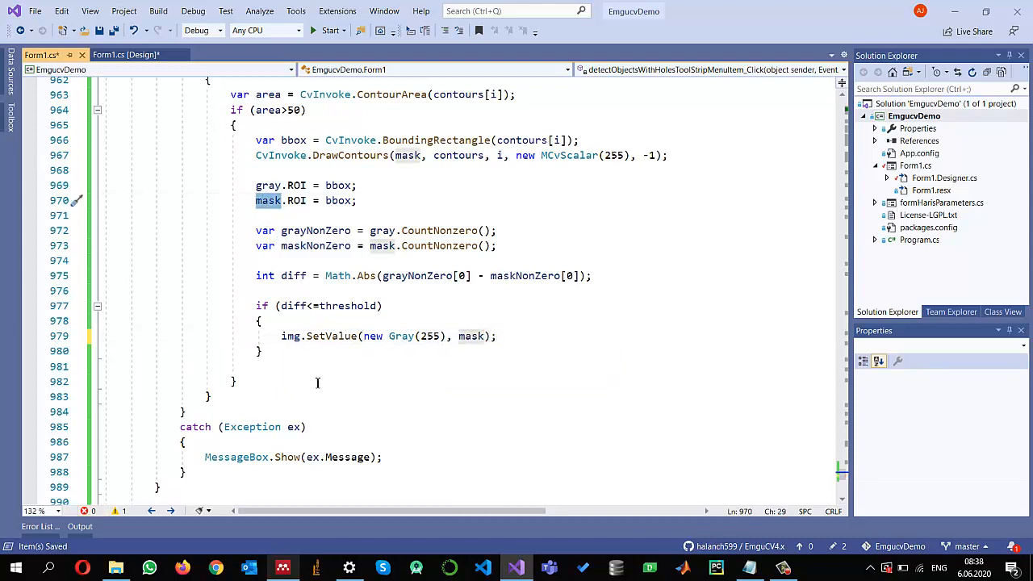
mouse_move(273, 295)
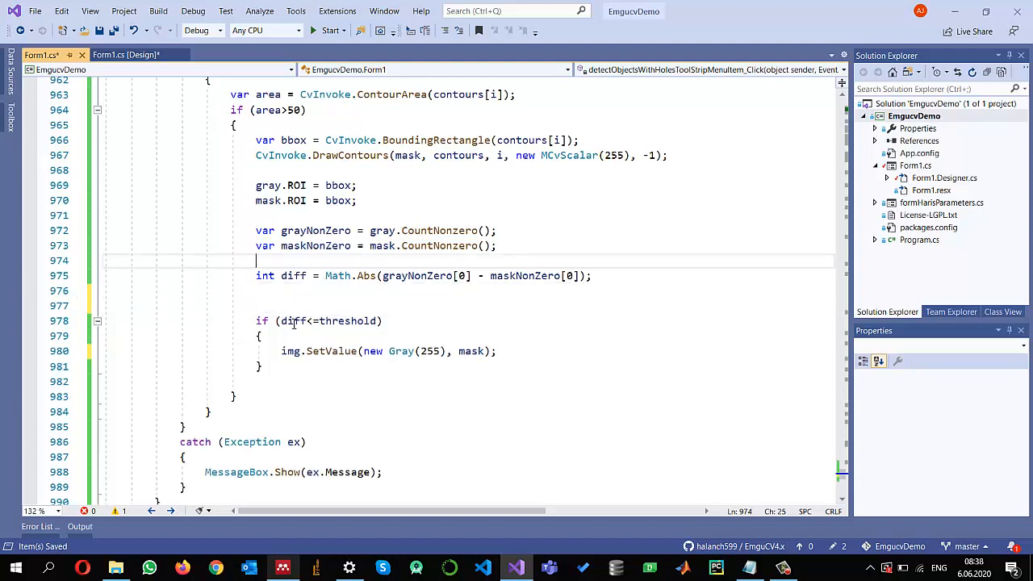
key(enter)
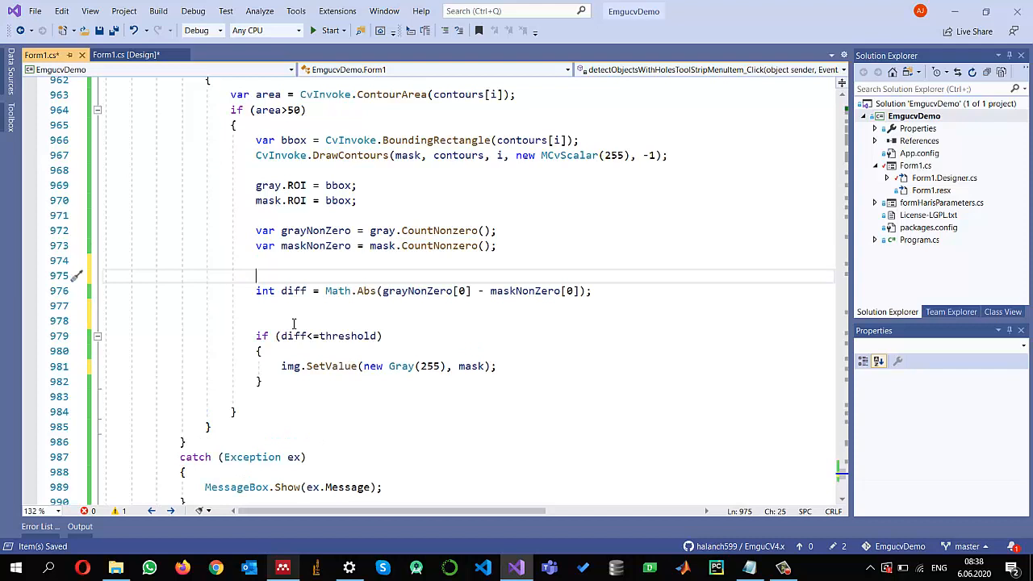
Before diff, reset gray.ROI and mask.ROI to Rectangle.Empty and add mask.Dilate(2);
text(gray.ROI= Re)
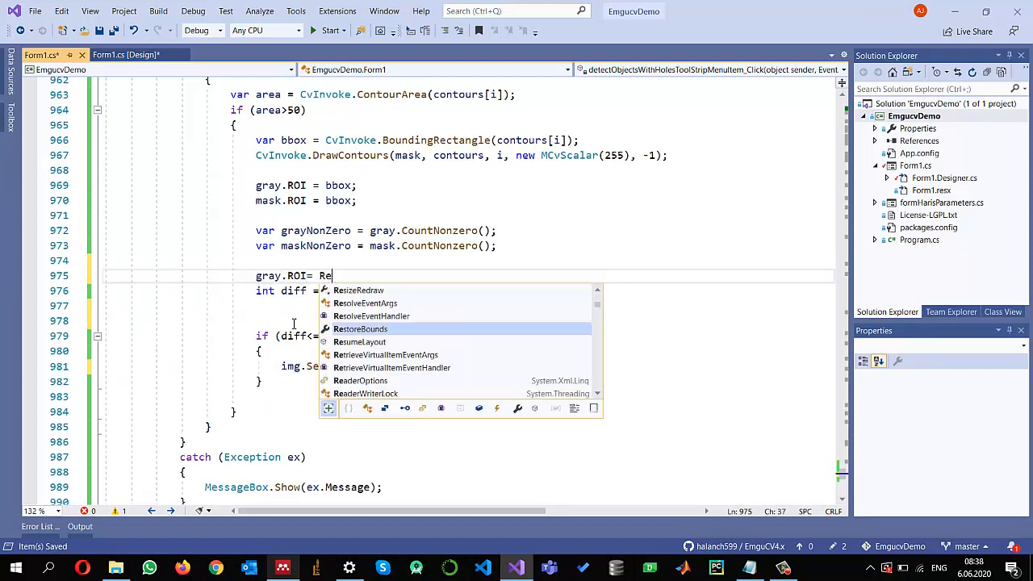
text(ct)
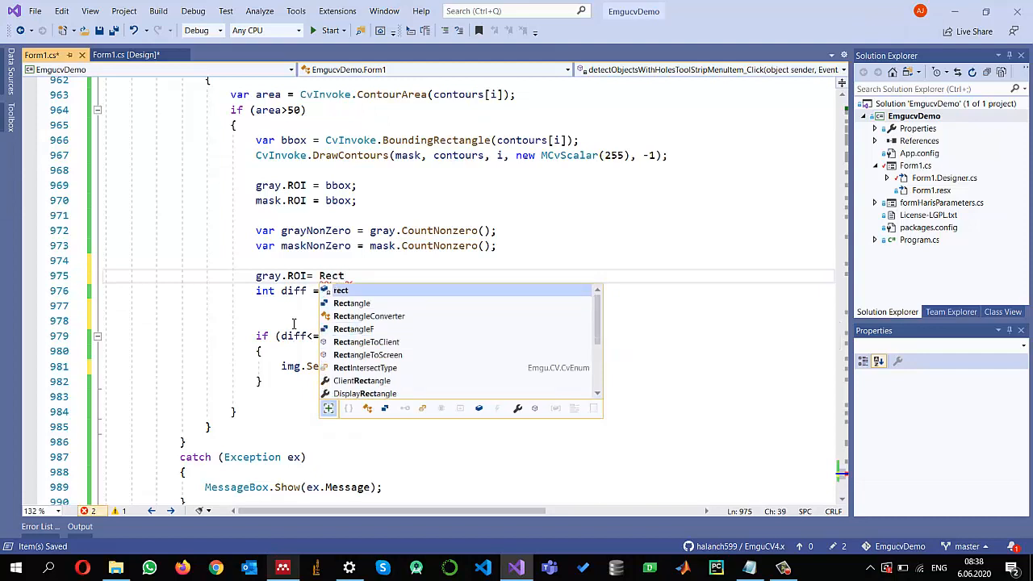
text(Rectangle.em)
text(mask.ROI =)
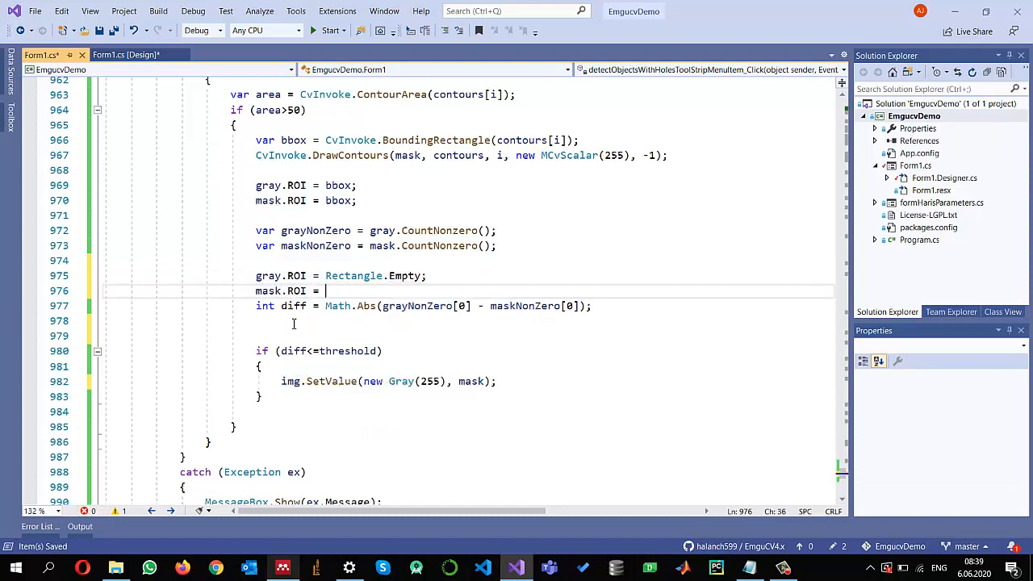
text(Rectangle.Empty;)
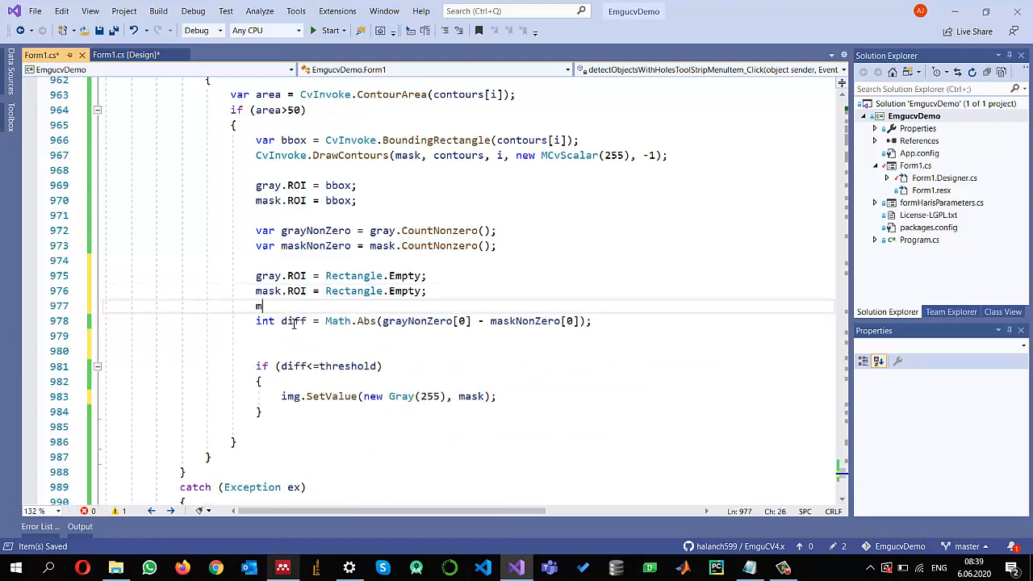
text(ask.d)
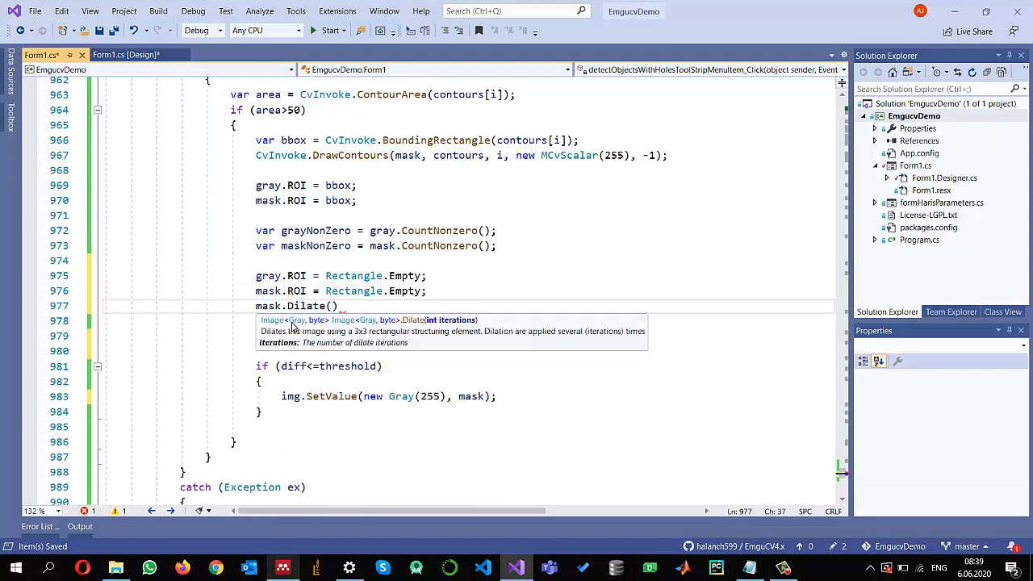
text(2)
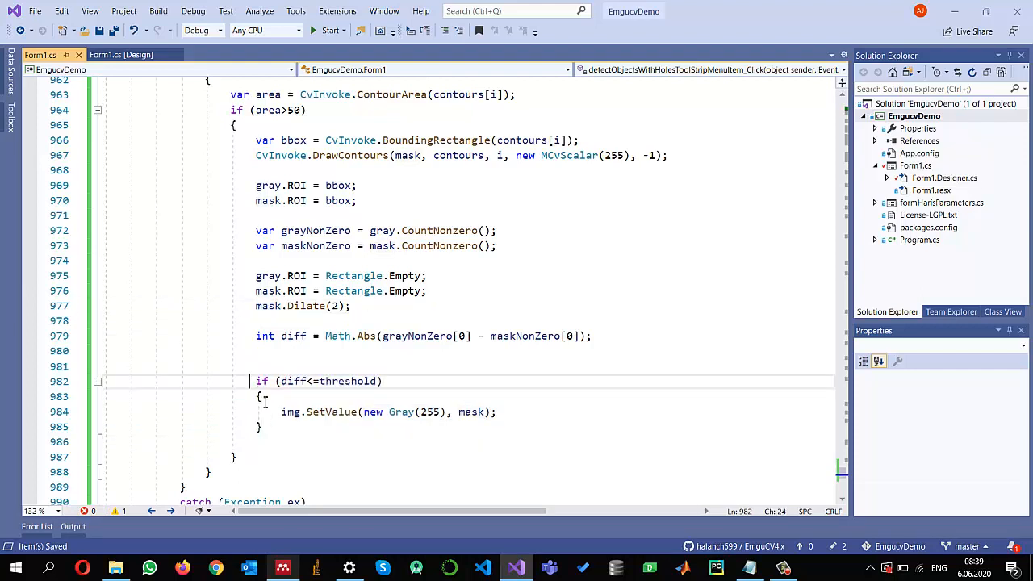
Add mask.SetZero(); after the threshold block to clear the mask per contour
drag(255, 381, 263, 427)
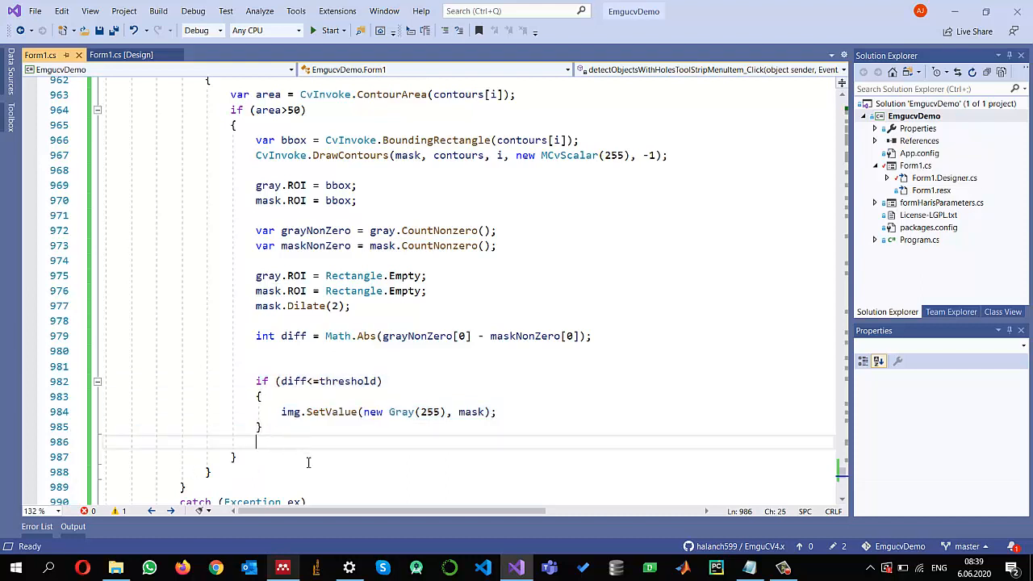
text(mask.ze)
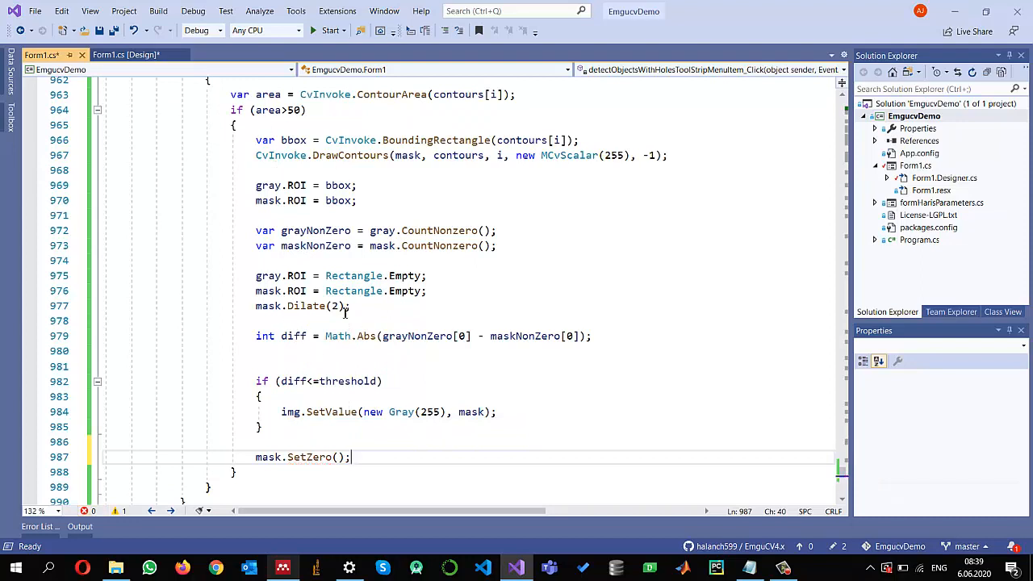
mouse_move(351, 391)
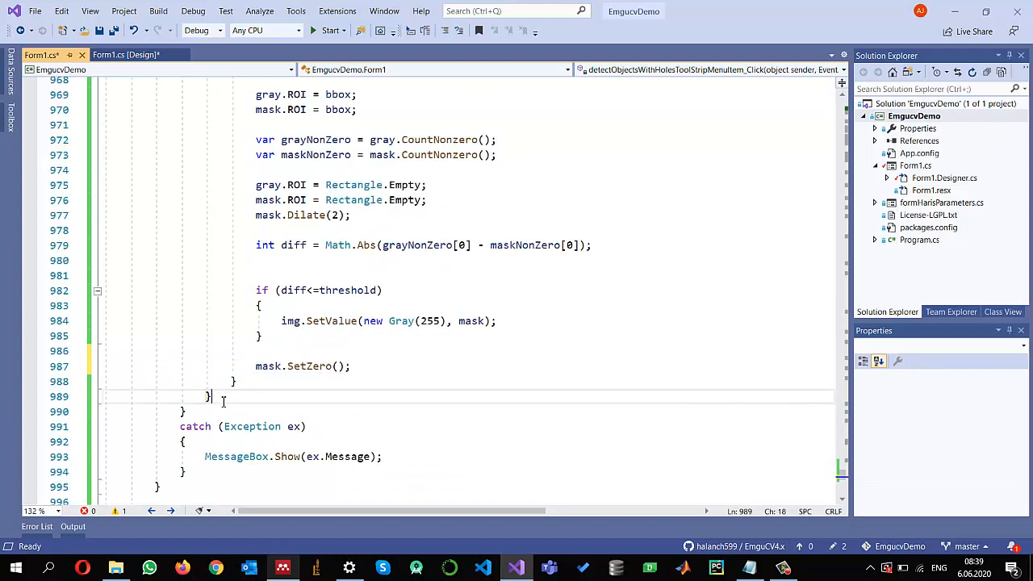
After the loop, add AddImage(img.Convert<Bgr, byte>(), "Objects with Holes");
key(enter)
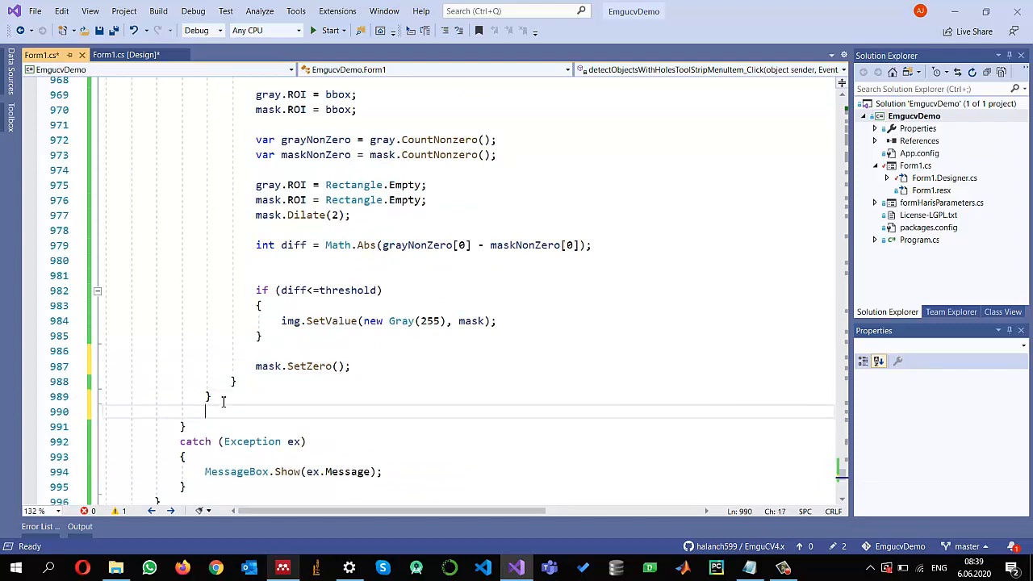
text(AddImage)
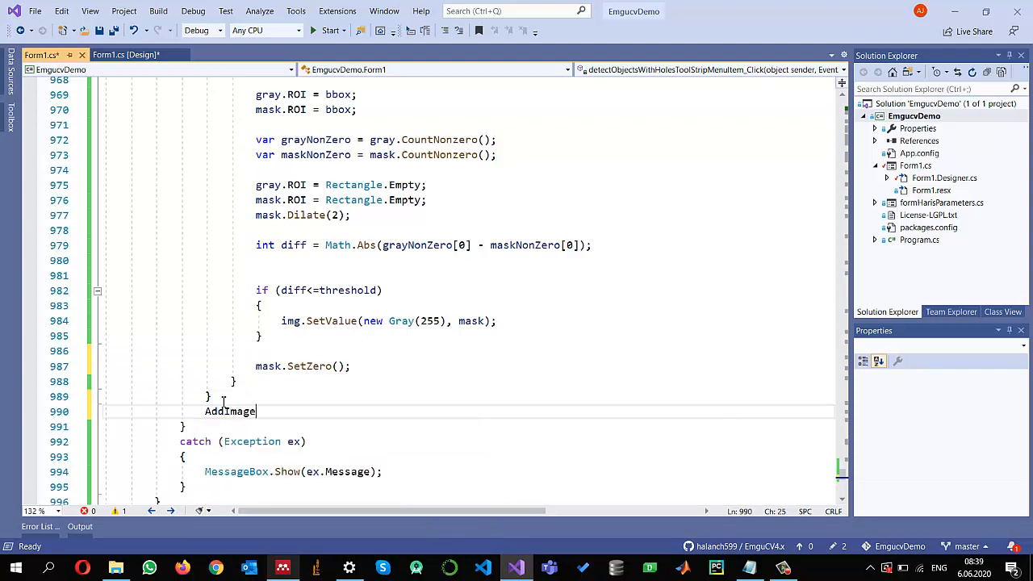
text((img)
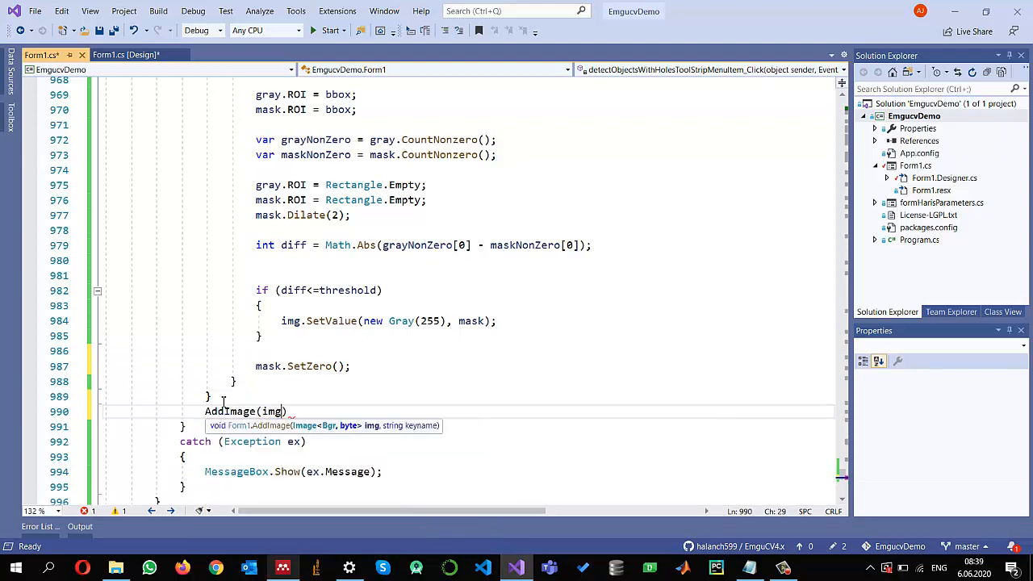
text(.con)
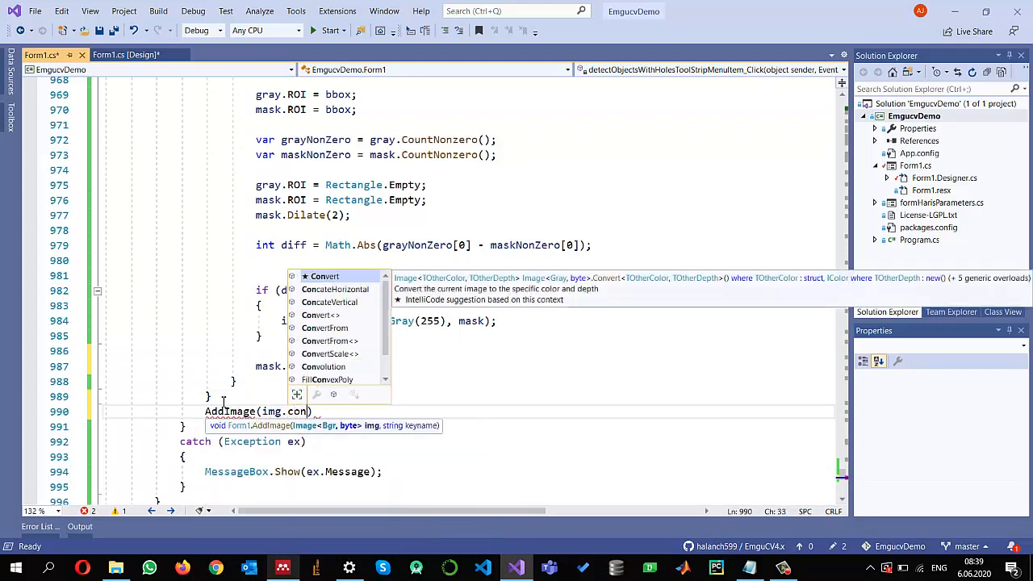
text(Convert<>)
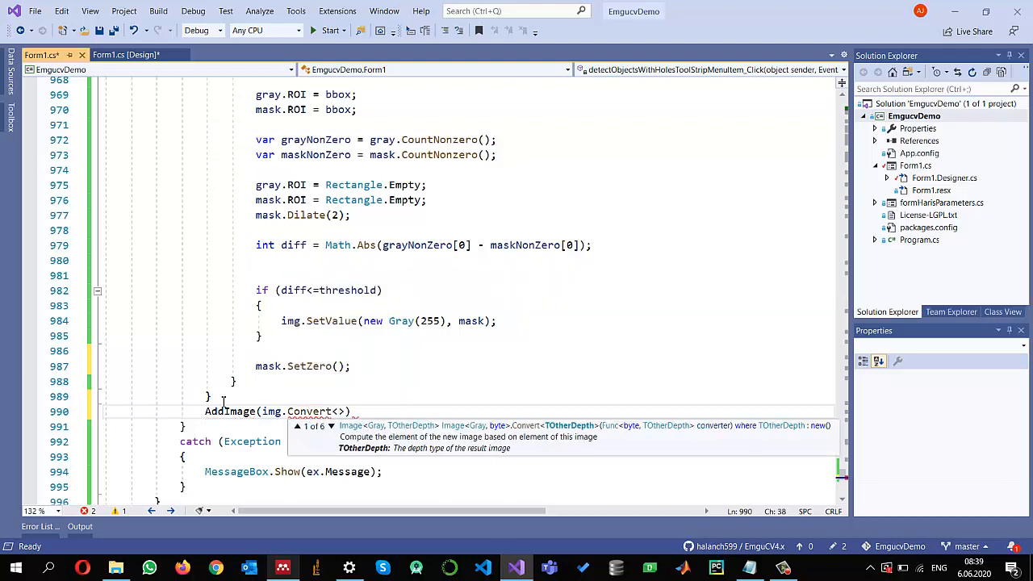
text(Bgr,)
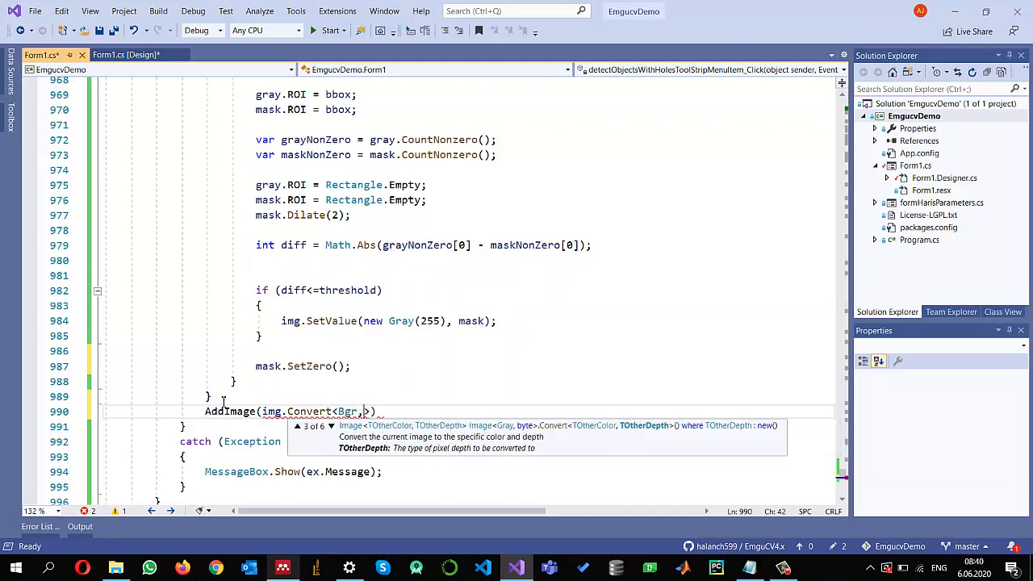
text(byte)
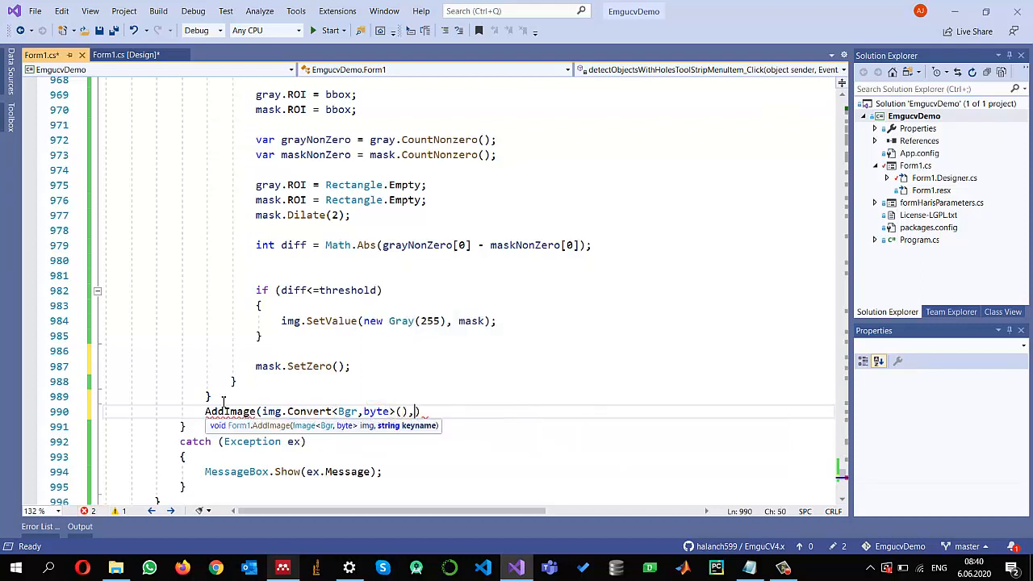
text(")
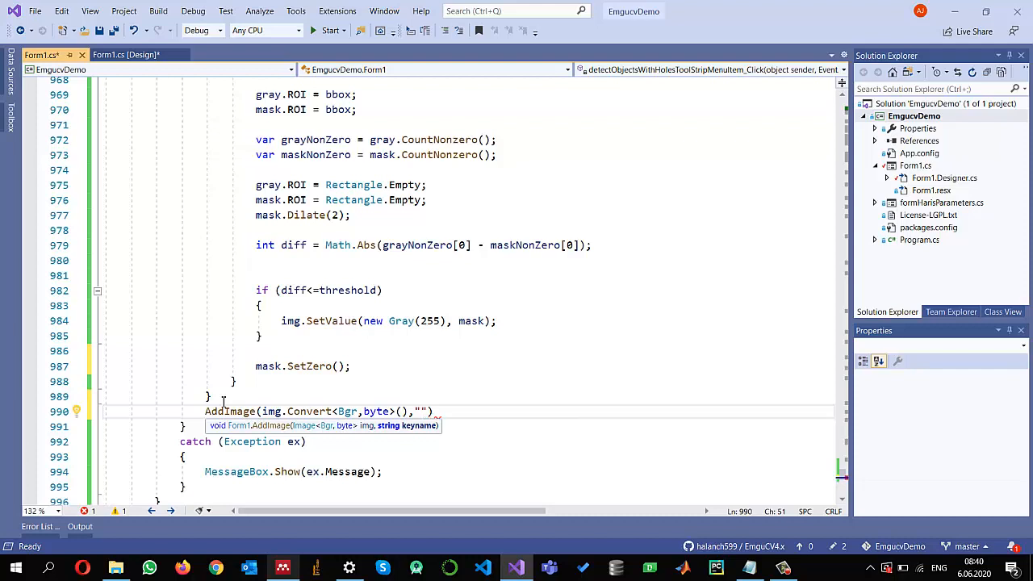
text(O)
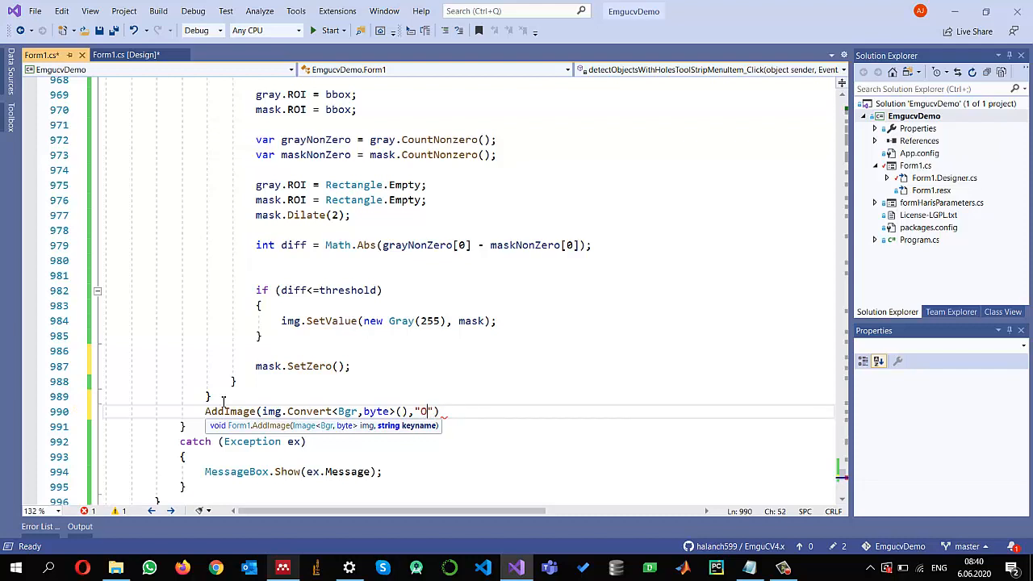
text(bjects with HO)
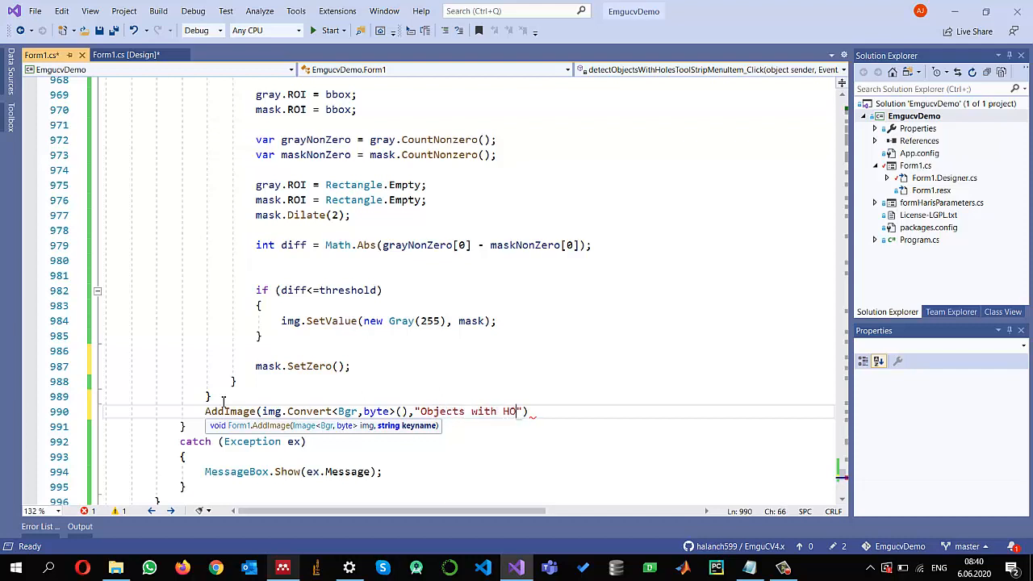
text(les)
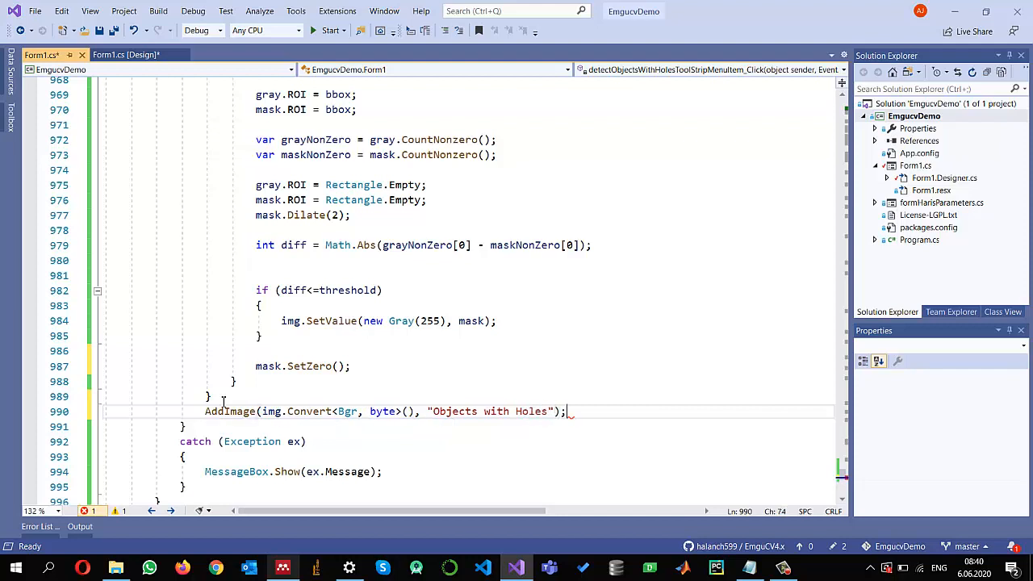
Assign pictureBox1.Image = img.ToBitmap(); to show the result in the main picture box
text(pic)
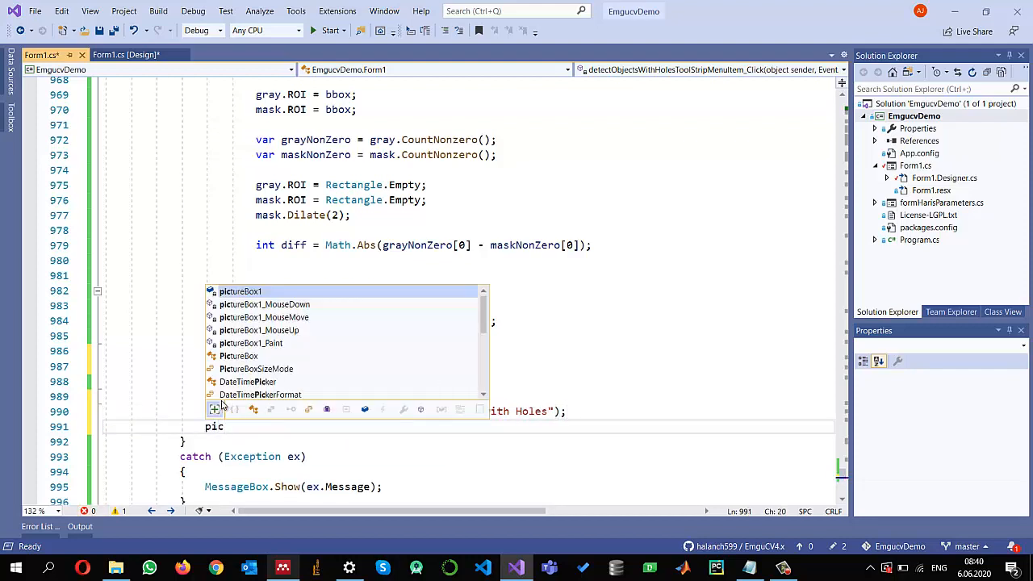
text(tureBox1.)
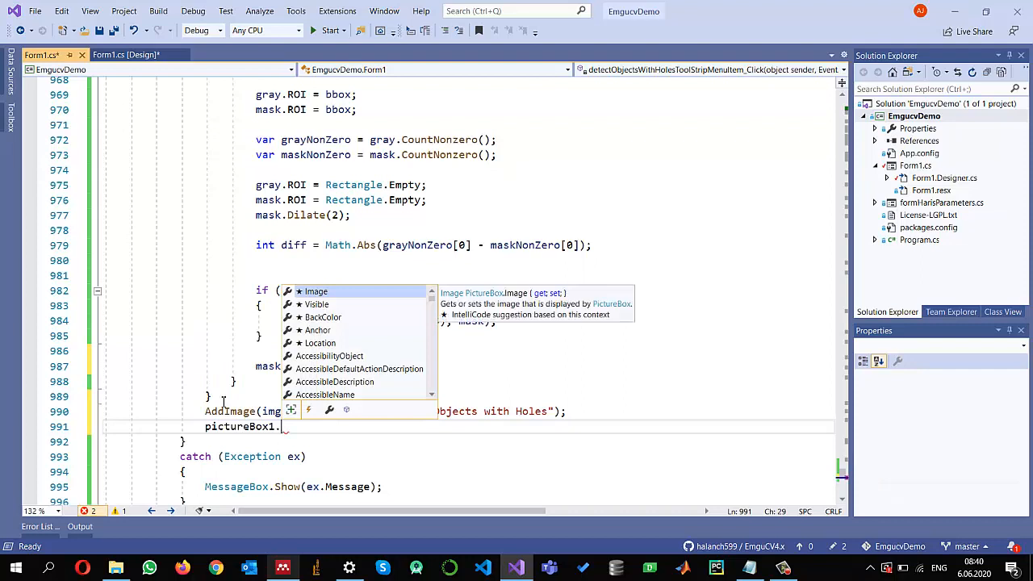
text(Image =)
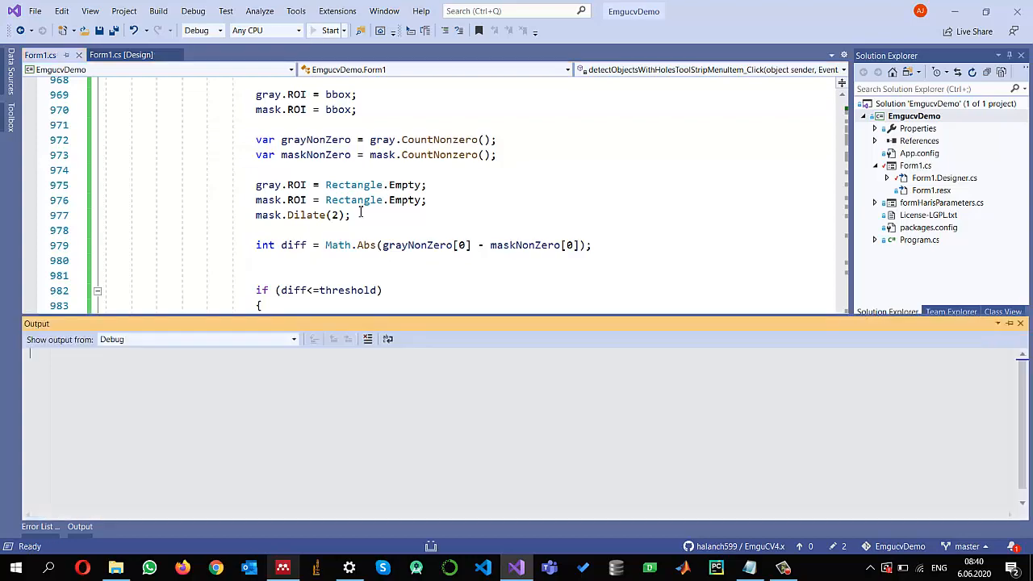
Load the black shapes image and run Process > Object Detection > Detect Objects with Holes
click(329, 30)
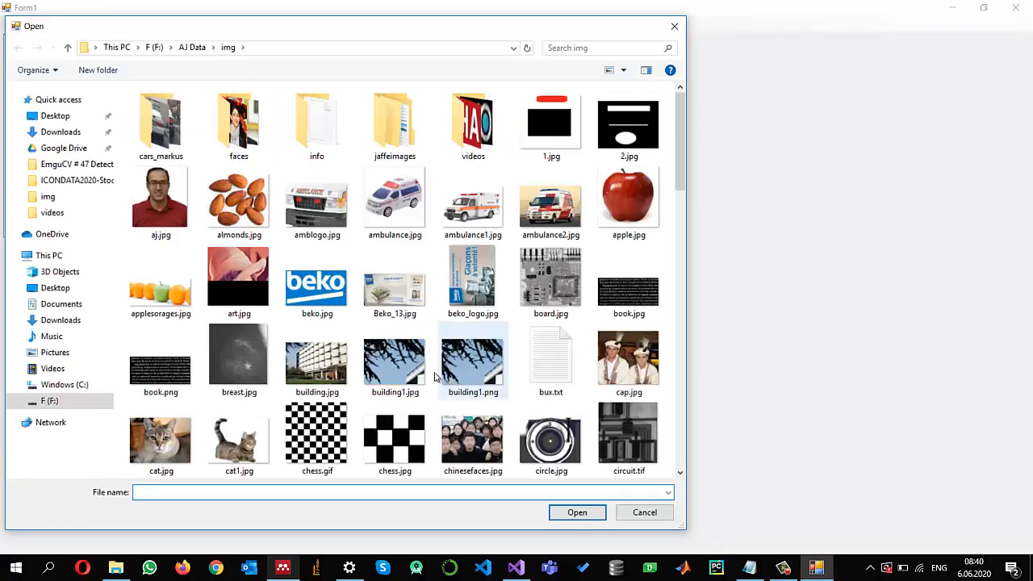
scroll(down, 3)
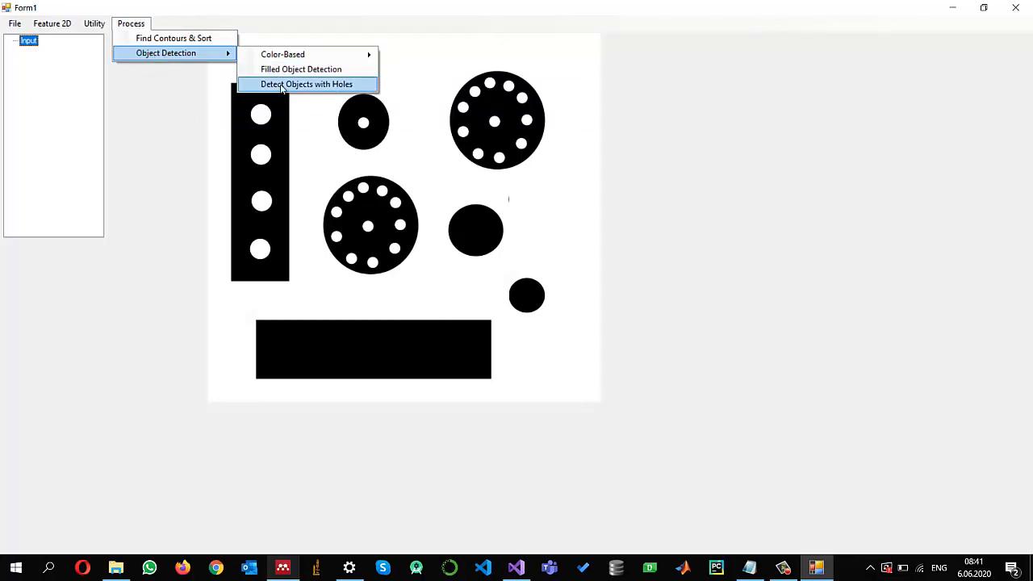
click(306, 84)
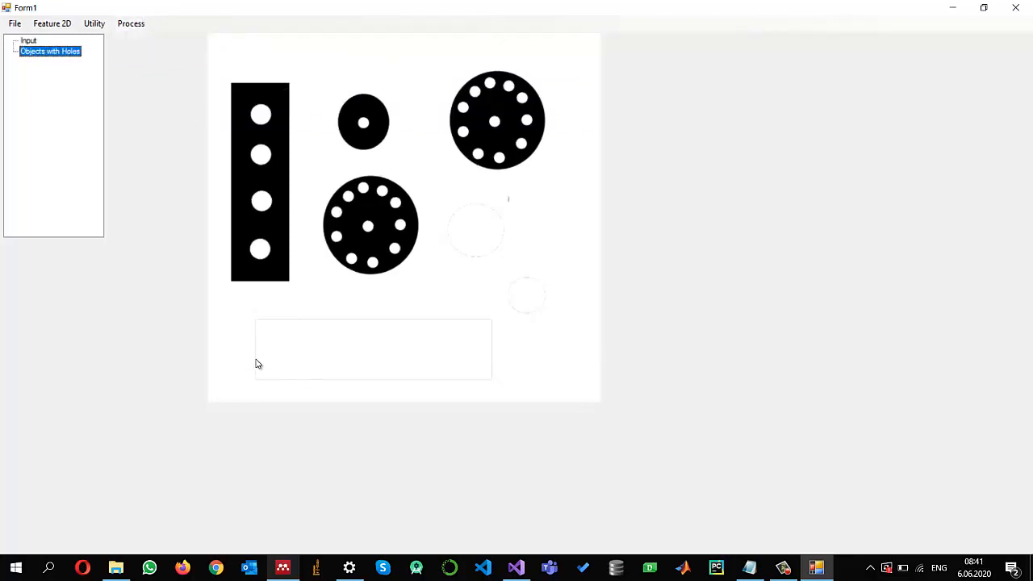
mouse_move(462, 226)
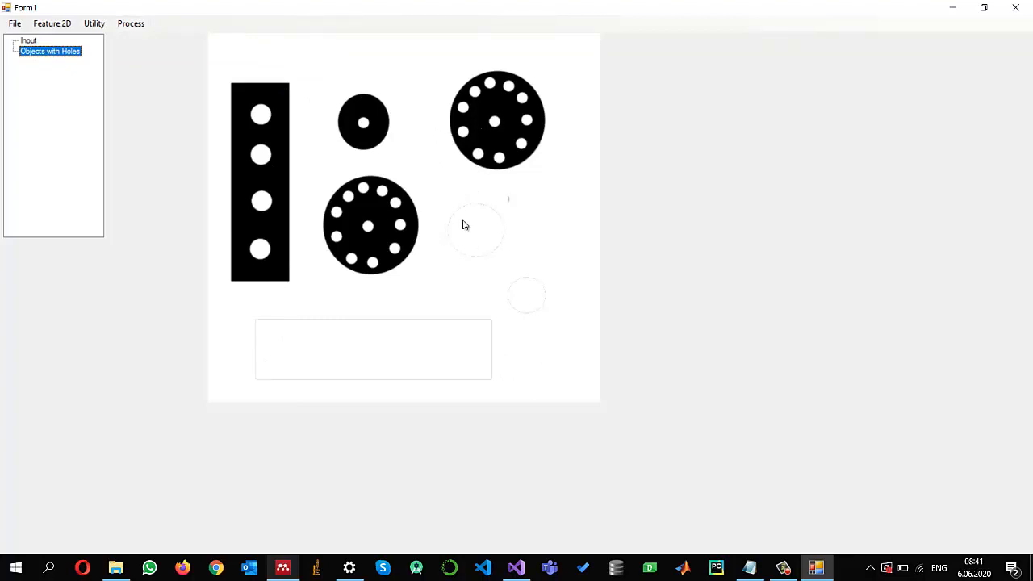
mouse_move(411, 256)
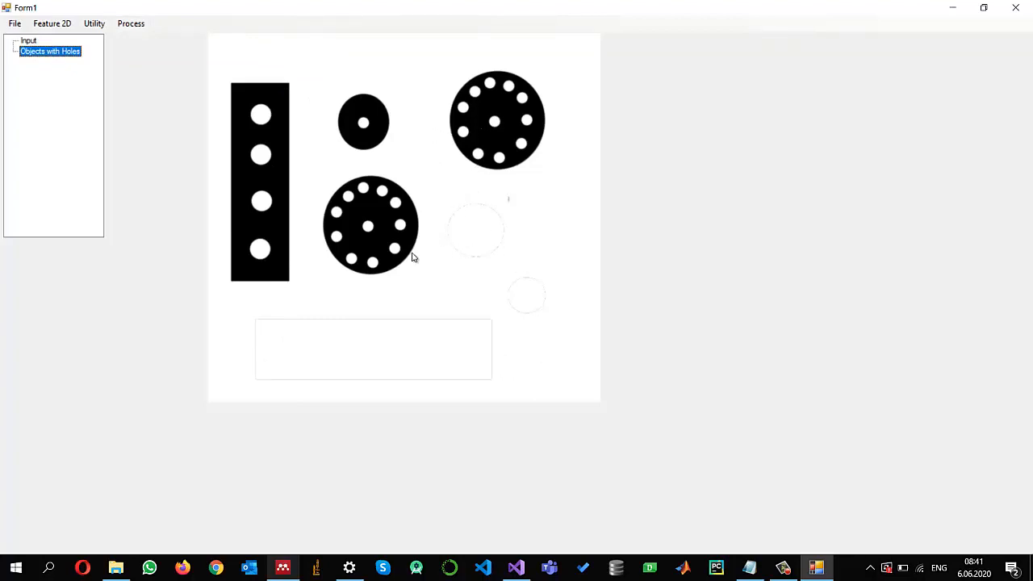
mouse_move(400, 242)
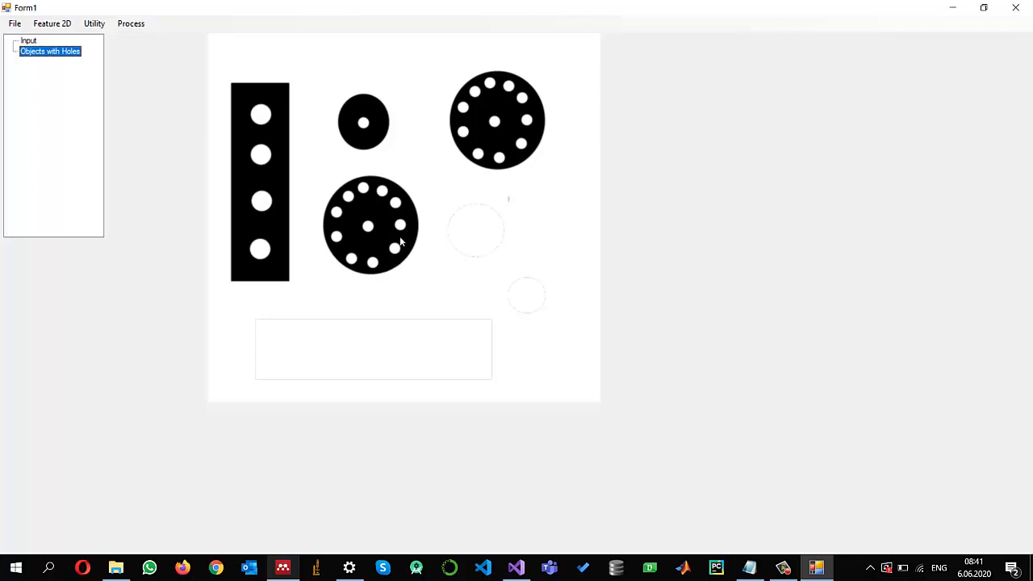
mouse_move(379, 235)
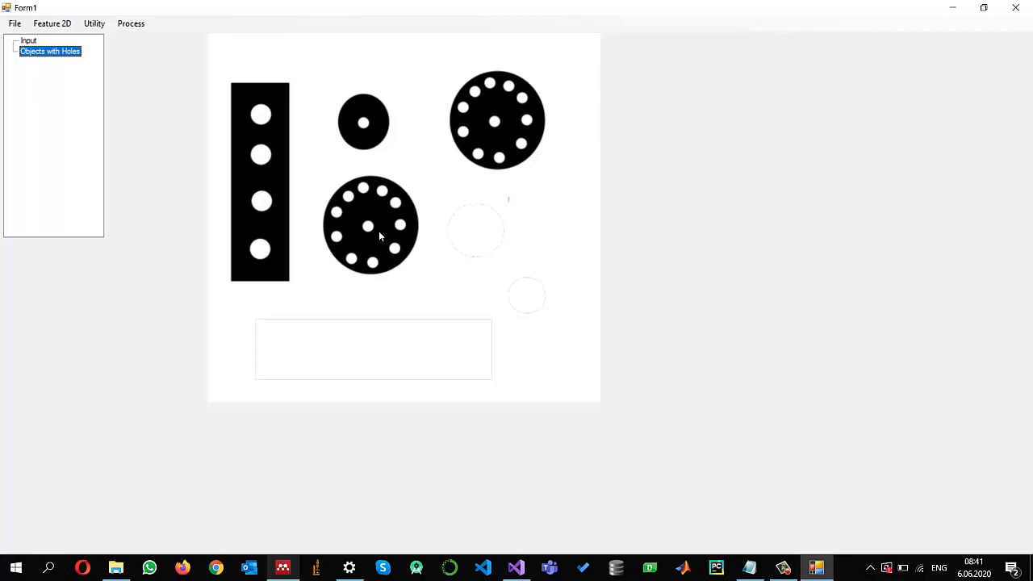
mouse_move(395, 234)
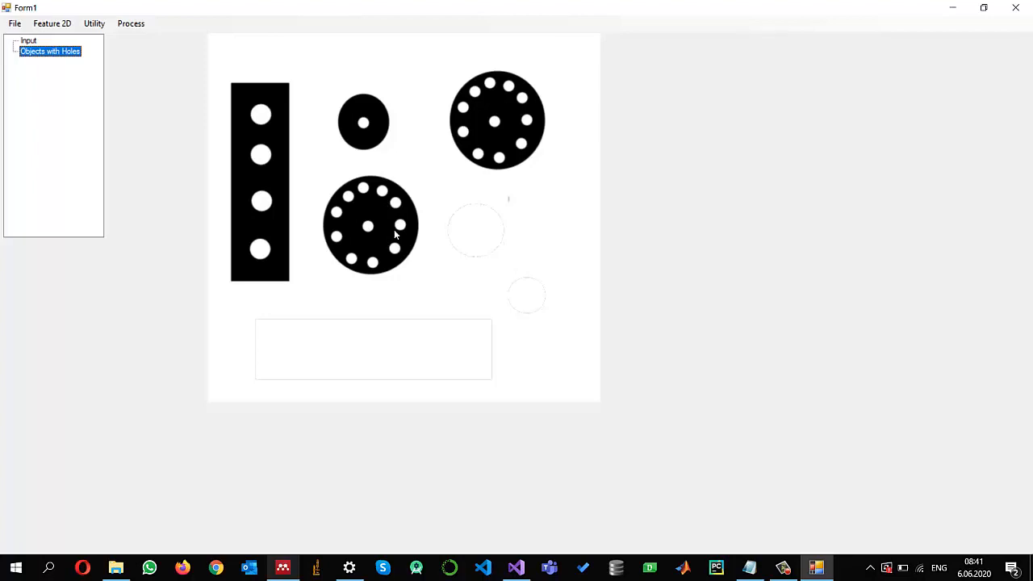
mouse_move(440, 330)
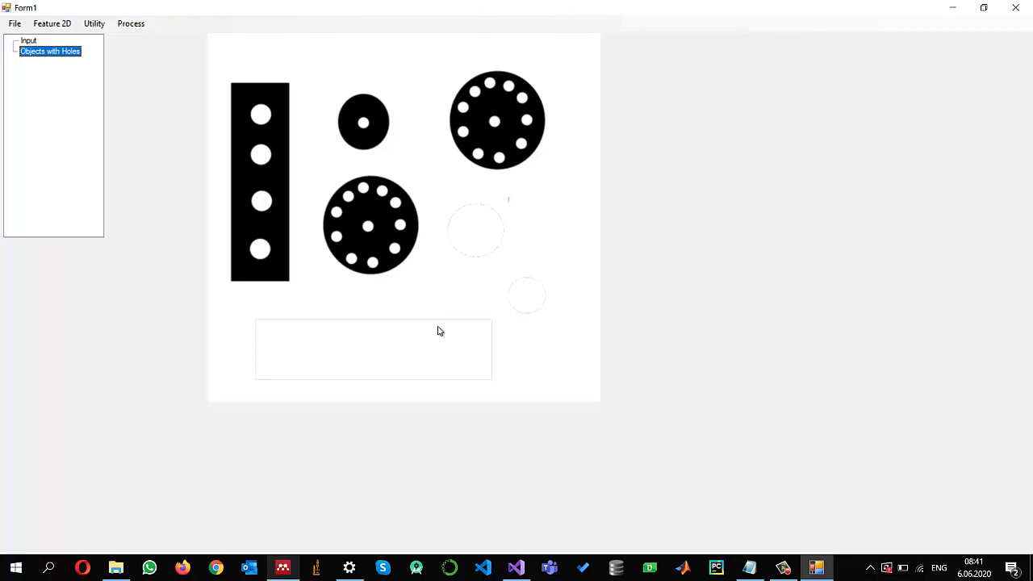
mouse_move(496, 313)
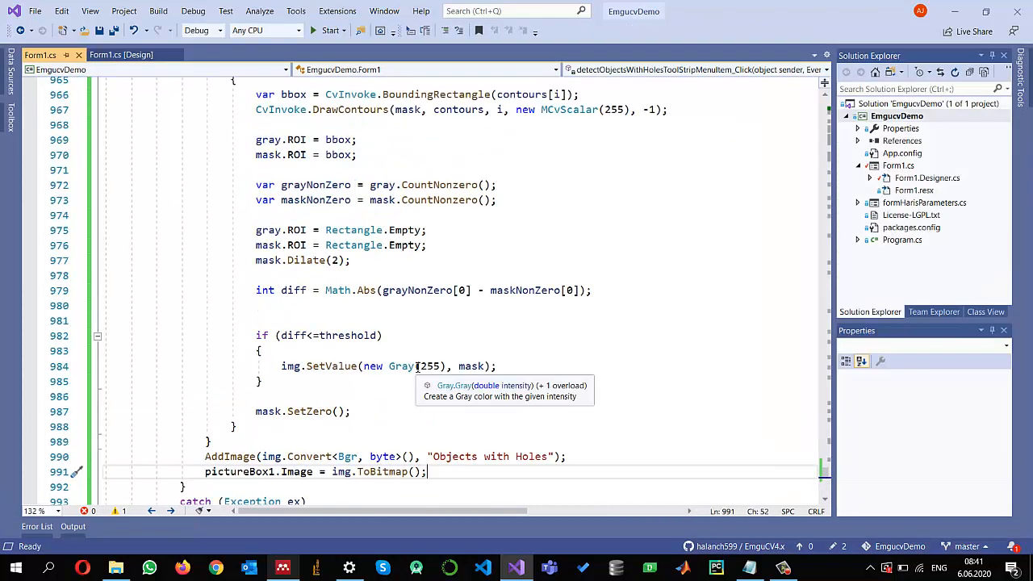
mouse_move(370, 385)
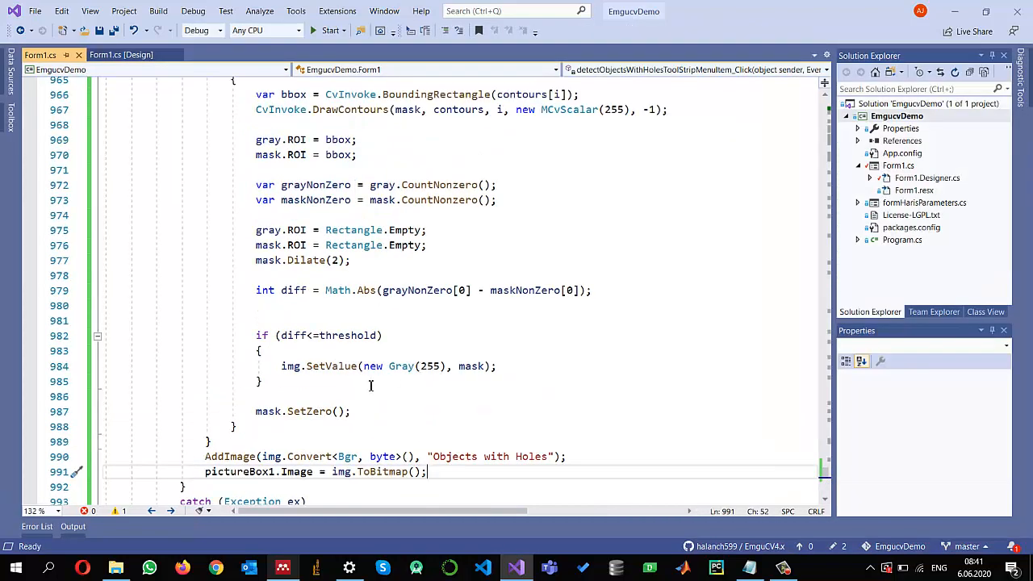
Move mask.Dilate(2); into the diff<=threshold block before img.SetValue, removing a stray mask =
click(353, 259)
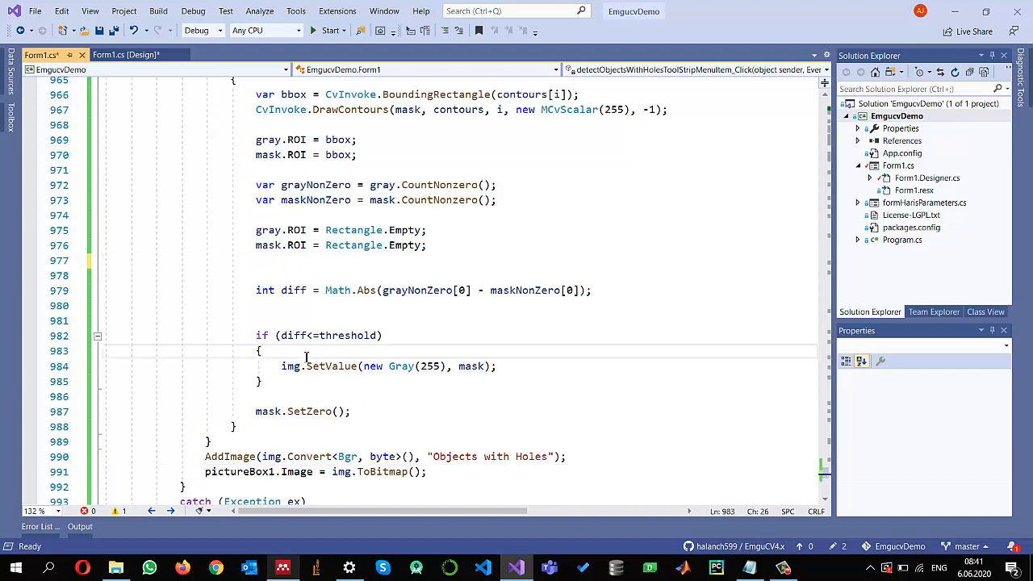
text(mask.Dilate(2);)
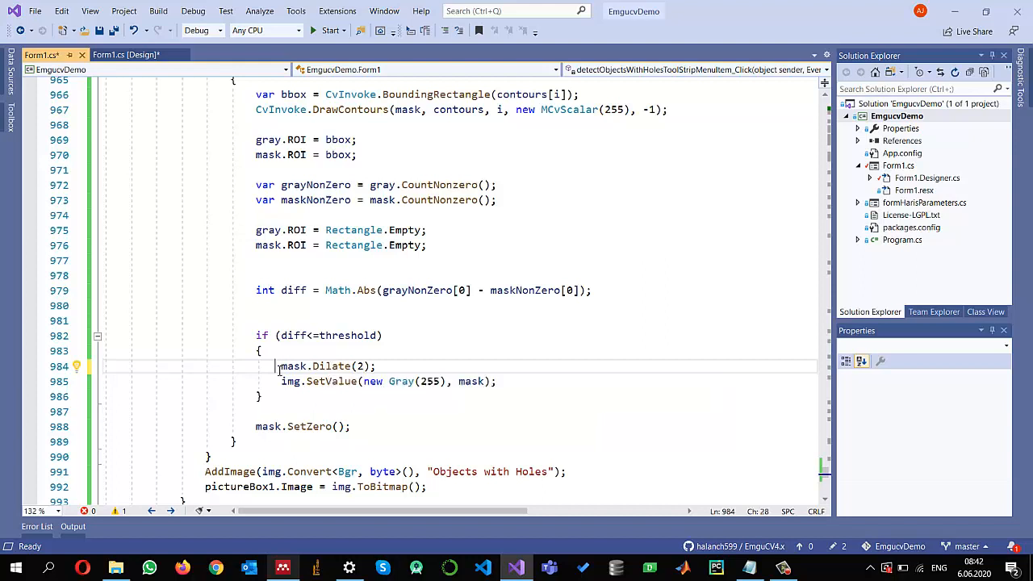
text(mask =)
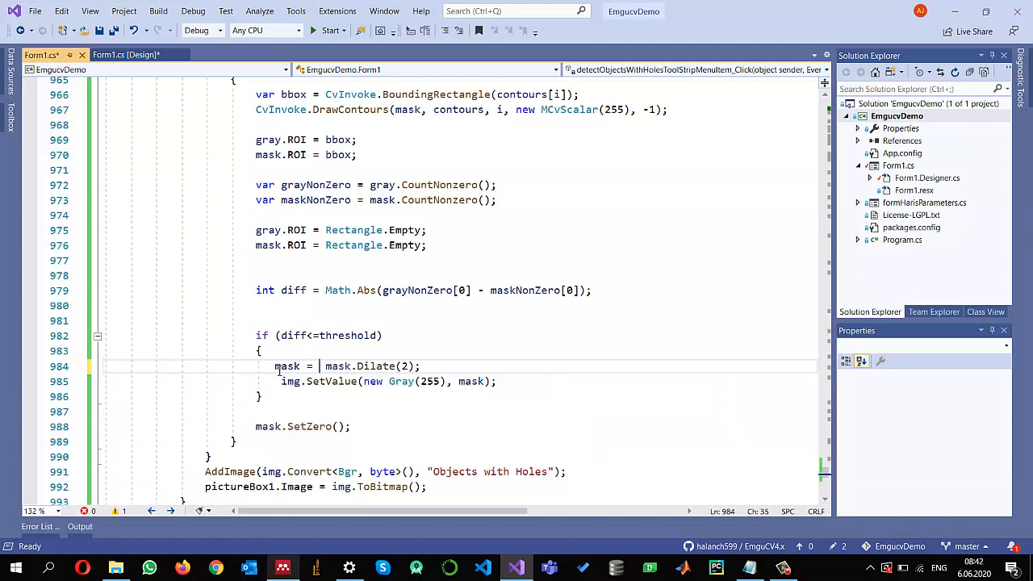
key(Backspace)
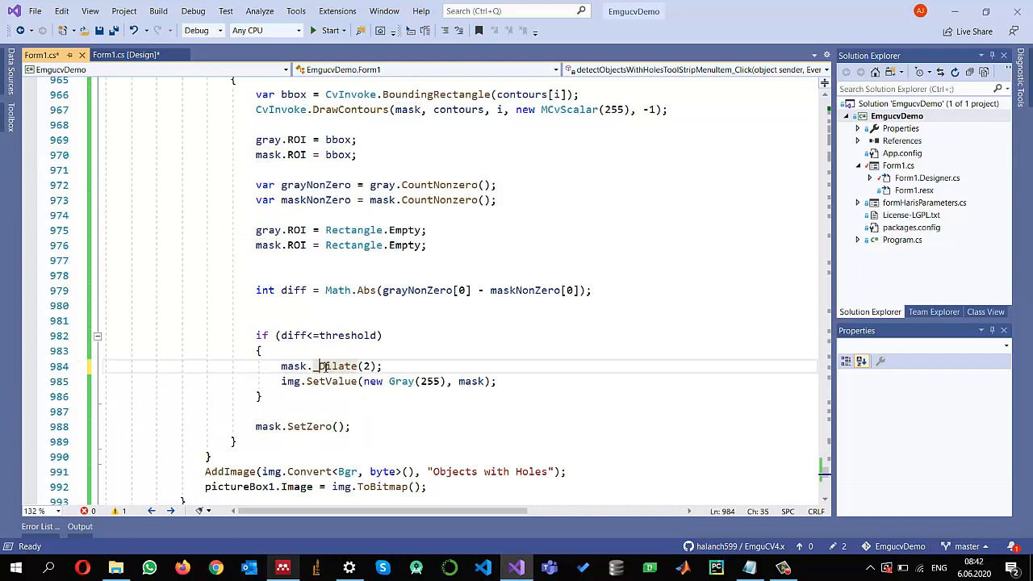
mouse_move(337, 366)
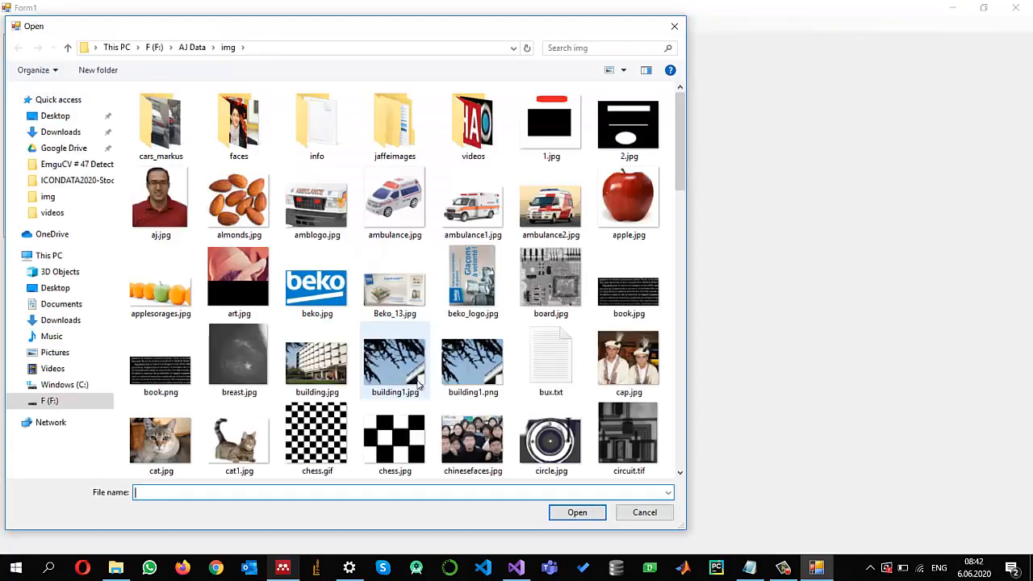
Rerun Detect Objects with Holes on the shapes image, then view the Input image for comparison
scroll(down, 3)
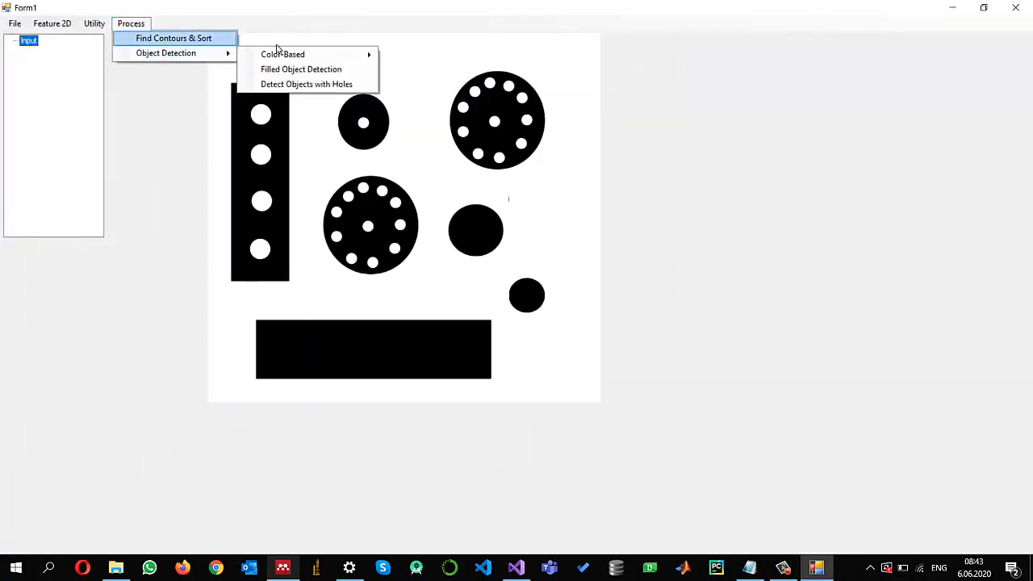
click(306, 84)
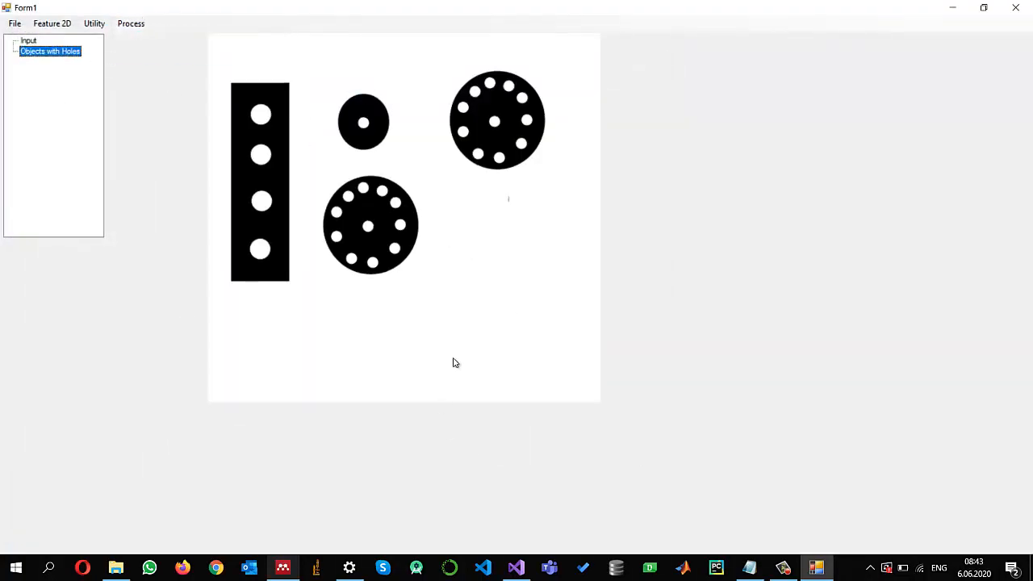
click(28, 41)
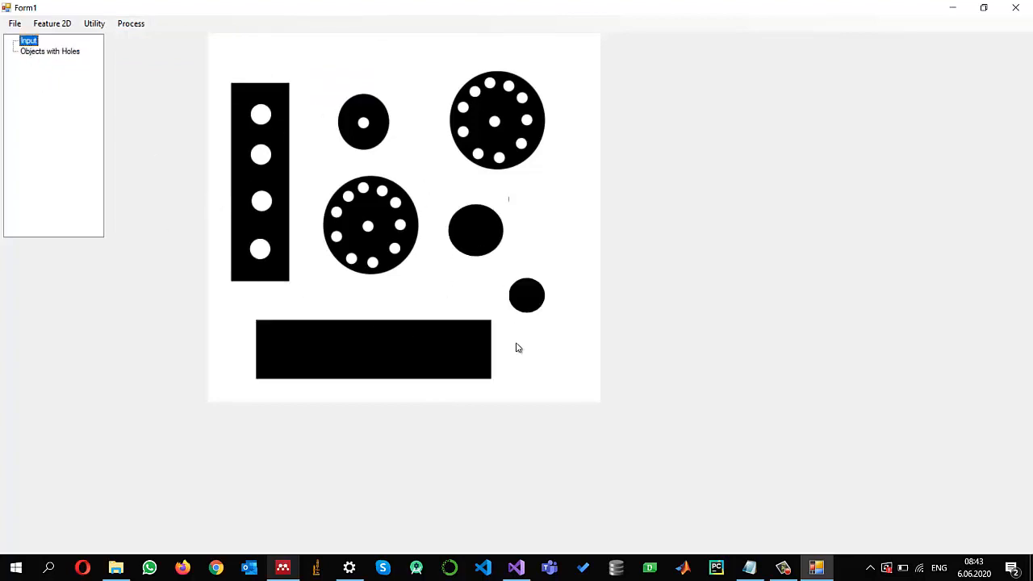
click(50, 51)
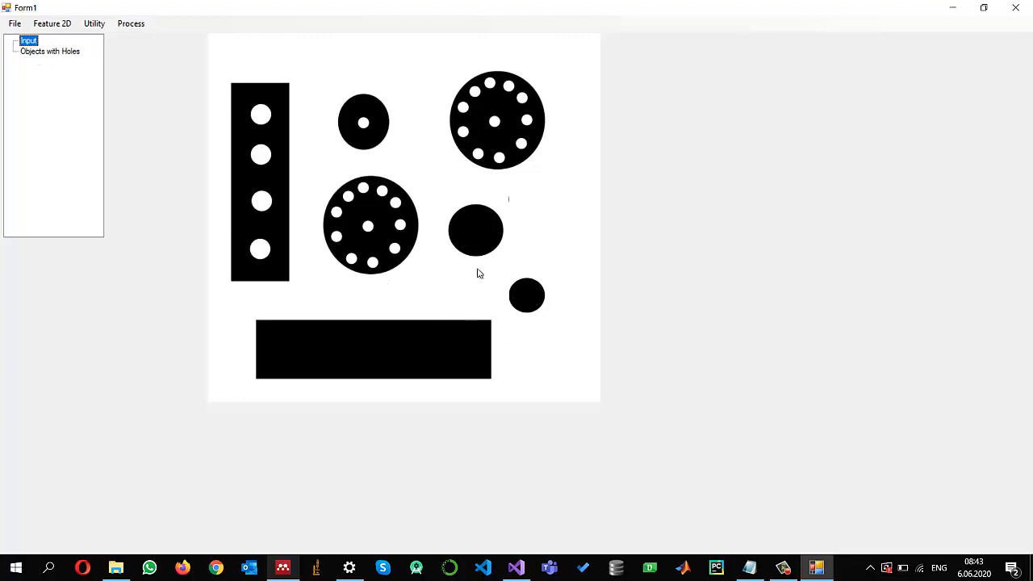
mouse_move(198, 126)
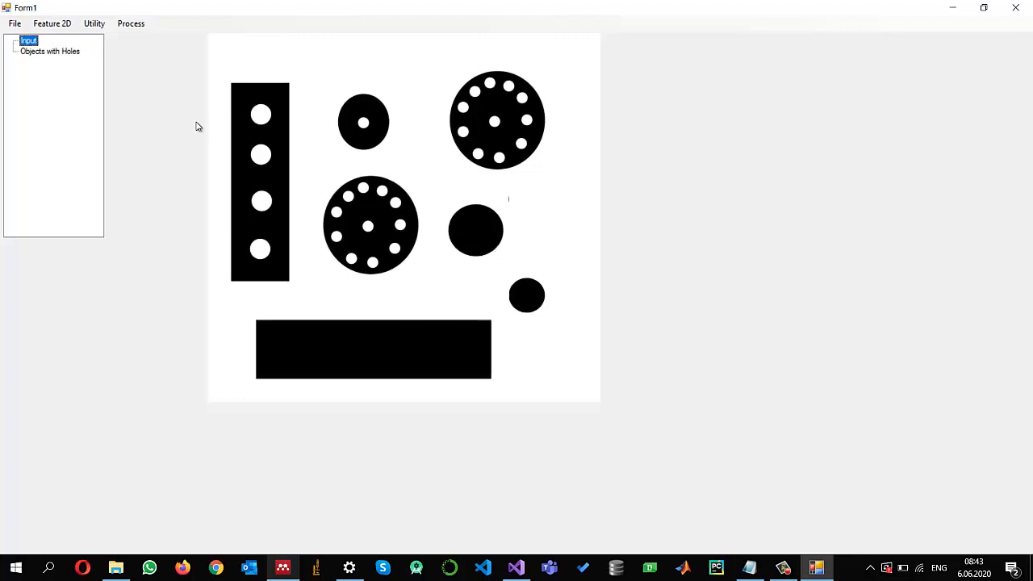
mouse_move(203, 133)
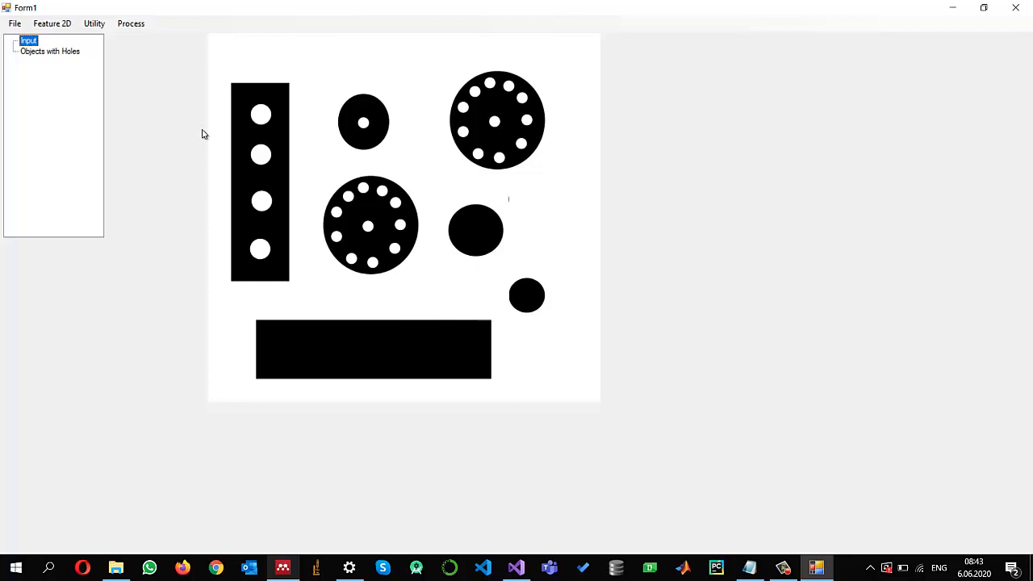
mouse_move(194, 145)
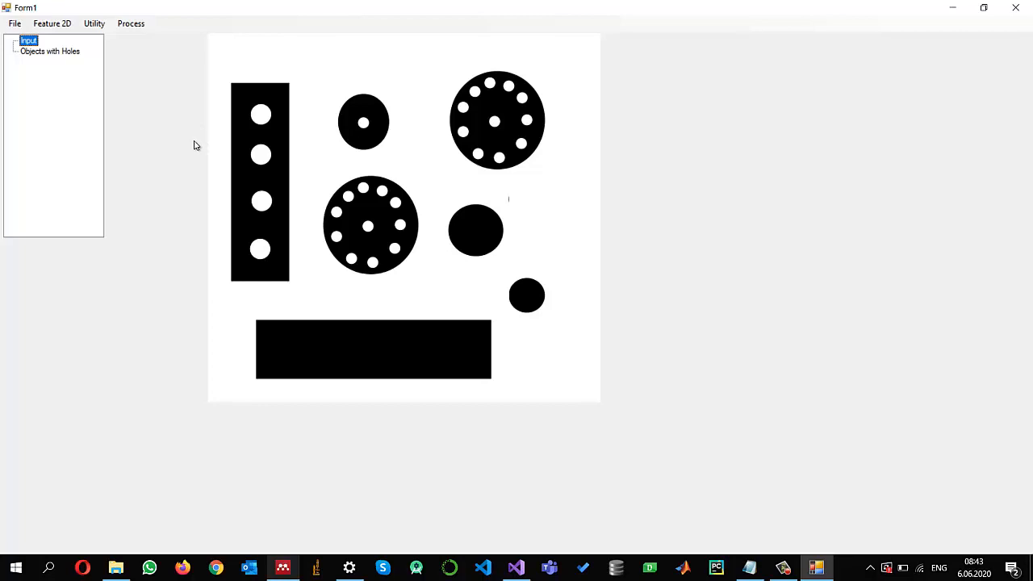